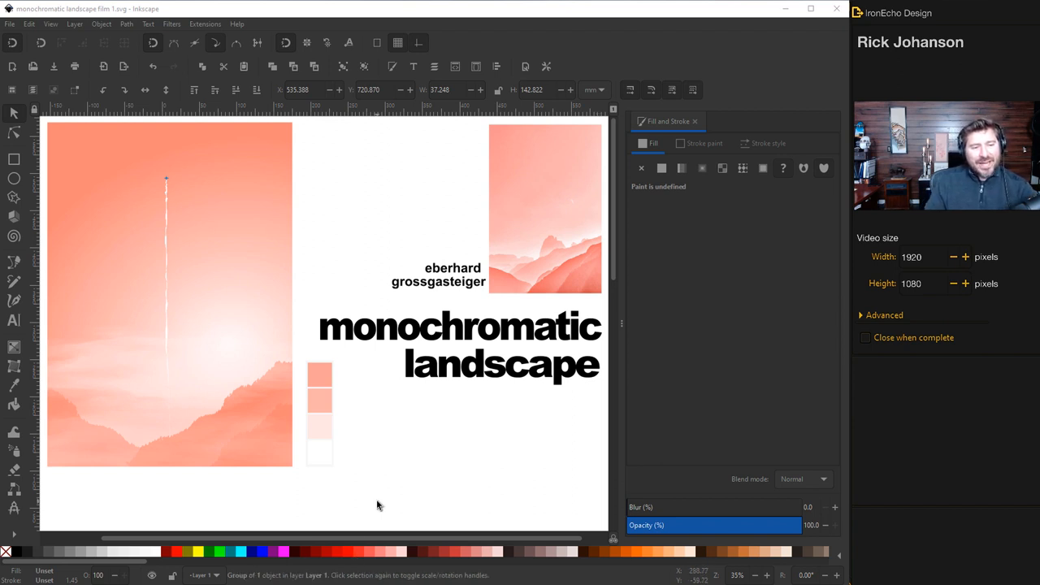
mouse_move(360, 402)
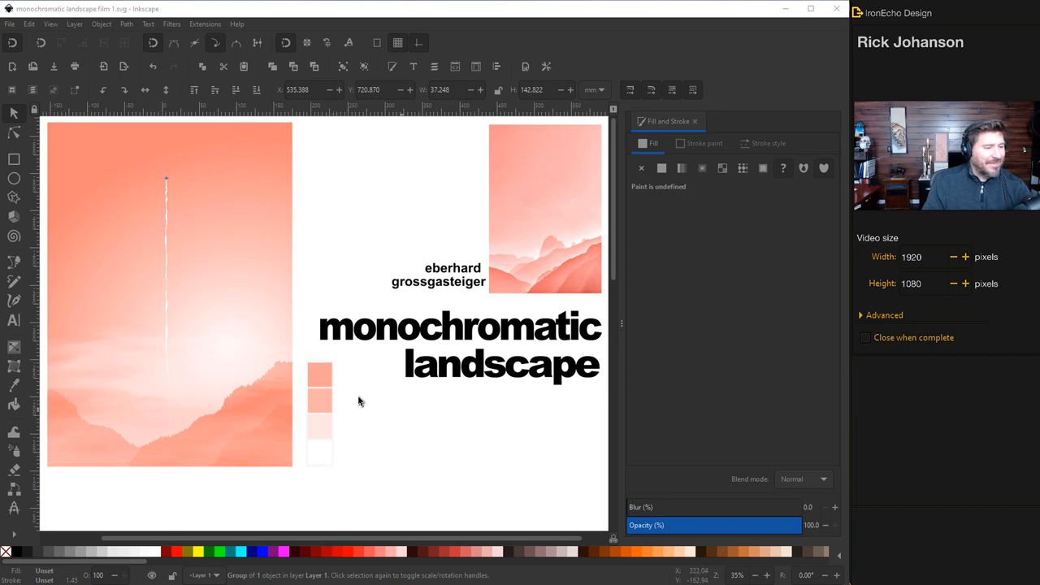
mouse_move(551, 233)
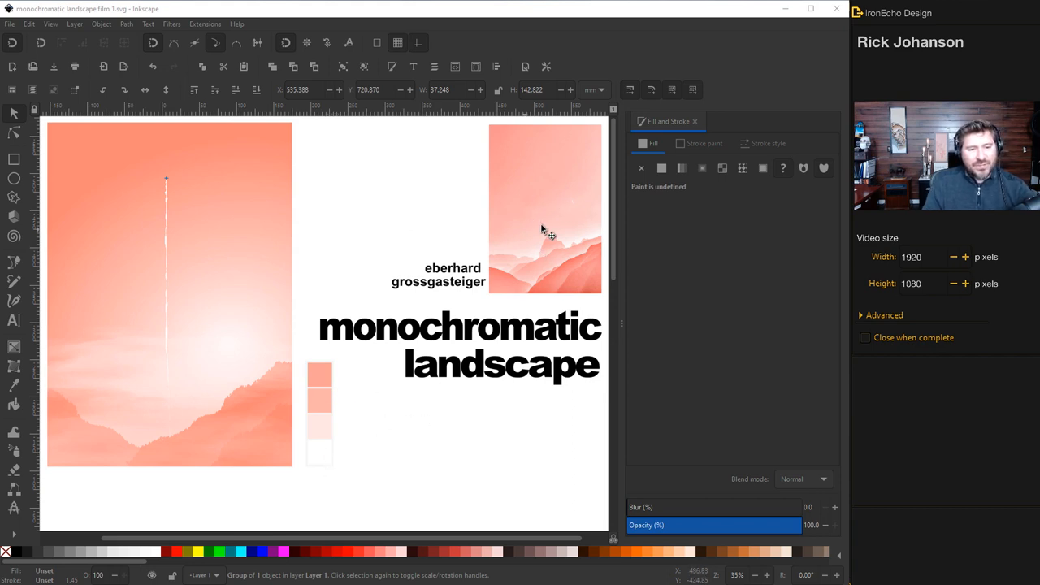
mouse_move(559, 266)
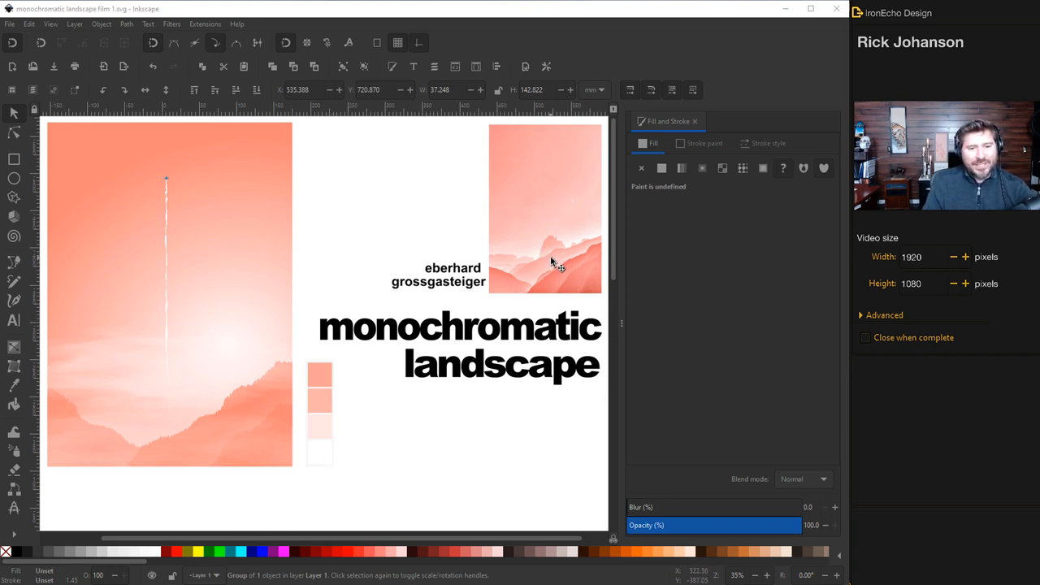
mouse_move(525, 270)
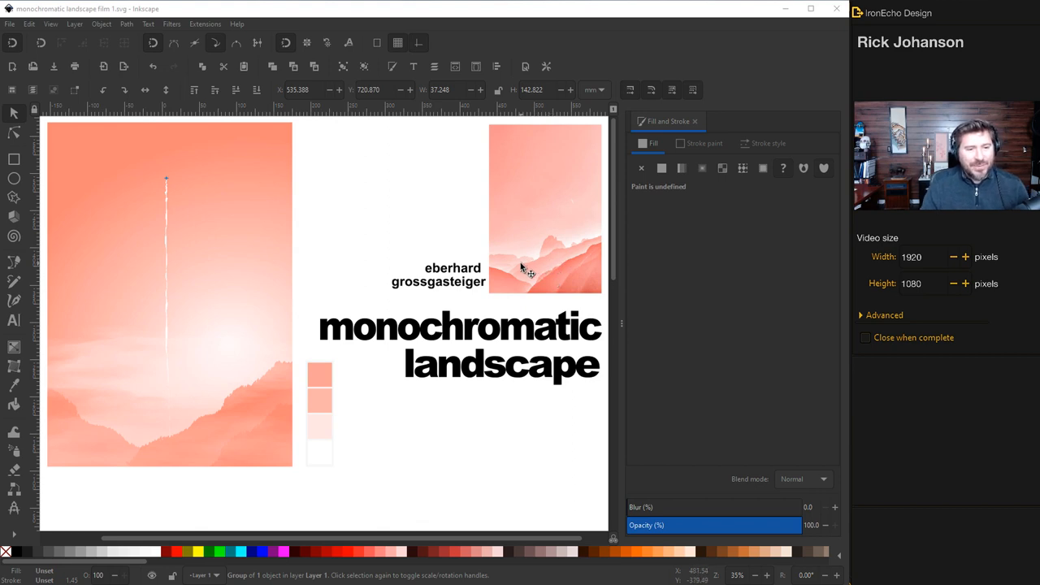
mouse_move(471, 297)
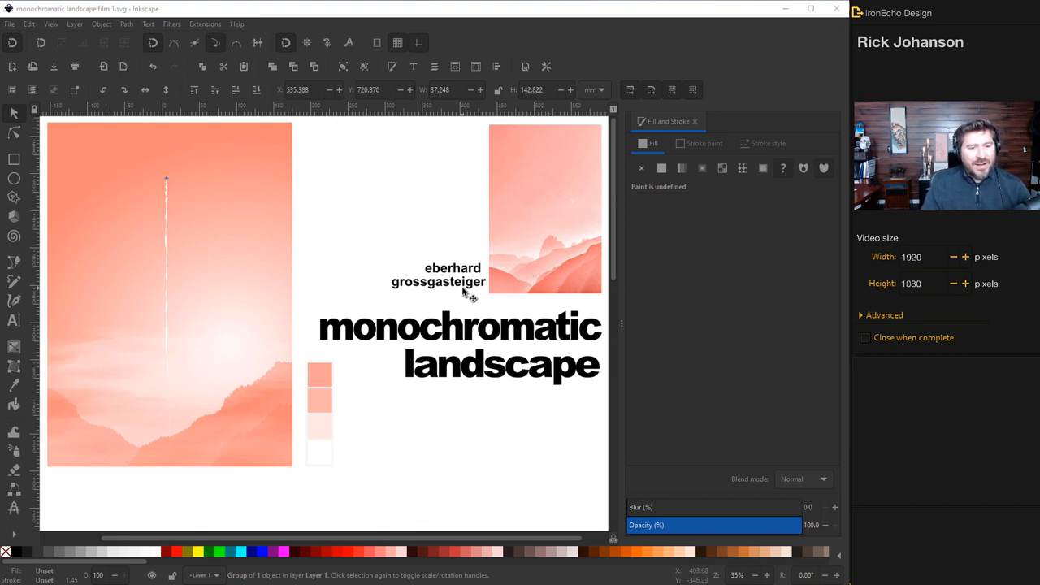
mouse_move(536, 277)
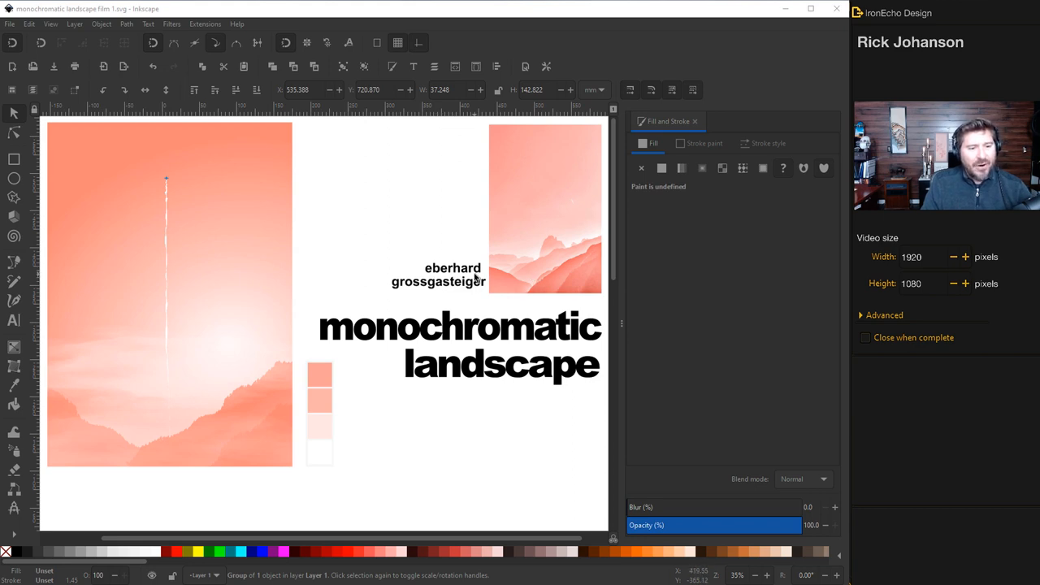
mouse_move(548, 268)
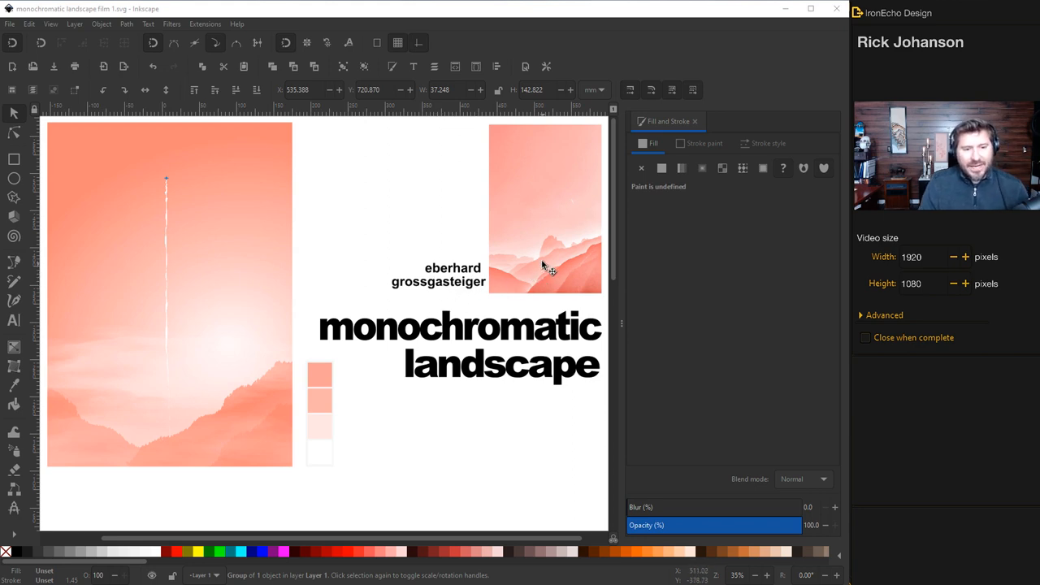
mouse_move(560, 276)
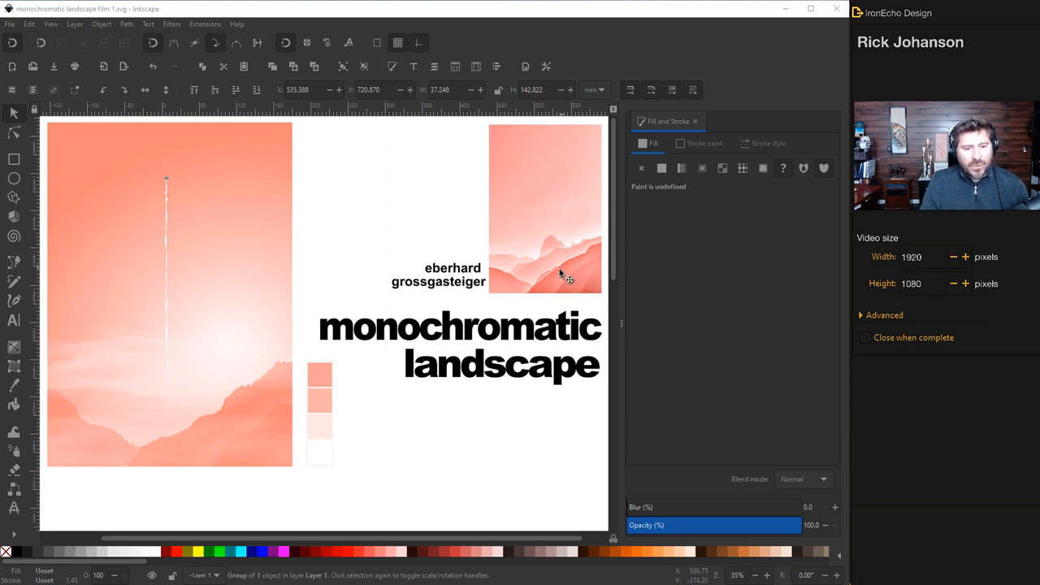
mouse_move(572, 318)
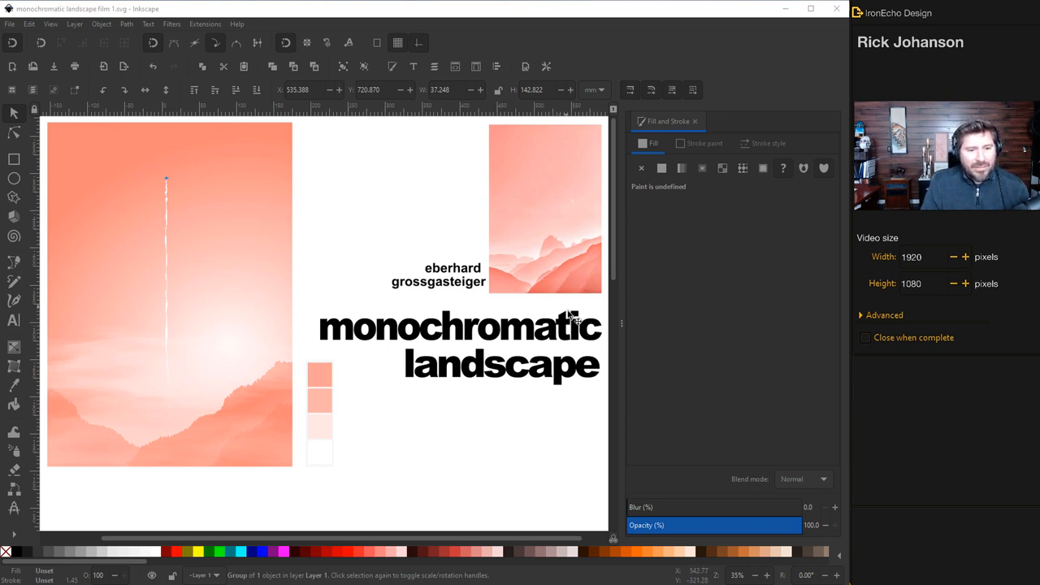
mouse_move(552, 248)
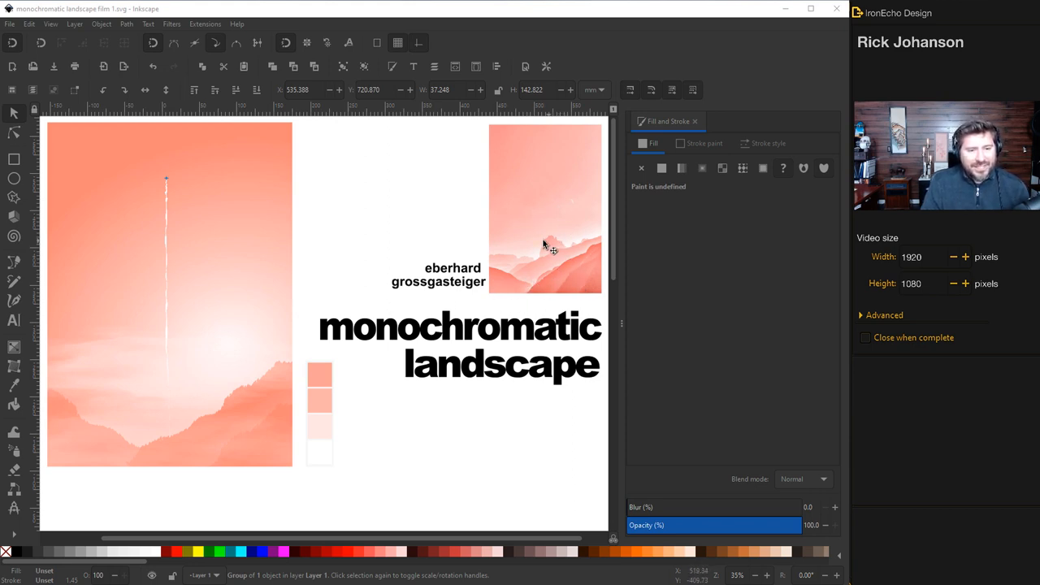
mouse_move(559, 236)
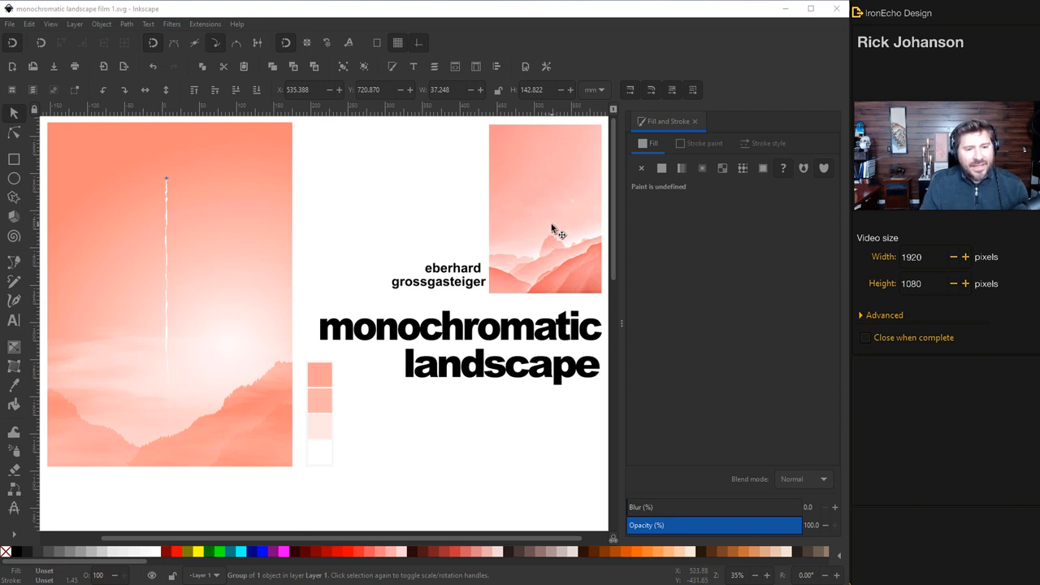
mouse_move(553, 218)
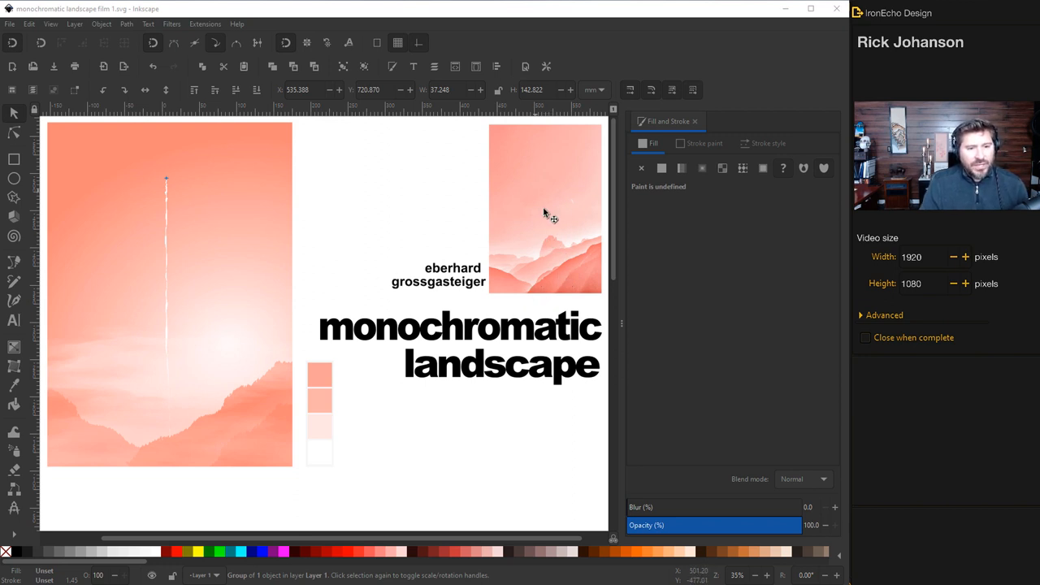
mouse_move(458, 302)
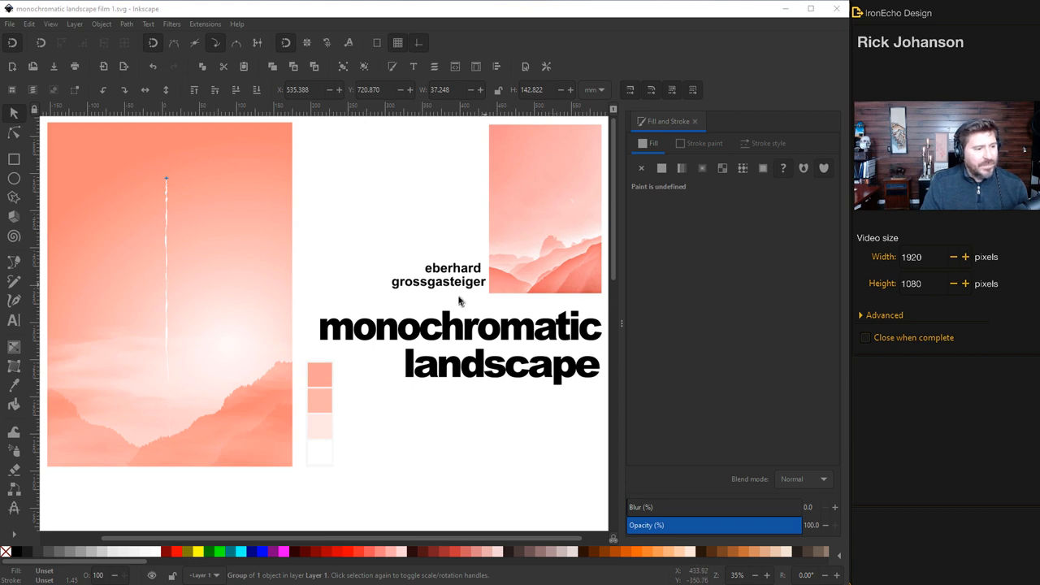
mouse_move(230, 416)
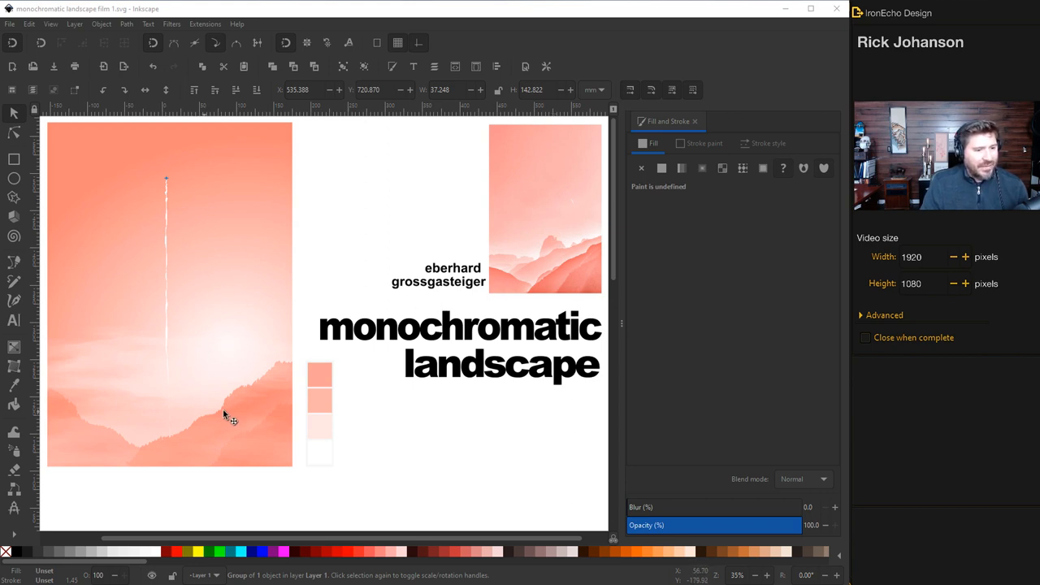
mouse_move(422, 377)
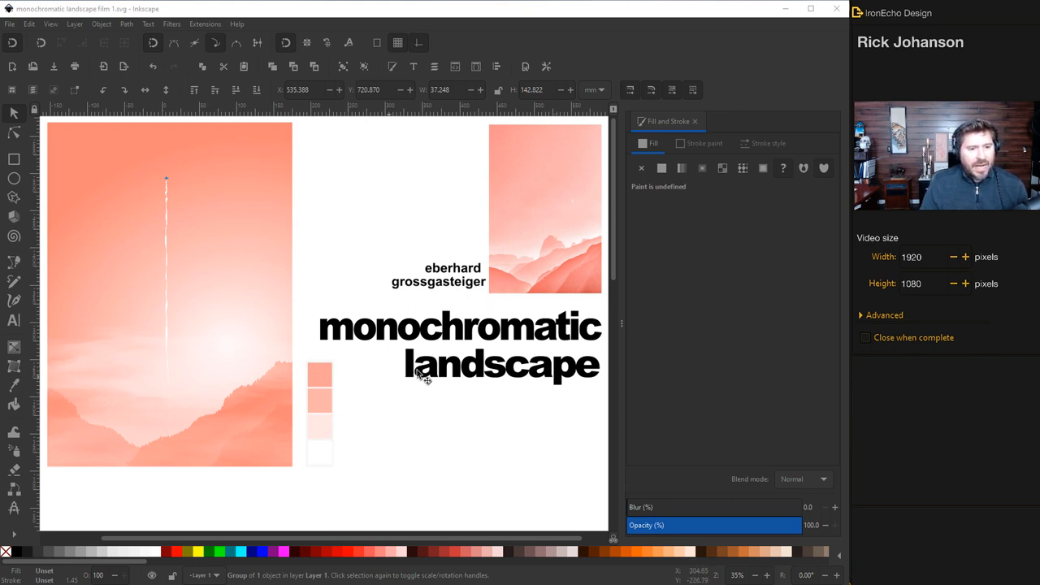
mouse_move(557, 272)
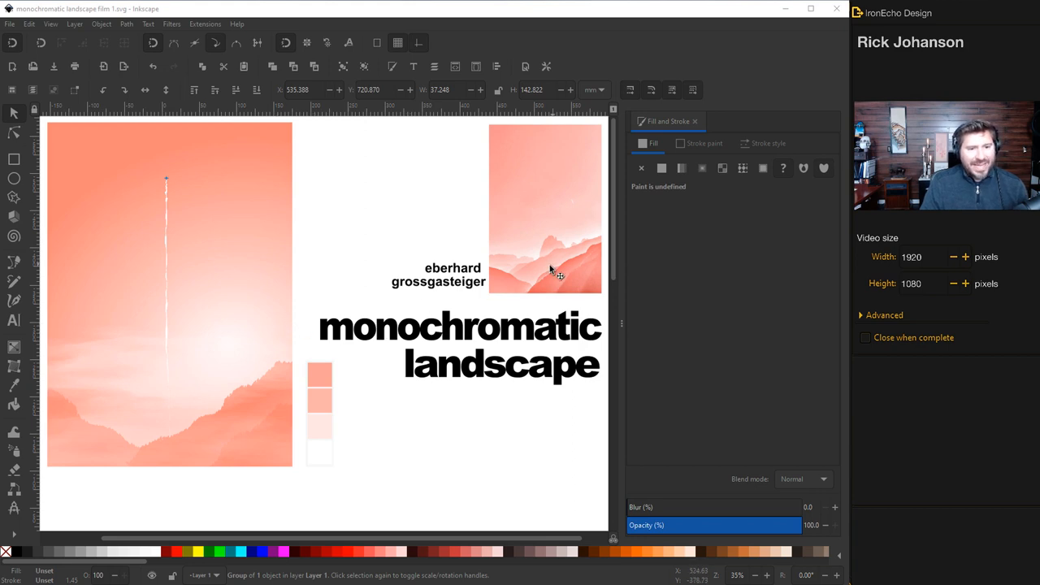
mouse_move(581, 212)
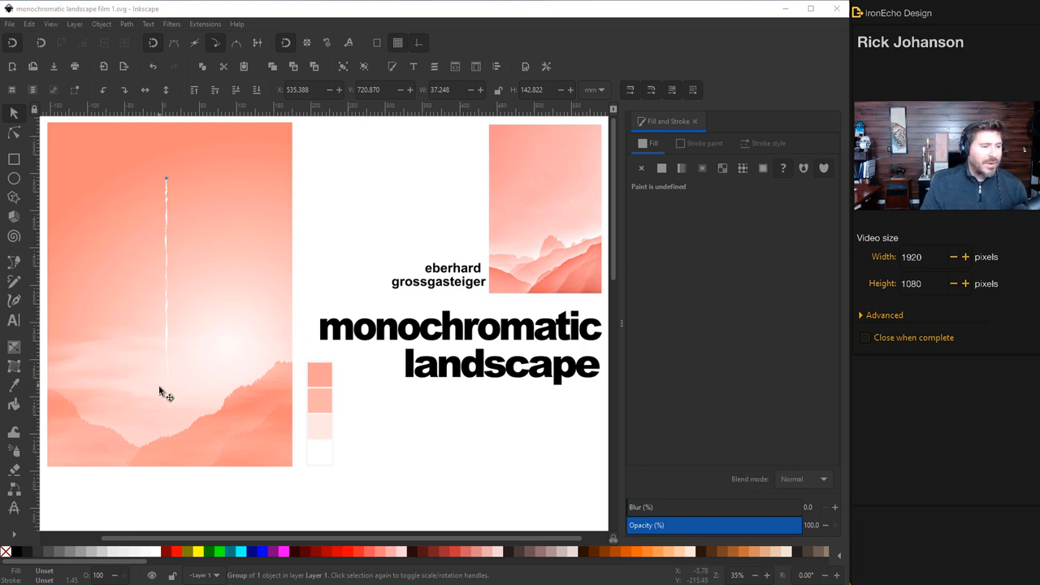
mouse_move(170, 178)
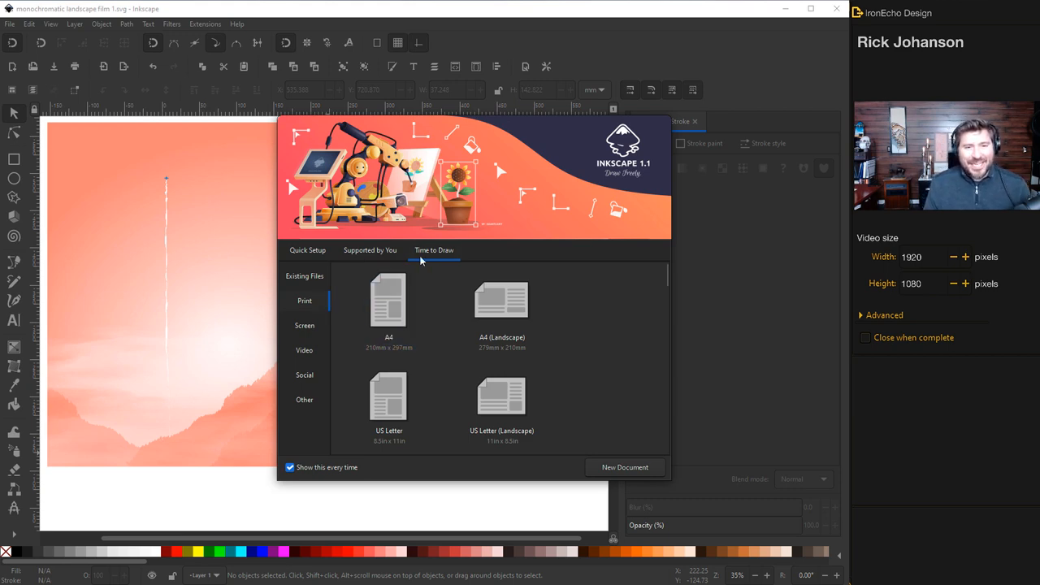
mouse_move(479, 236)
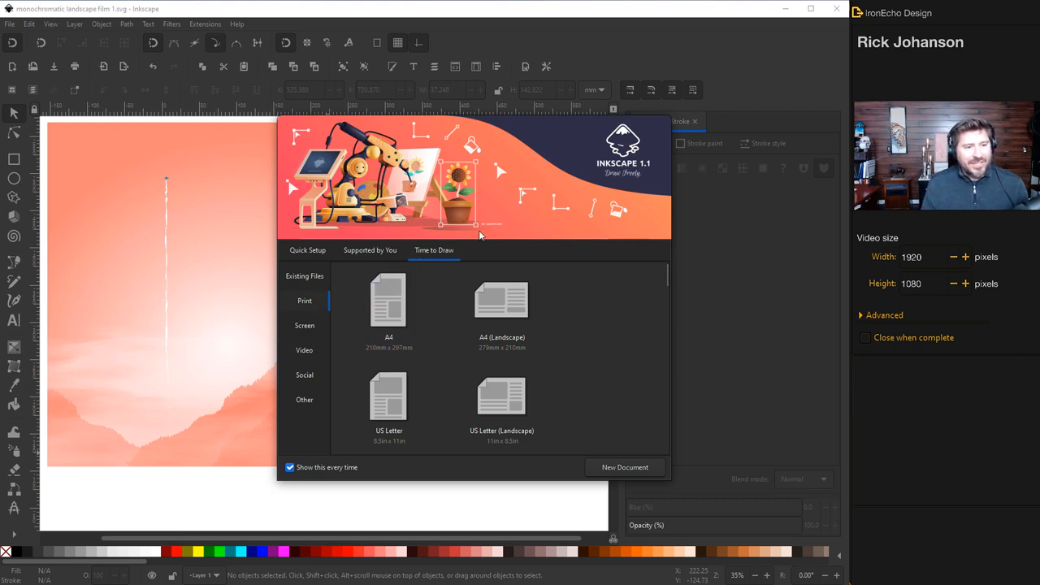
Open the 'monochromatic landscape film 2' document from the Inkscape 1.1 welcome screen.
click(501, 308)
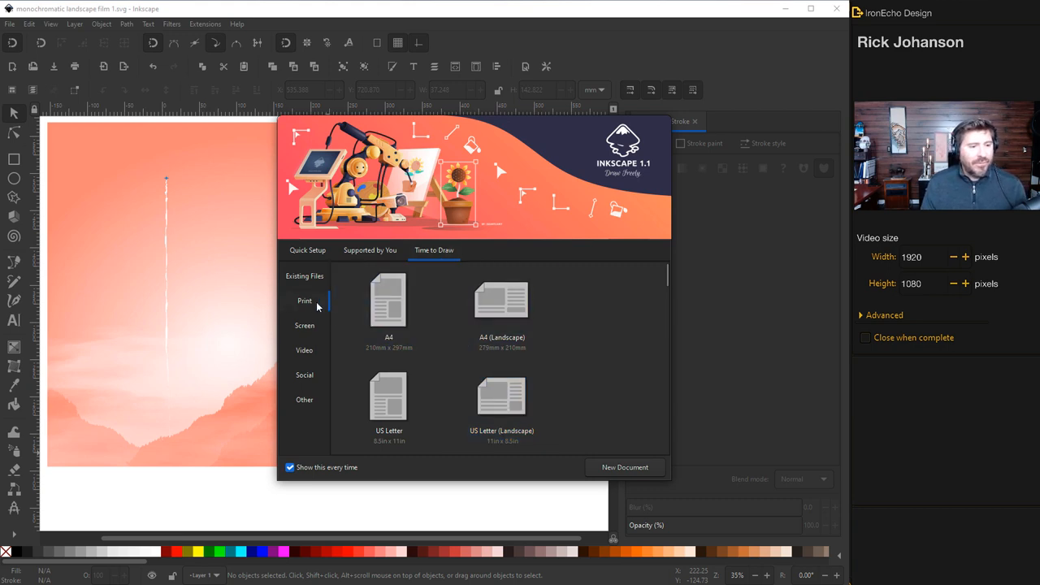
click(624, 466)
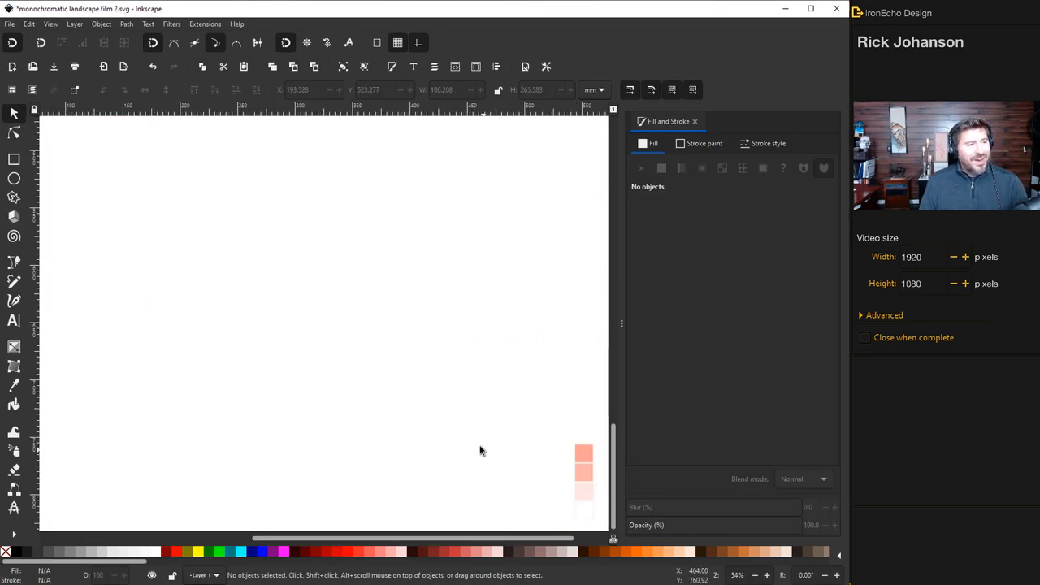
Draw a tall rectangle on the left of the page, remove its stroke, and set a salmon-pink fill.
click(13, 159)
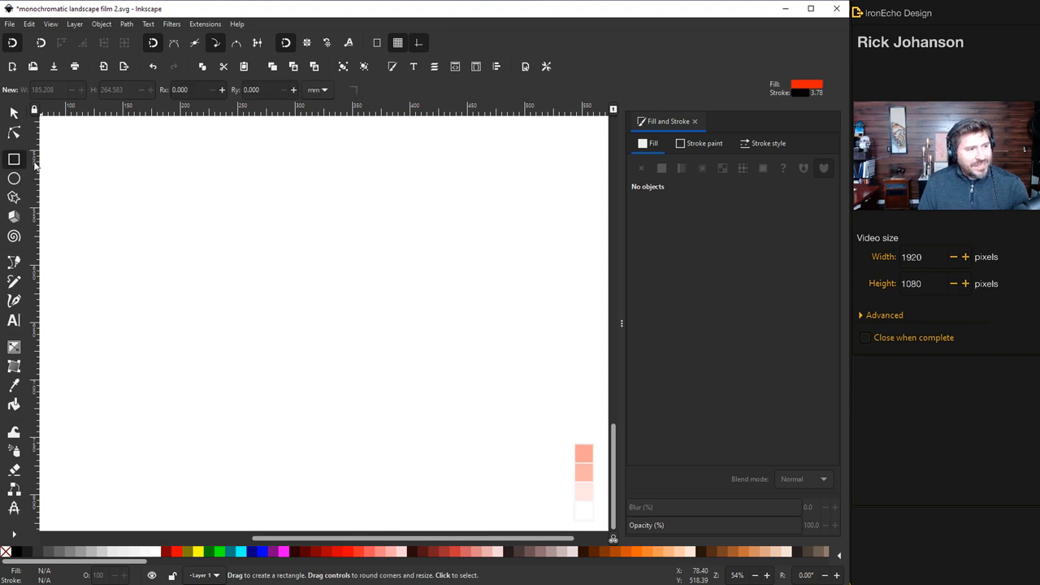
drag(158, 188, 379, 465)
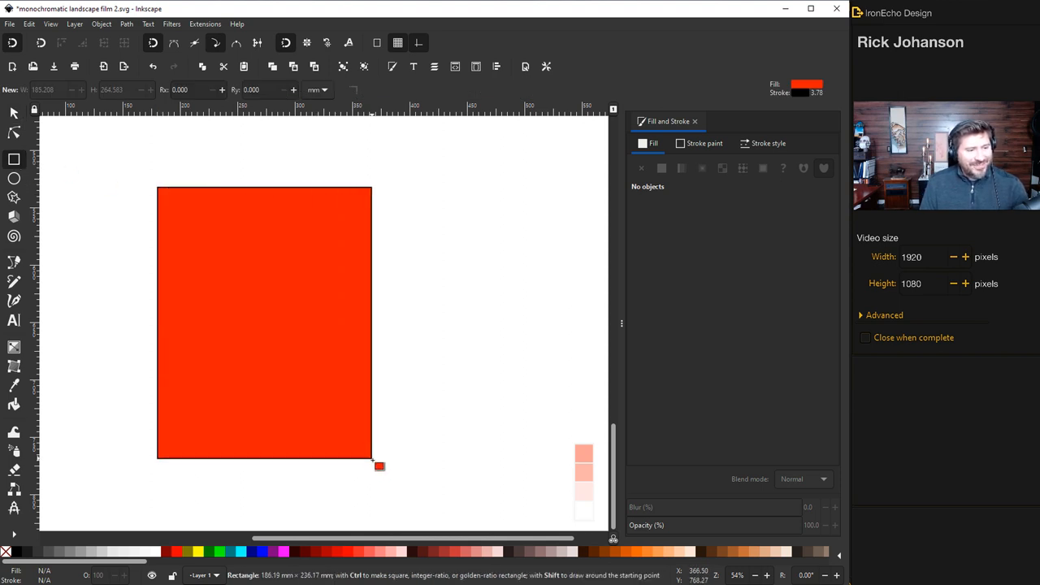
drag(379, 465, 387, 503)
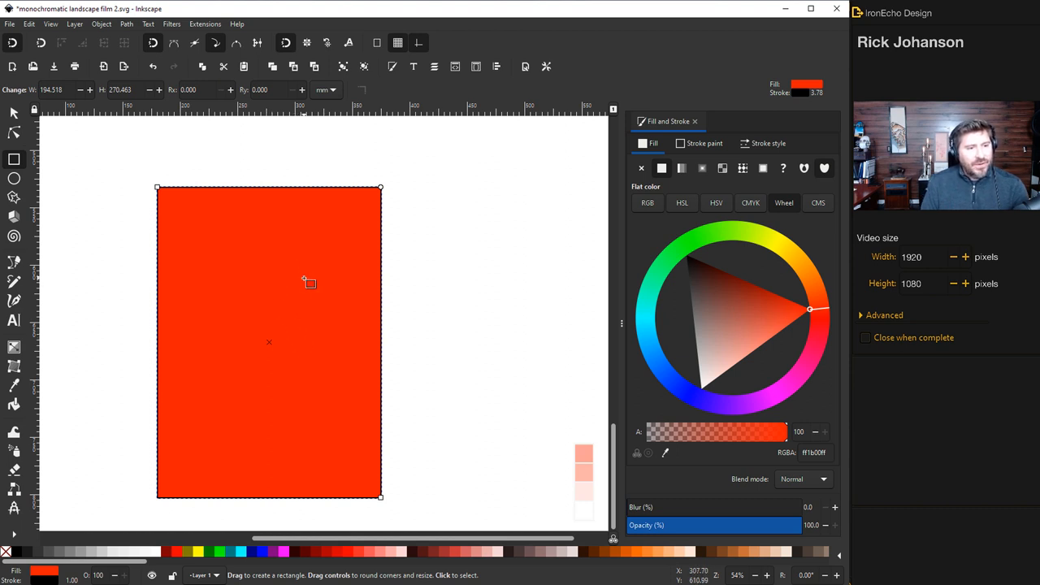
mouse_move(737, 217)
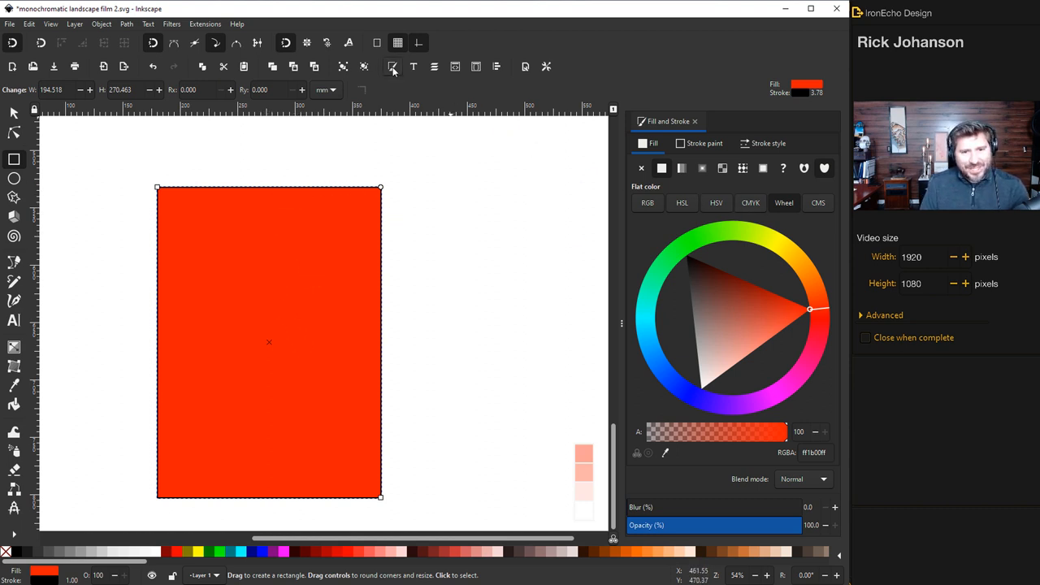
mouse_move(664, 393)
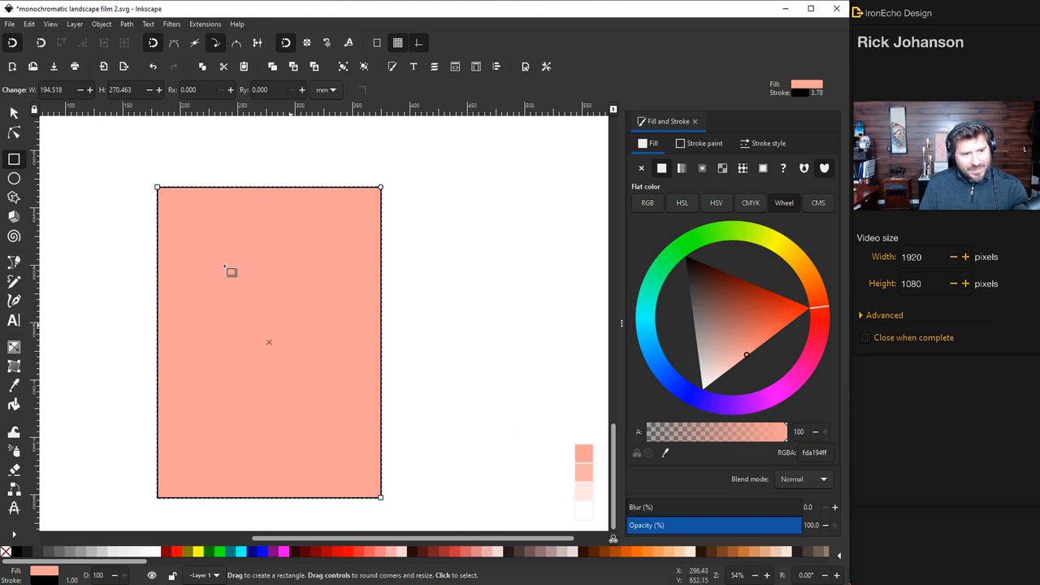
mouse_move(336, 195)
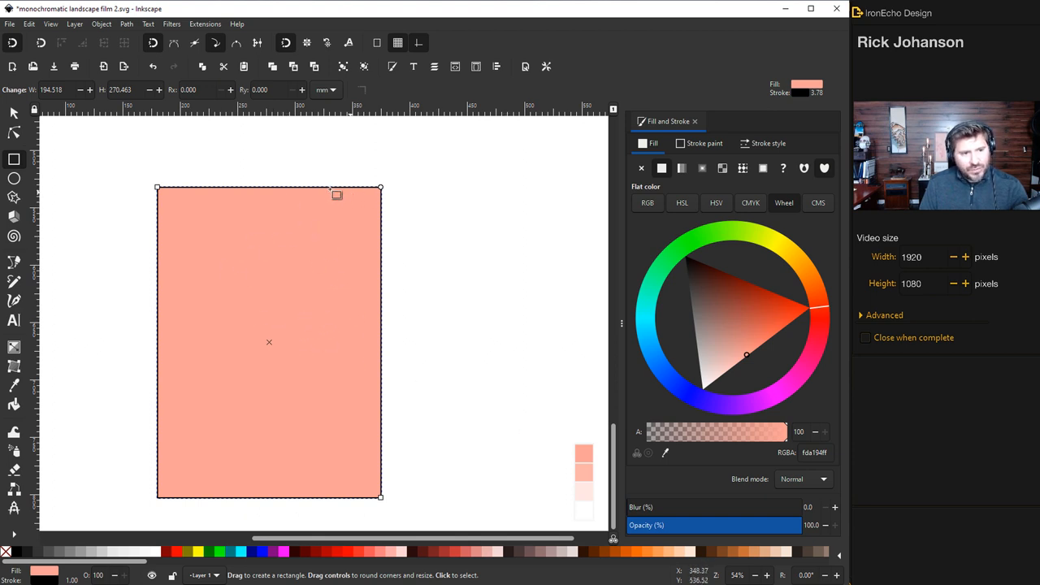
click(696, 143)
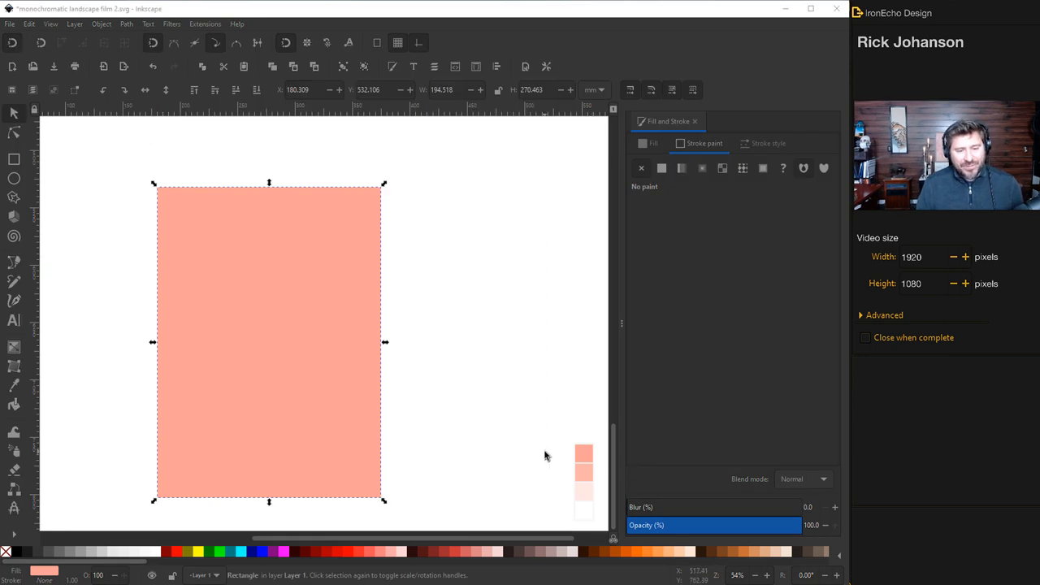
mouse_move(591, 517)
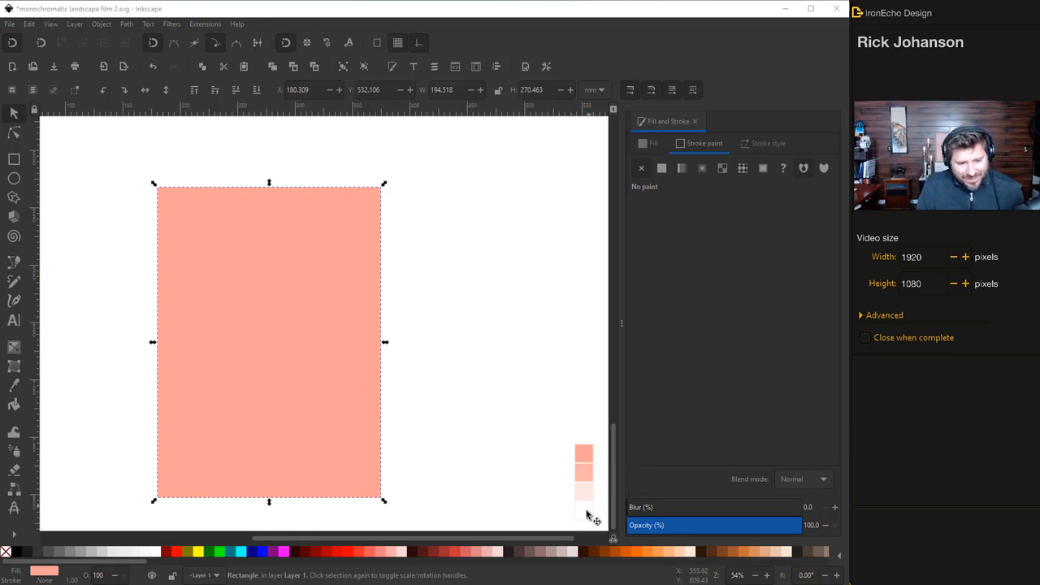
mouse_move(510, 421)
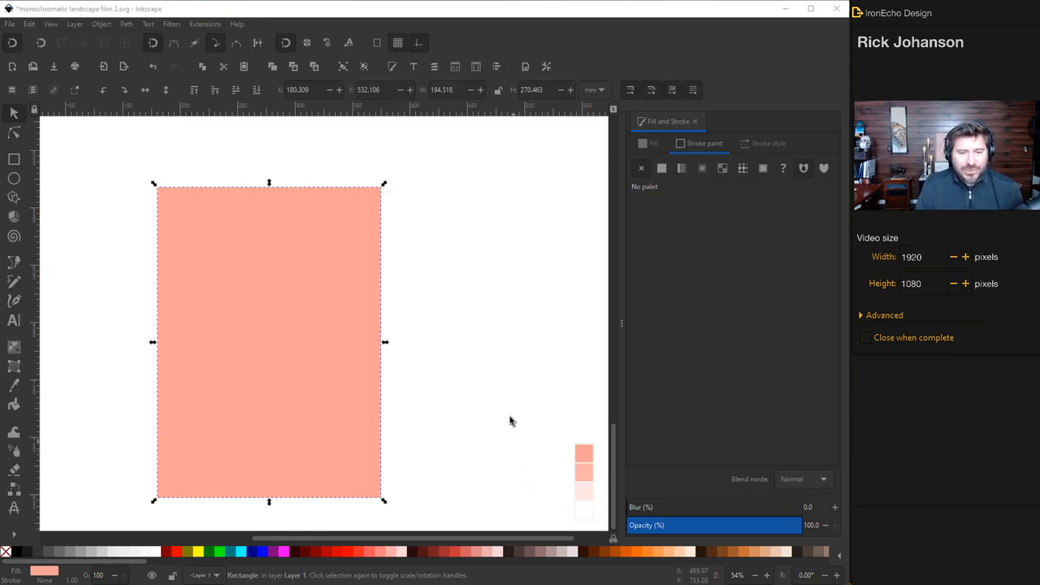
mouse_move(509, 408)
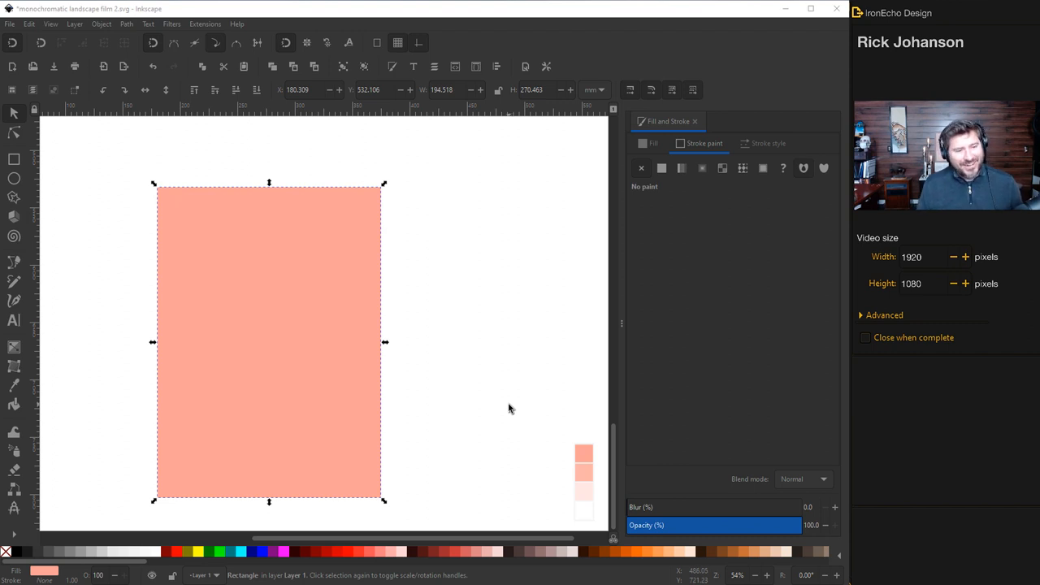
click(653, 143)
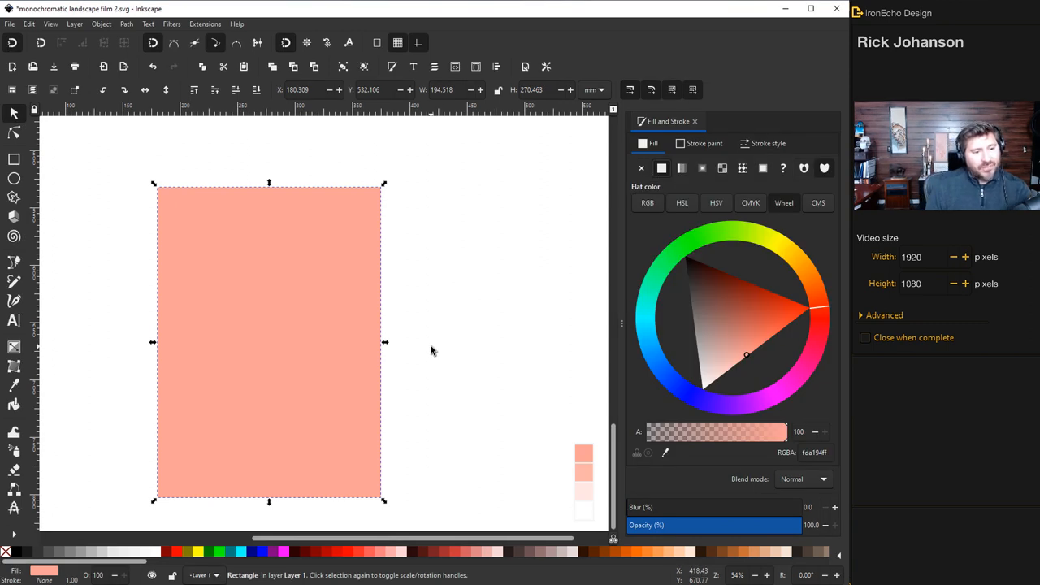
mouse_move(244, 284)
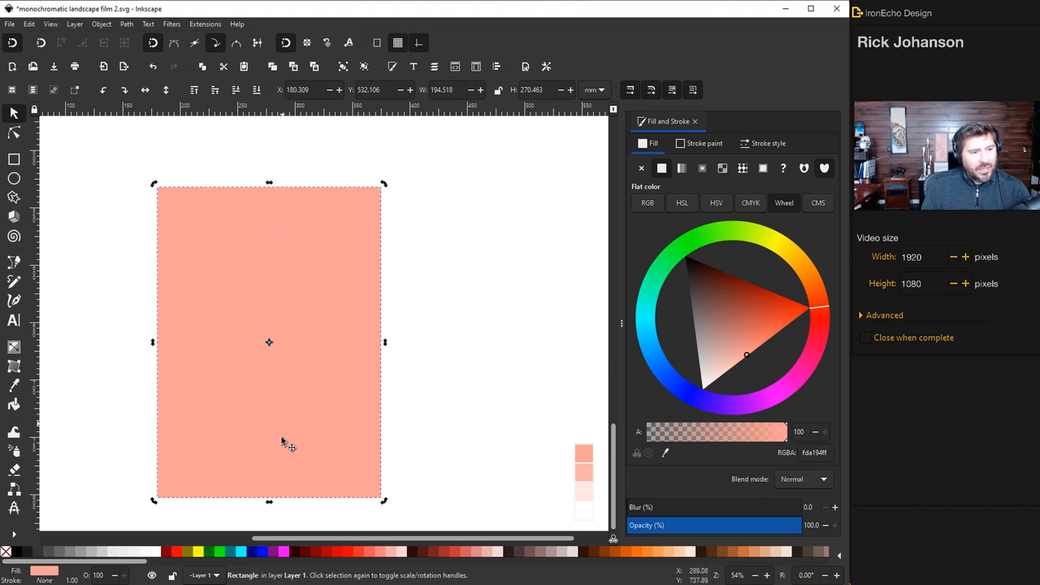
mouse_move(658, 224)
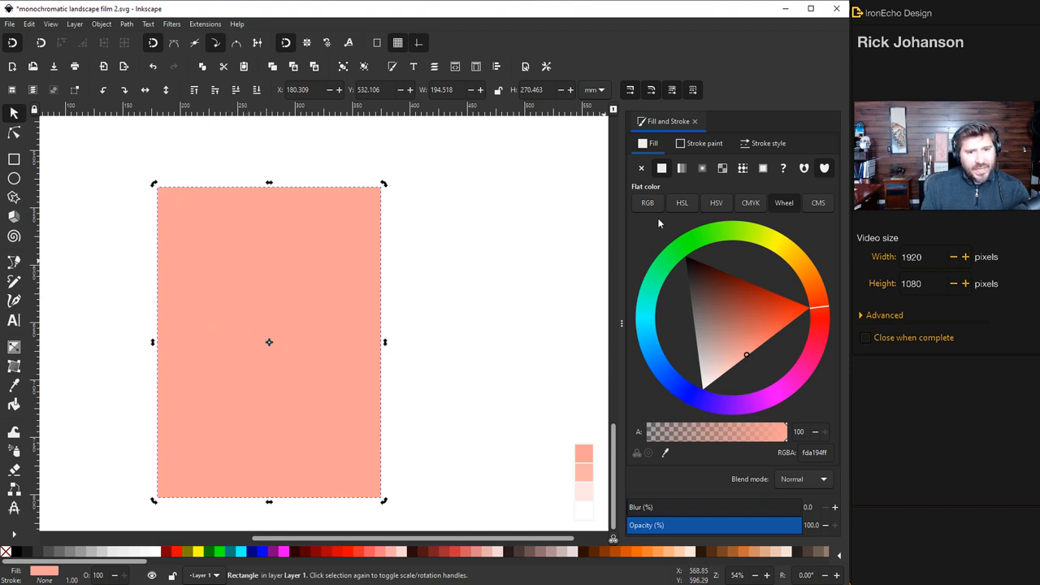
mouse_move(682, 168)
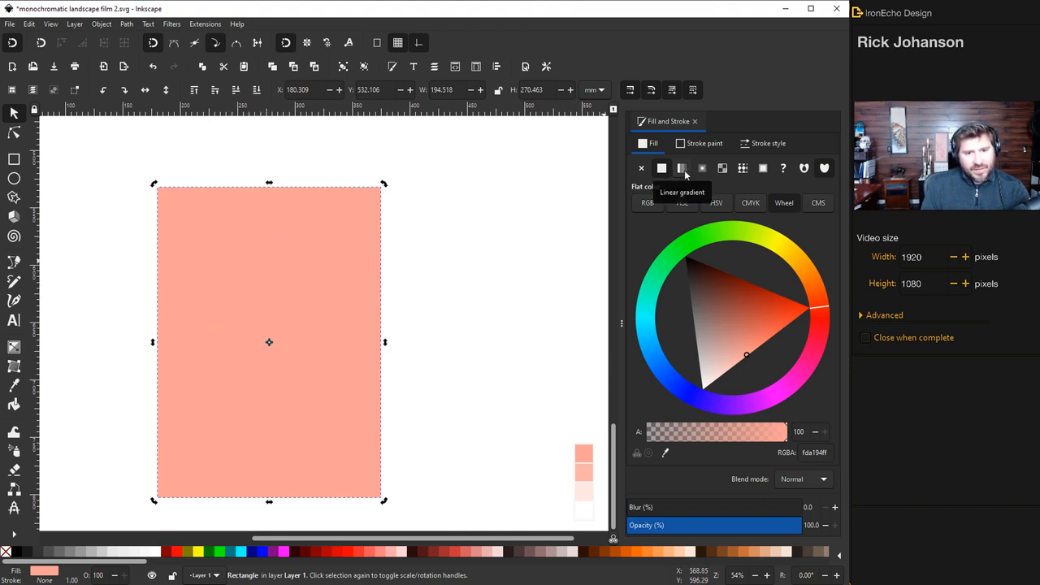
Apply a salmon-to-transparent linear gradient to the rectangle and edit it on canvas.
click(682, 168)
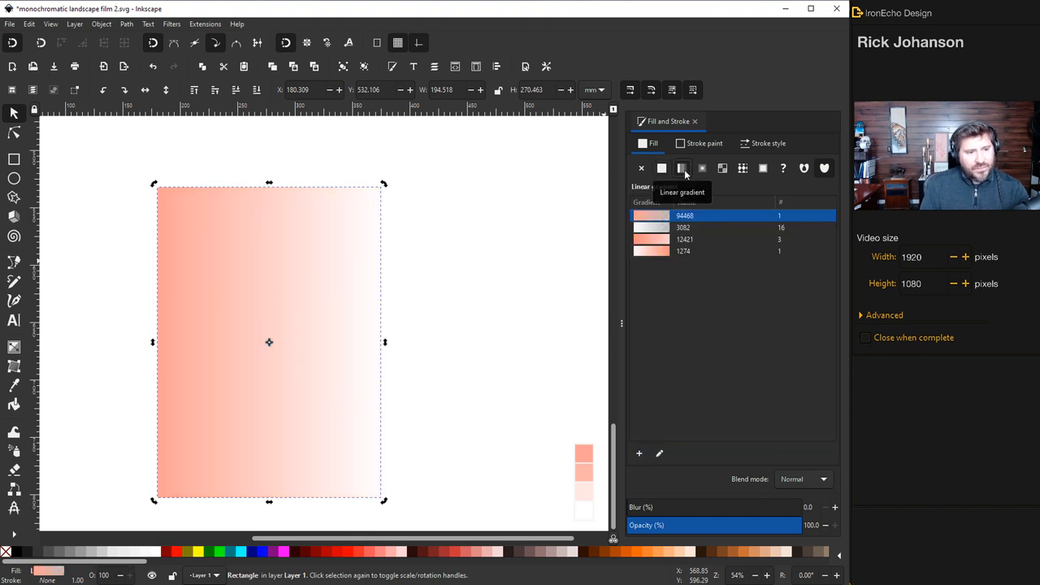
mouse_move(382, 357)
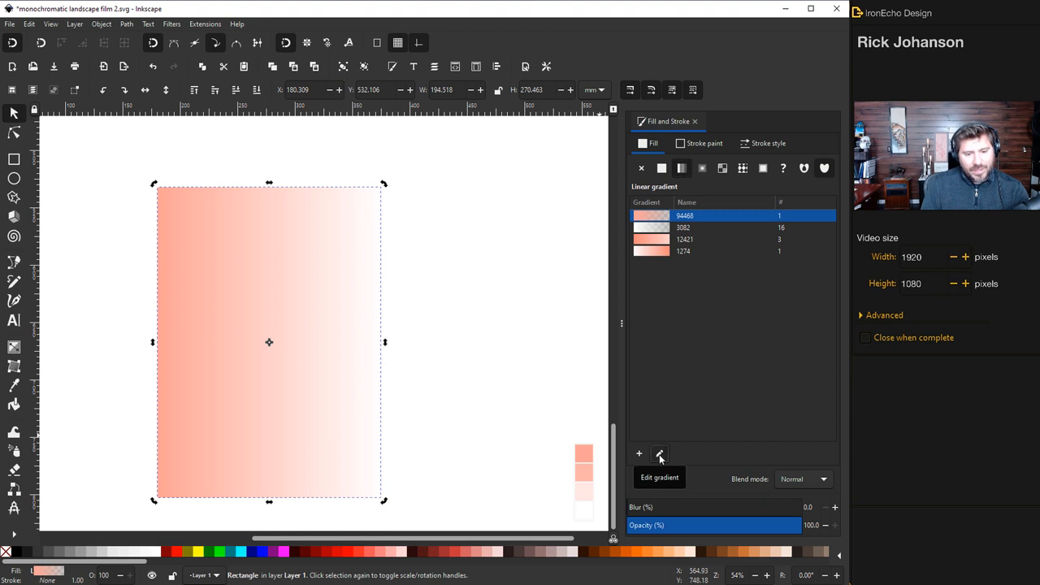
click(660, 453)
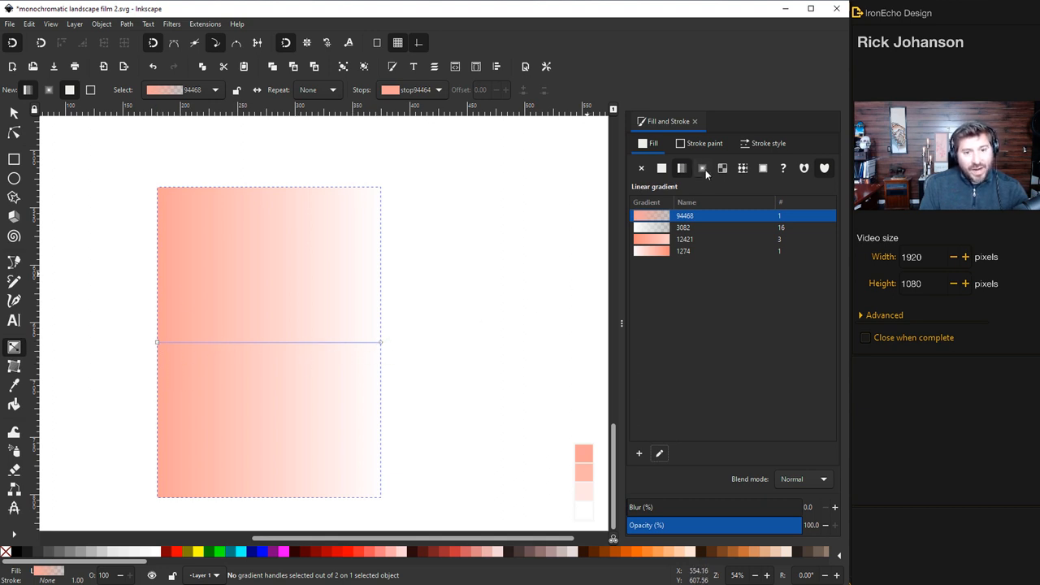
Switch the rectangle's fill to a radial gradient and reposition its centre near the middle.
click(702, 168)
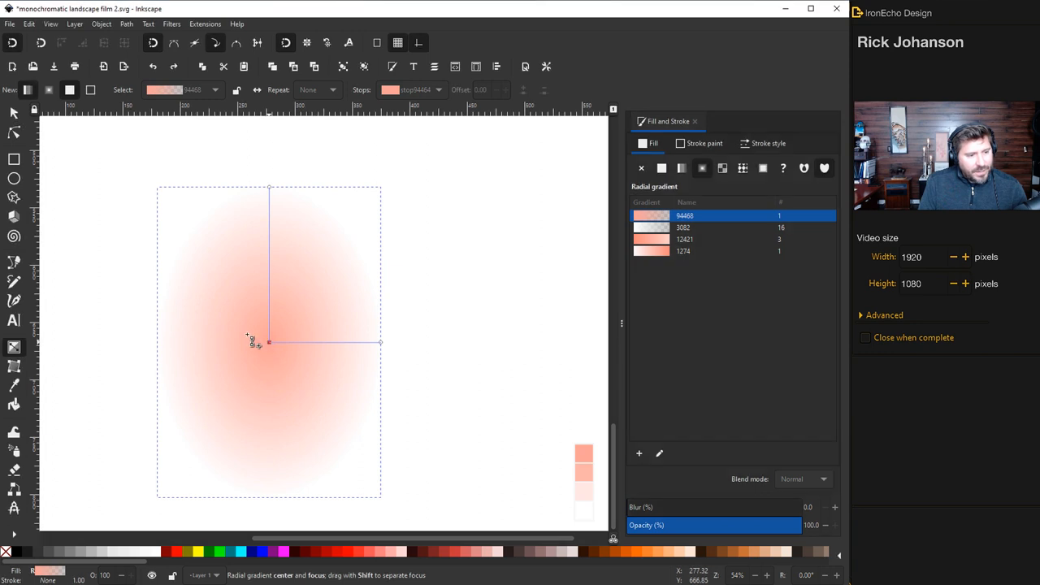
drag(268, 341, 236, 298)
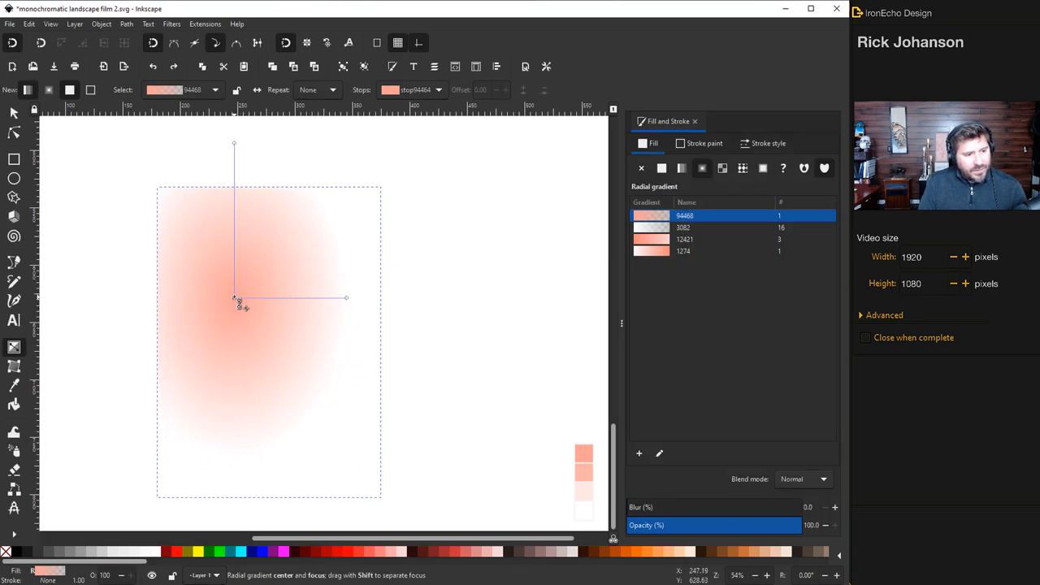
drag(235, 299, 315, 398)
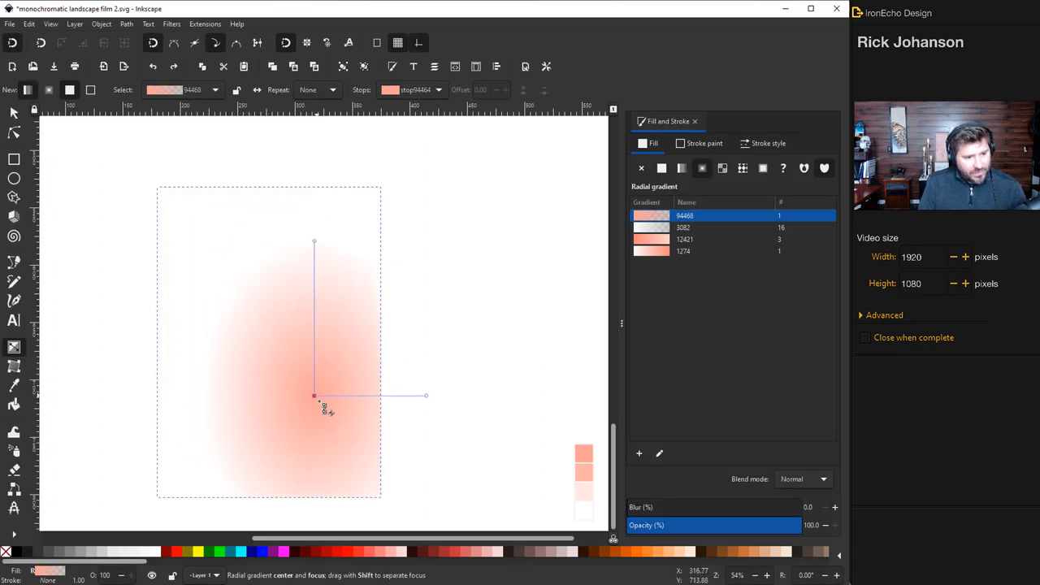
drag(315, 397, 277, 341)
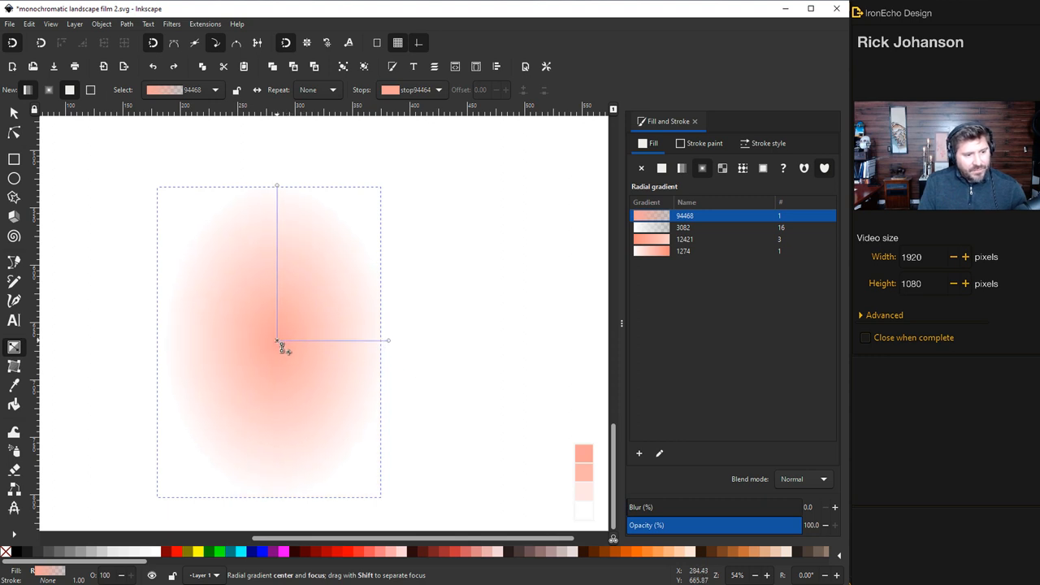
Set the outer gradient stop alpha to 100 and make the centre stop white.
click(661, 168)
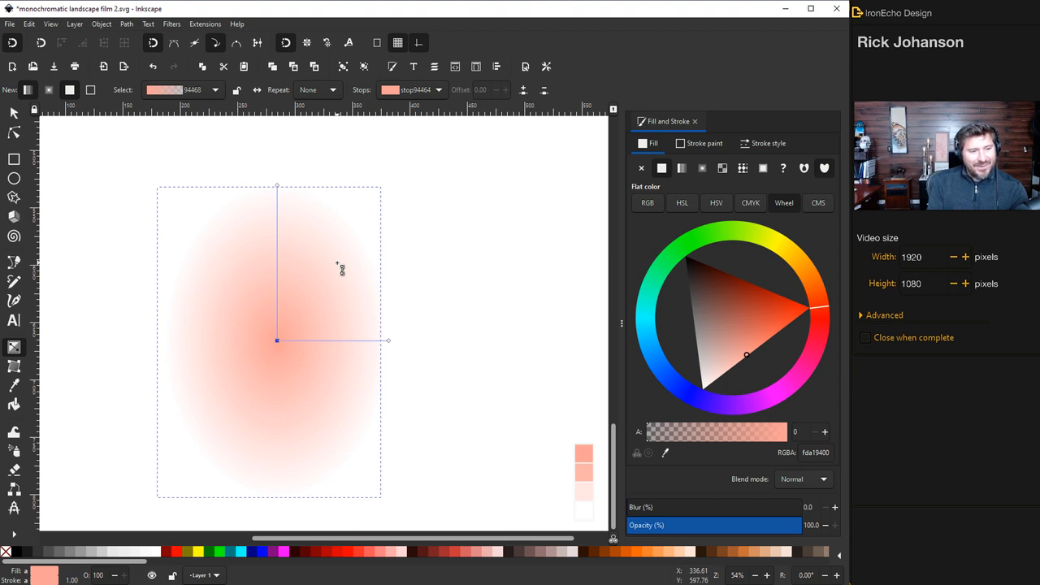
mouse_move(274, 192)
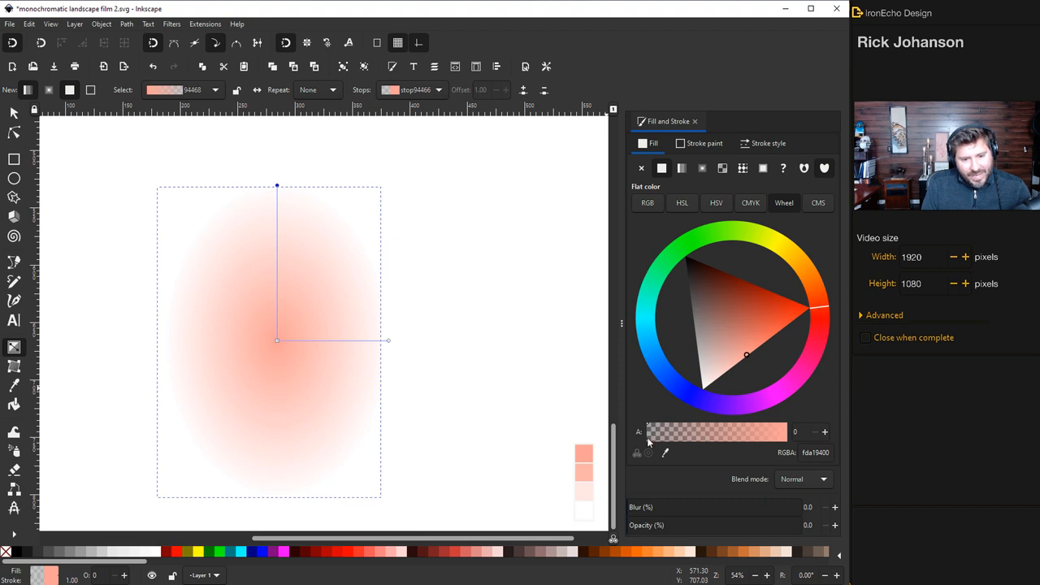
drag(650, 432, 770, 431)
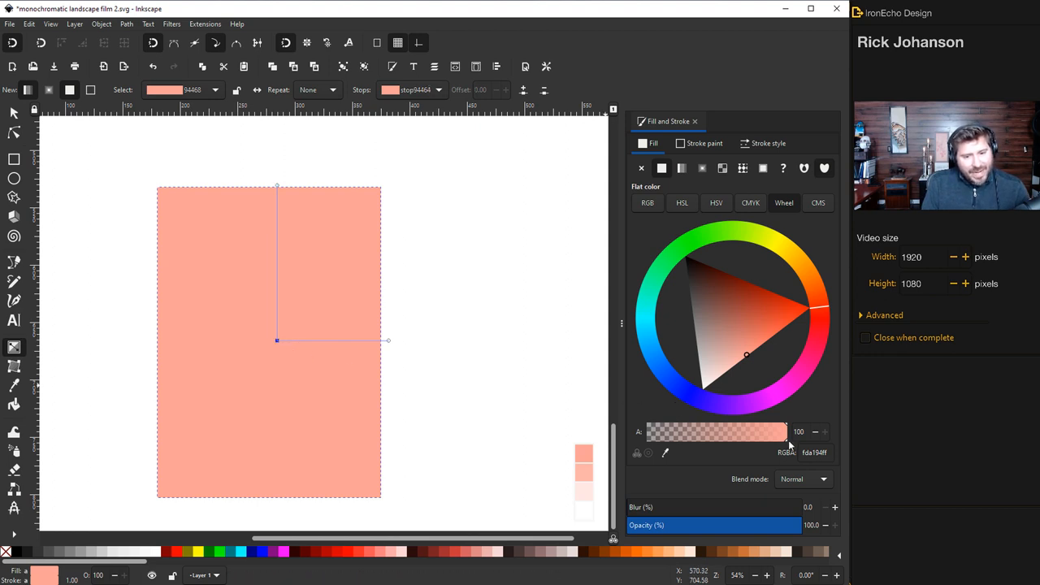
drag(784, 431, 658, 431)
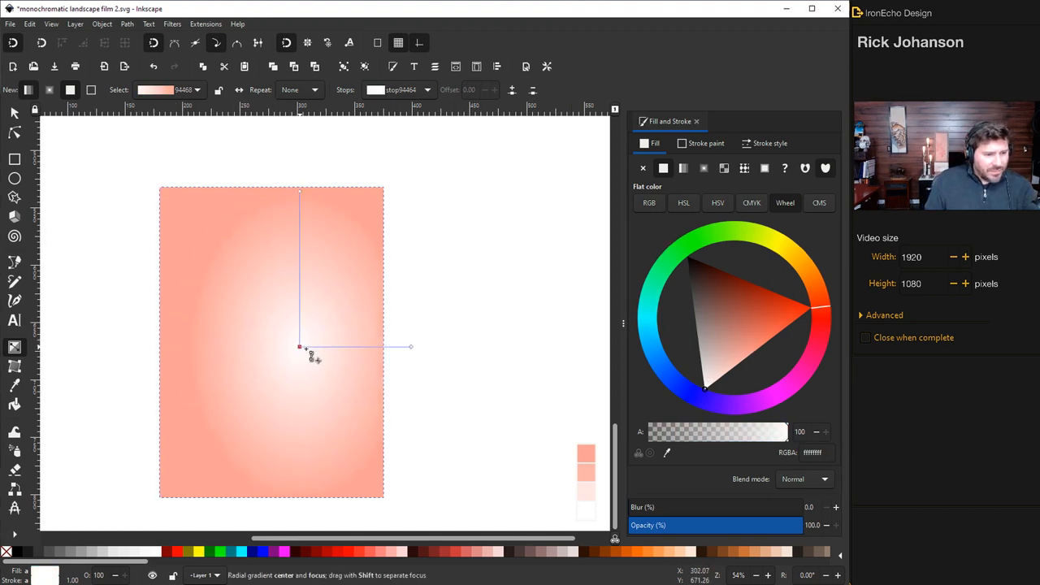
Move the glow lower right, stretch the radius handles diagonally, and widen the mid stop.
drag(299, 347, 318, 367)
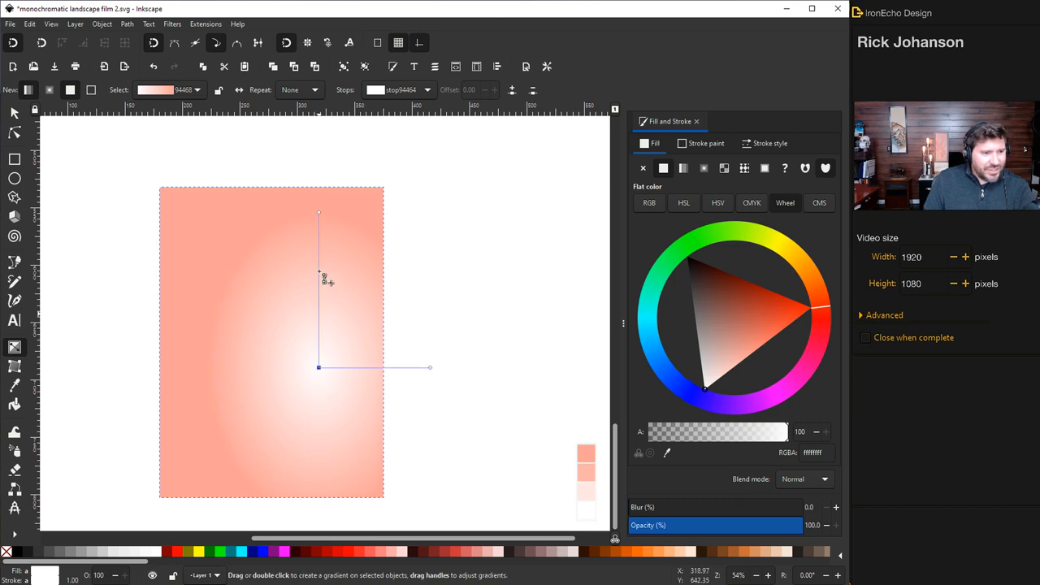
drag(319, 213, 237, 213)
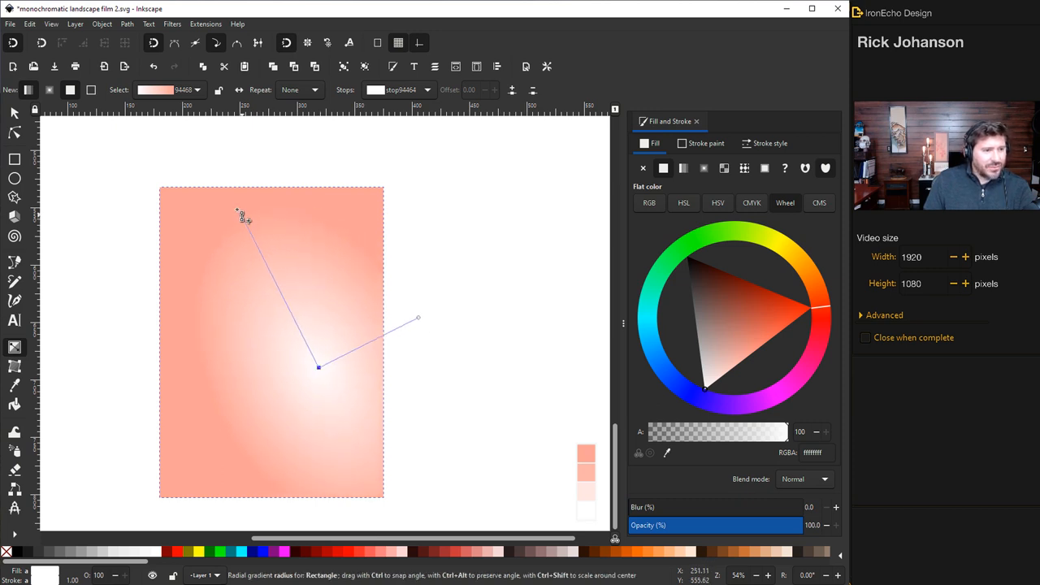
drag(238, 211, 255, 234)
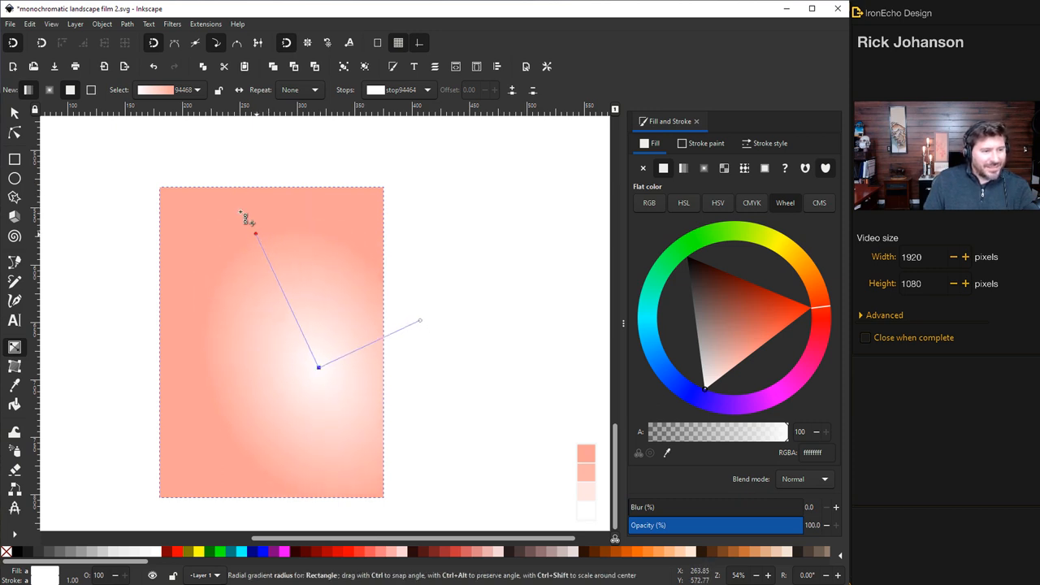
drag(255, 235, 236, 193)
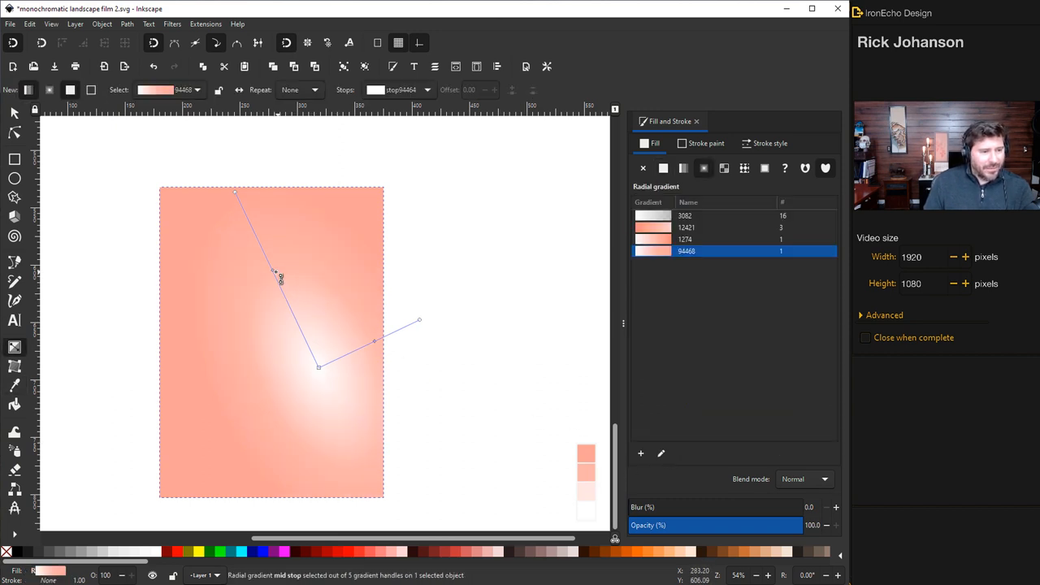
drag(273, 271, 256, 243)
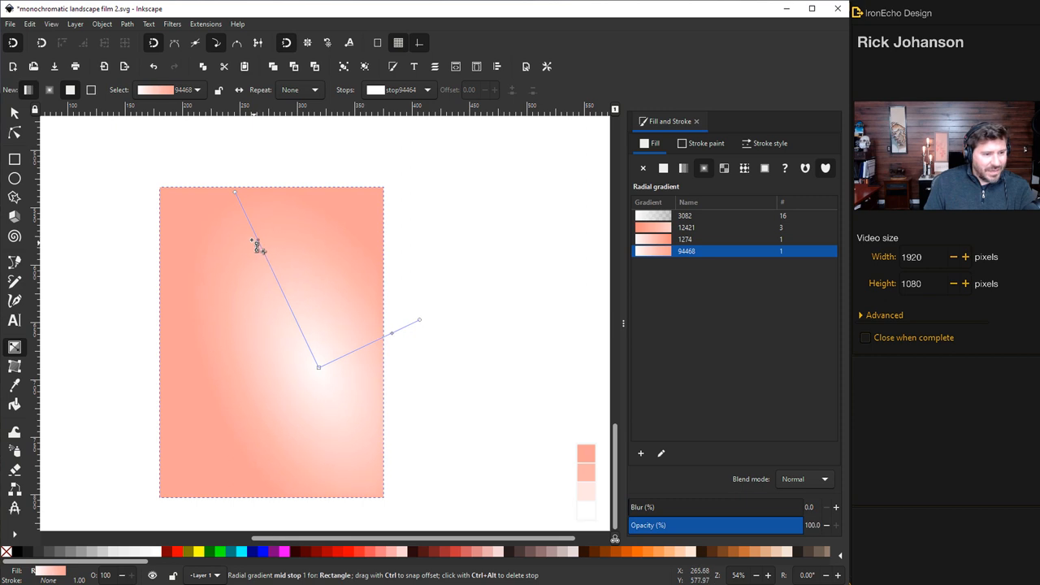
click(663, 168)
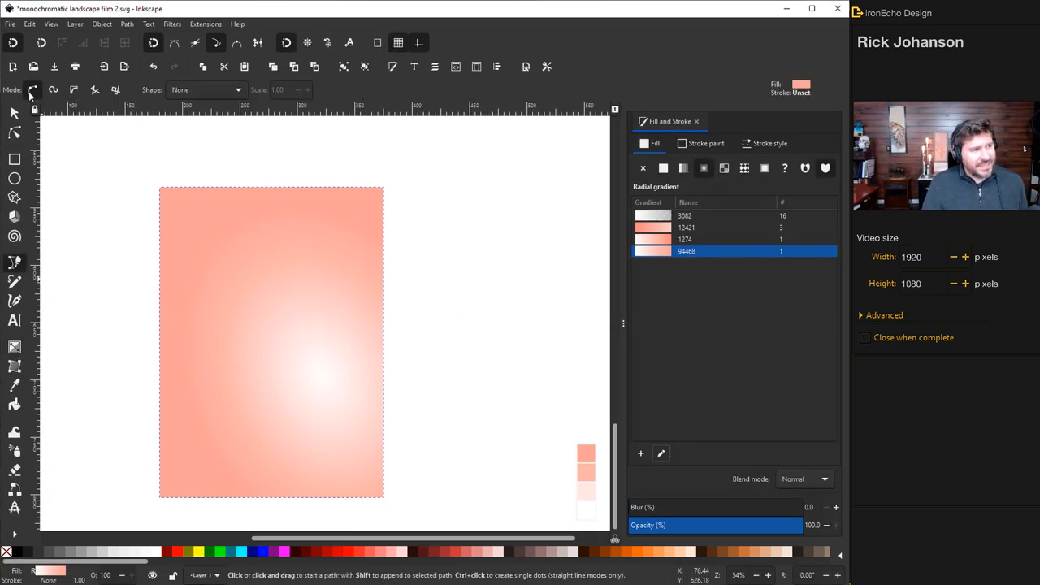
mouse_move(34, 90)
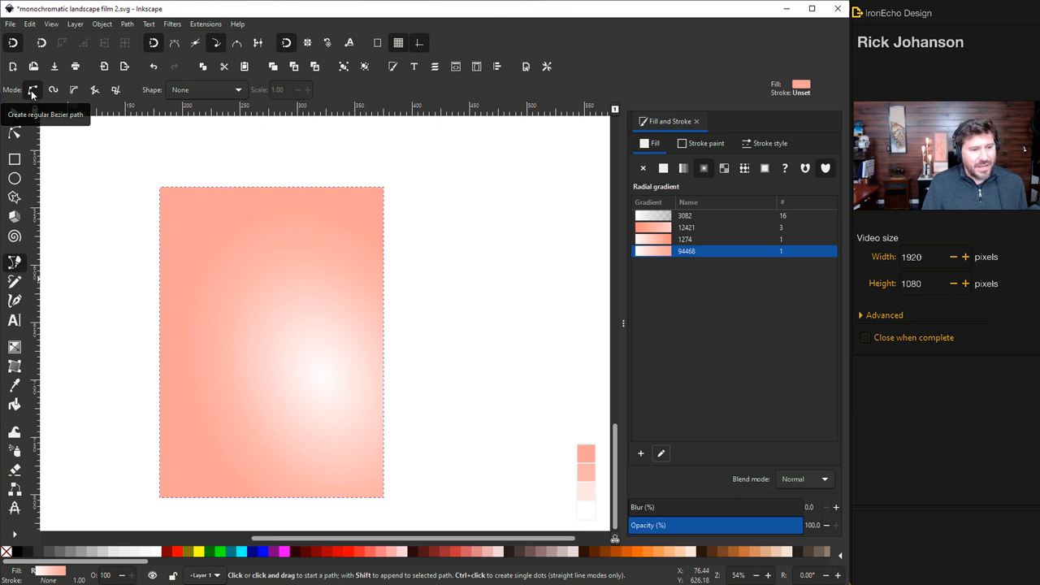
mouse_move(404, 424)
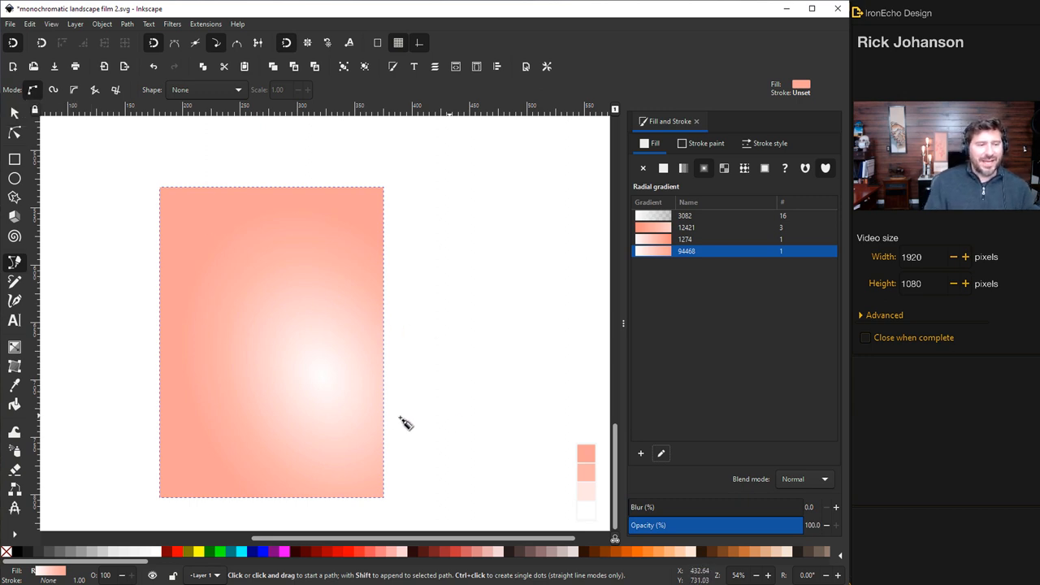
mouse_move(262, 302)
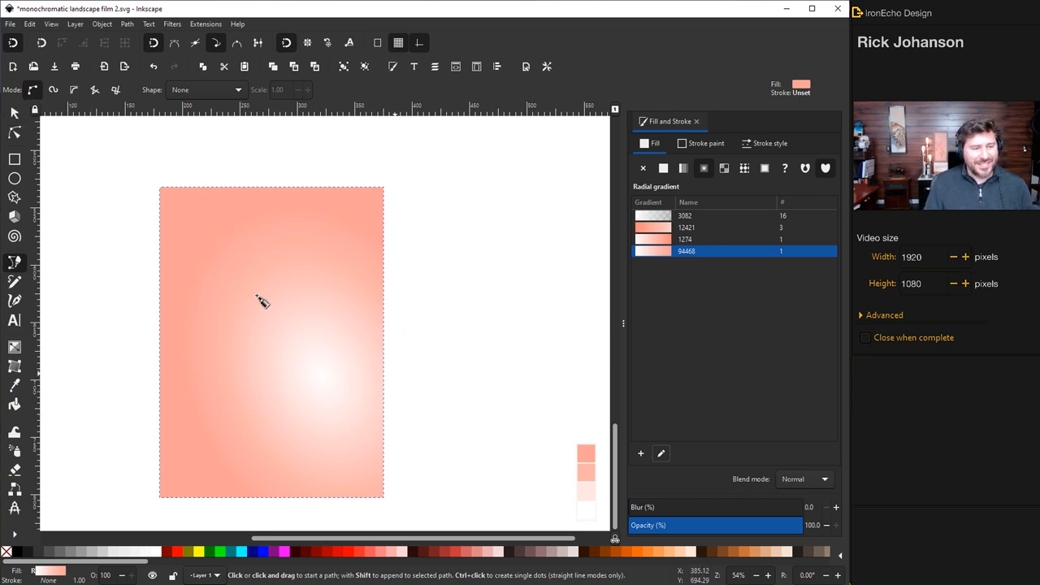
mouse_move(353, 549)
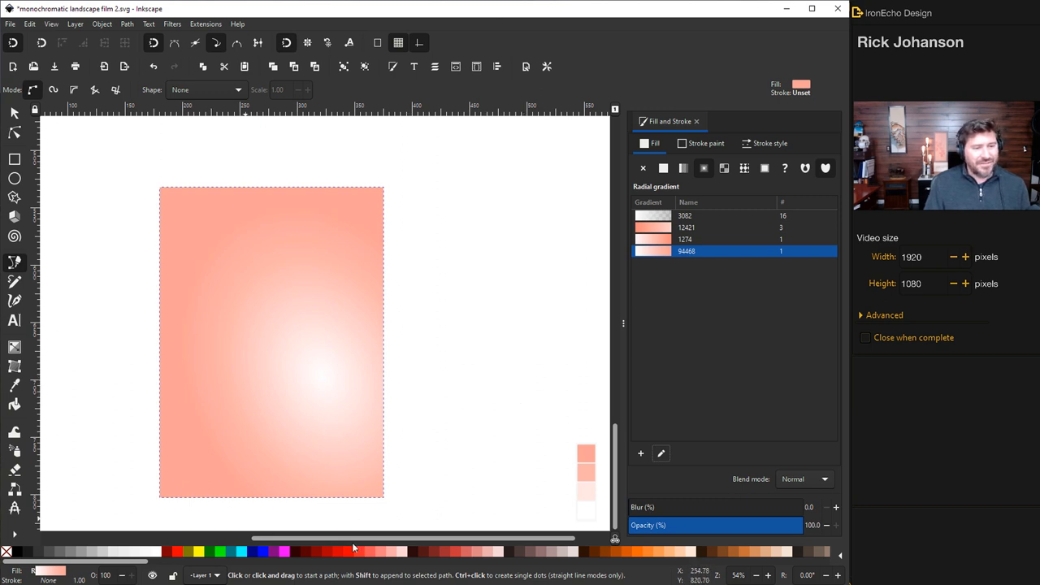
mouse_move(479, 460)
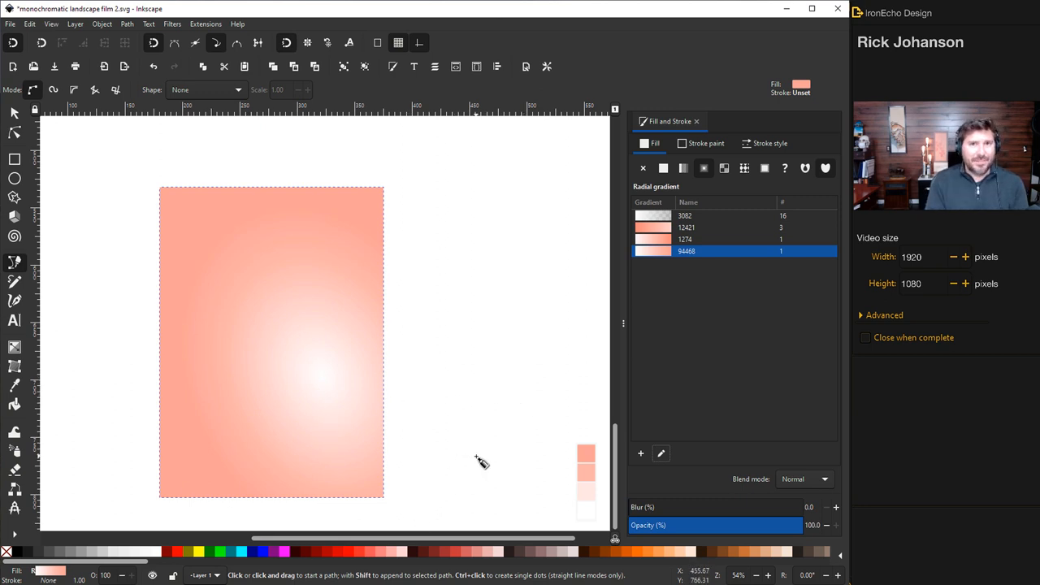
mouse_move(473, 455)
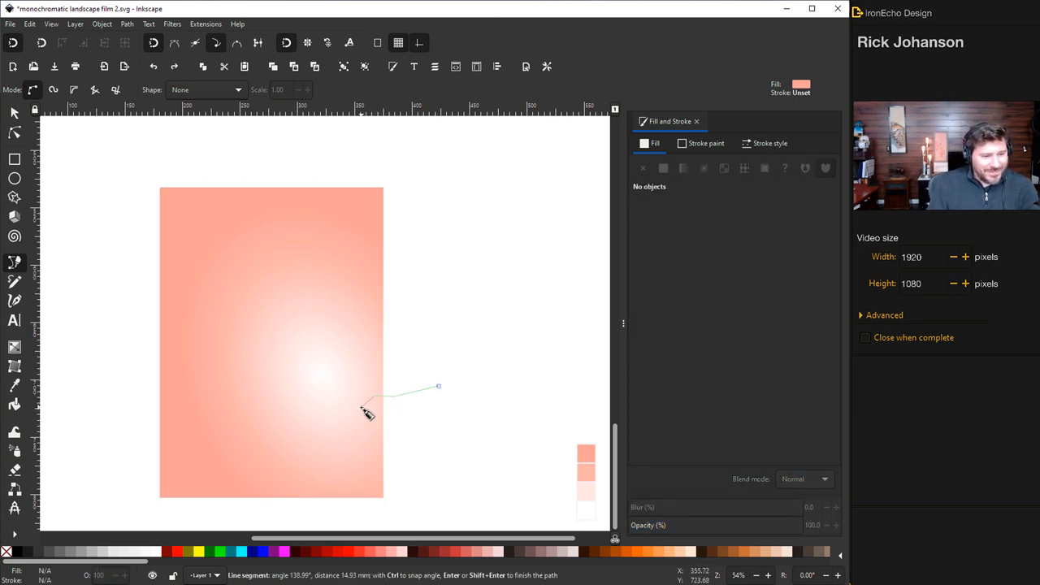
Add a corner to the hill outline and fill it with a deeper salmon pink.
click(240, 465)
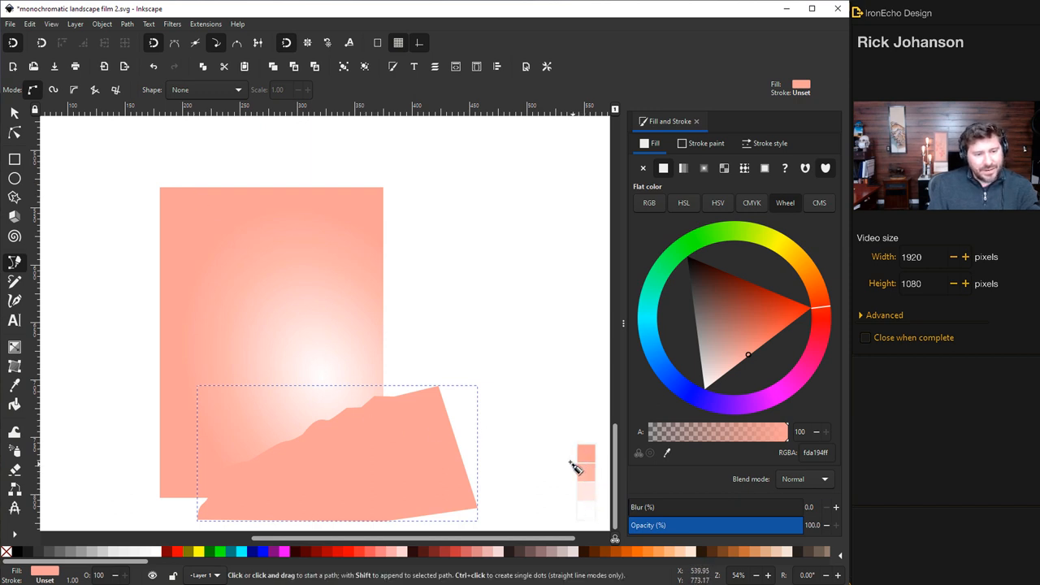
mouse_move(345, 444)
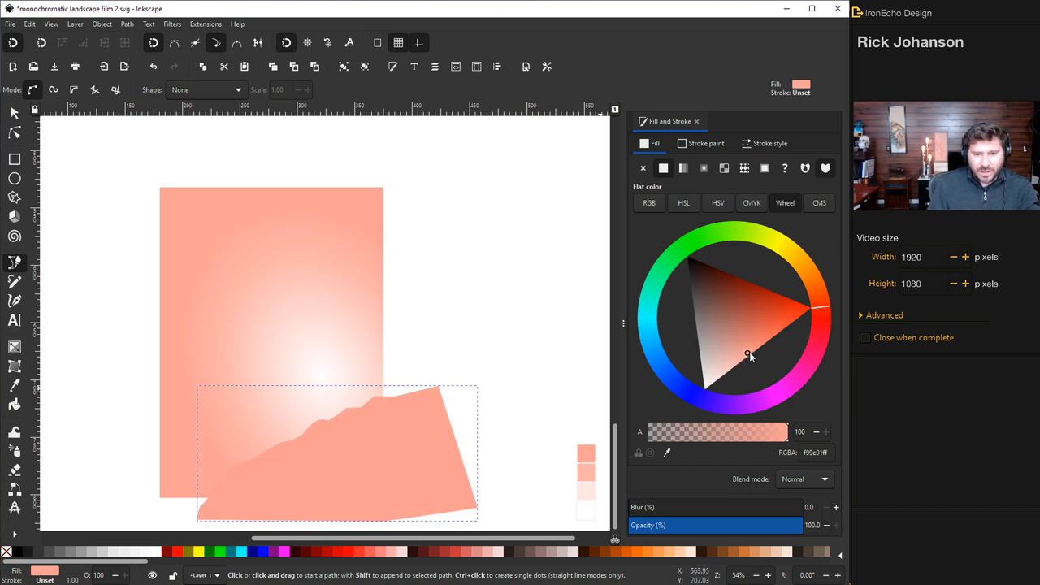
click(758, 355)
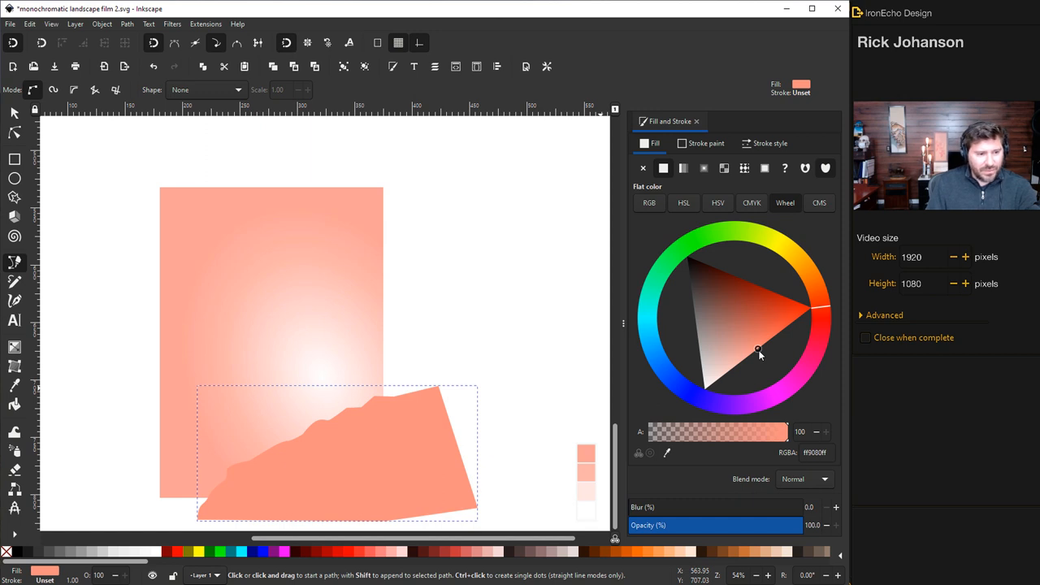
mouse_move(589, 342)
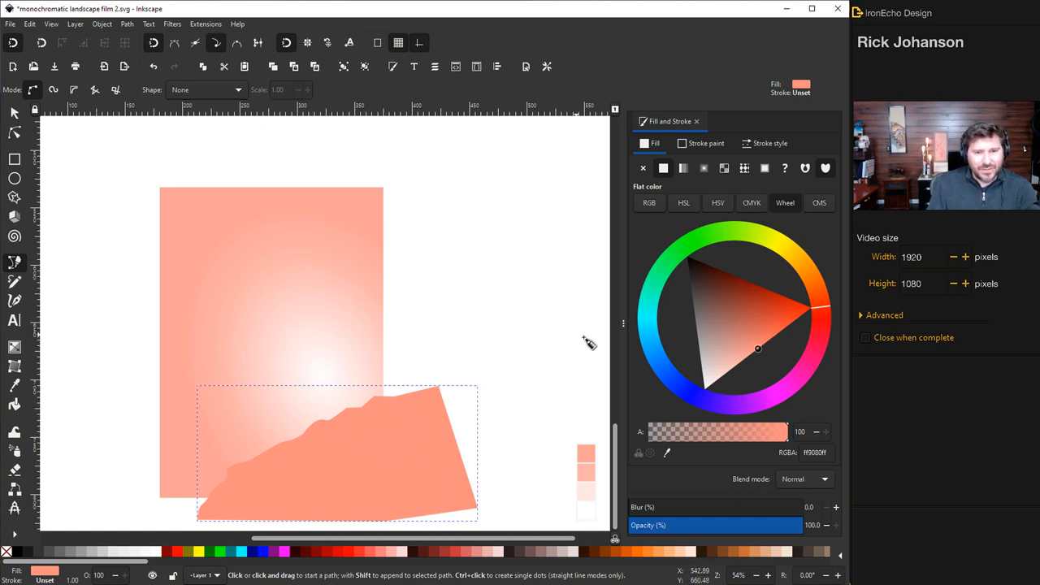
Give the hill a diagonal linear gradient ending in a pale, near-white pink.
click(683, 168)
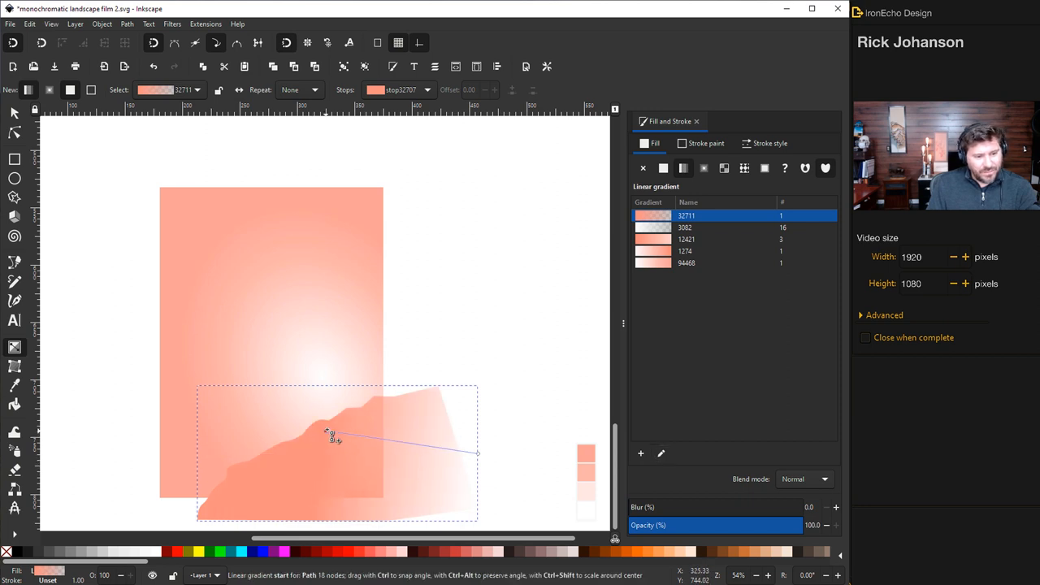
click(662, 168)
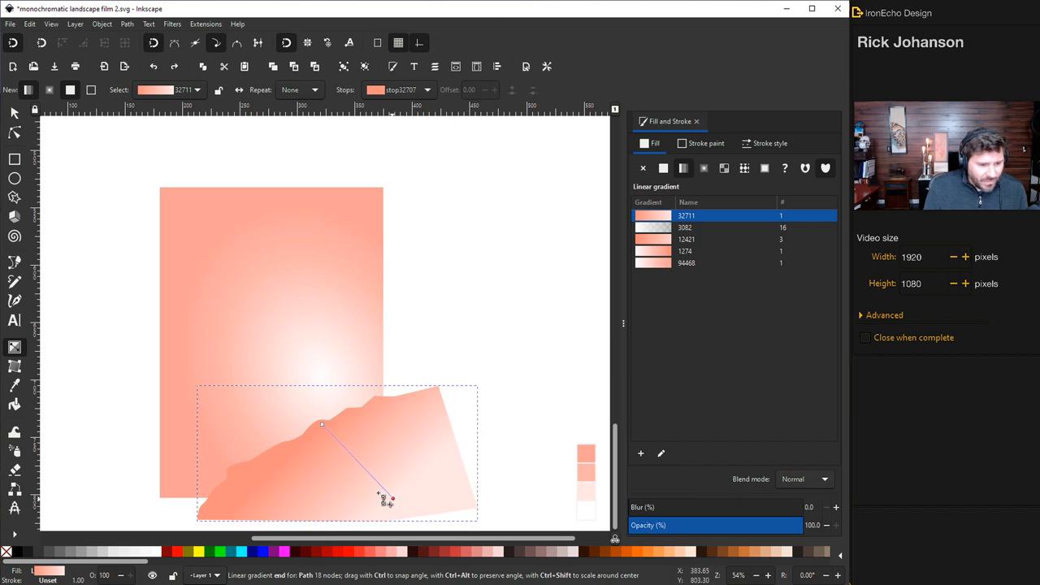
click(663, 168)
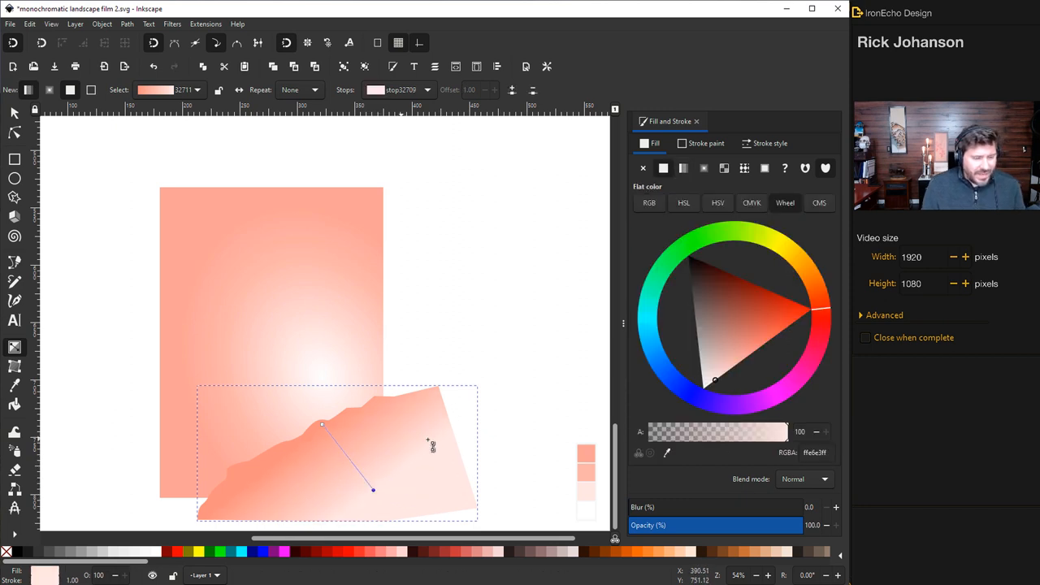
mouse_move(328, 499)
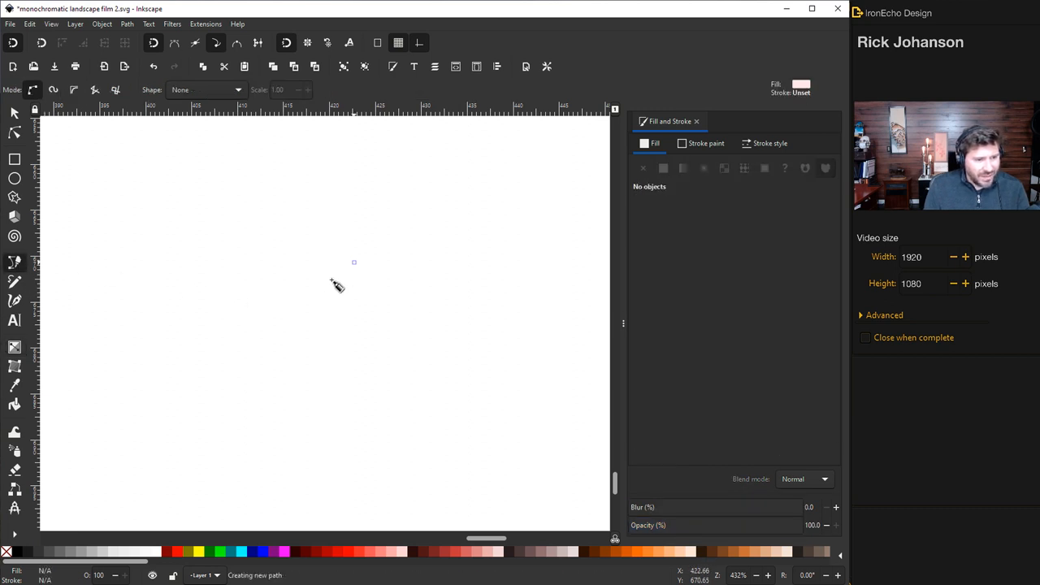
Begin drawing the pointed tree outline with the Bezier pen.
click(268, 439)
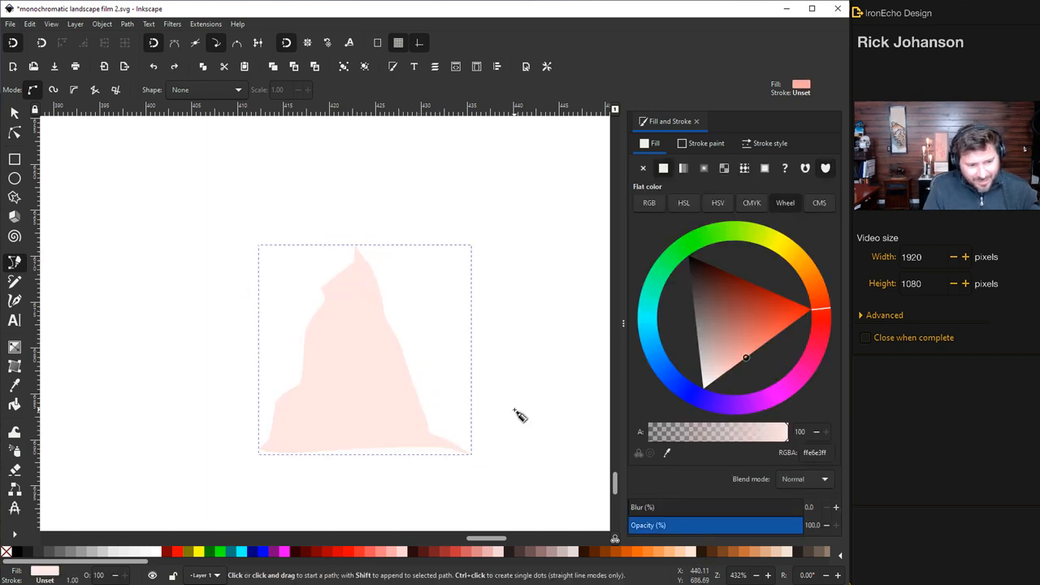
mouse_move(398, 371)
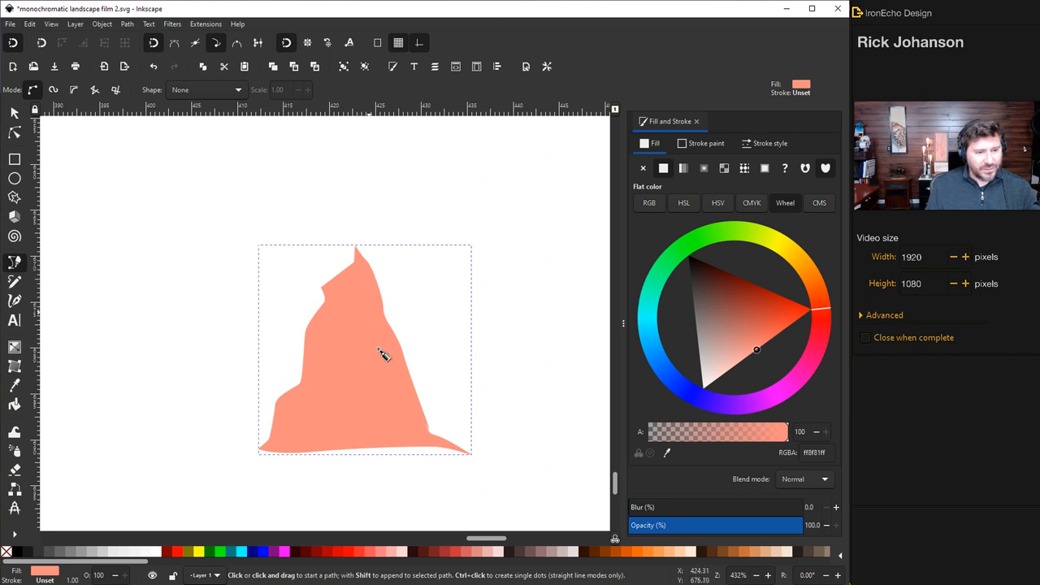
mouse_move(69, 314)
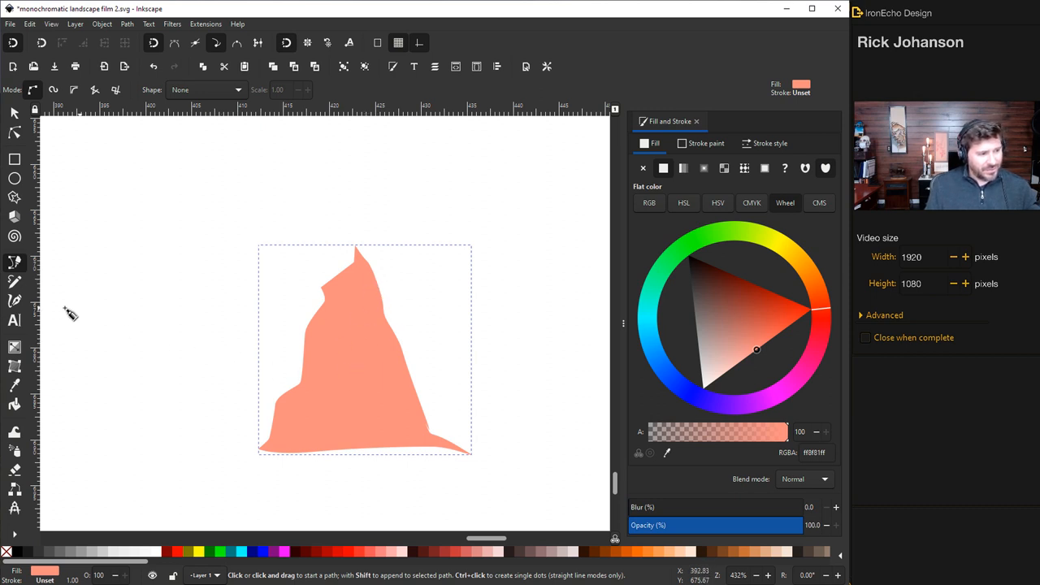
mouse_move(14, 304)
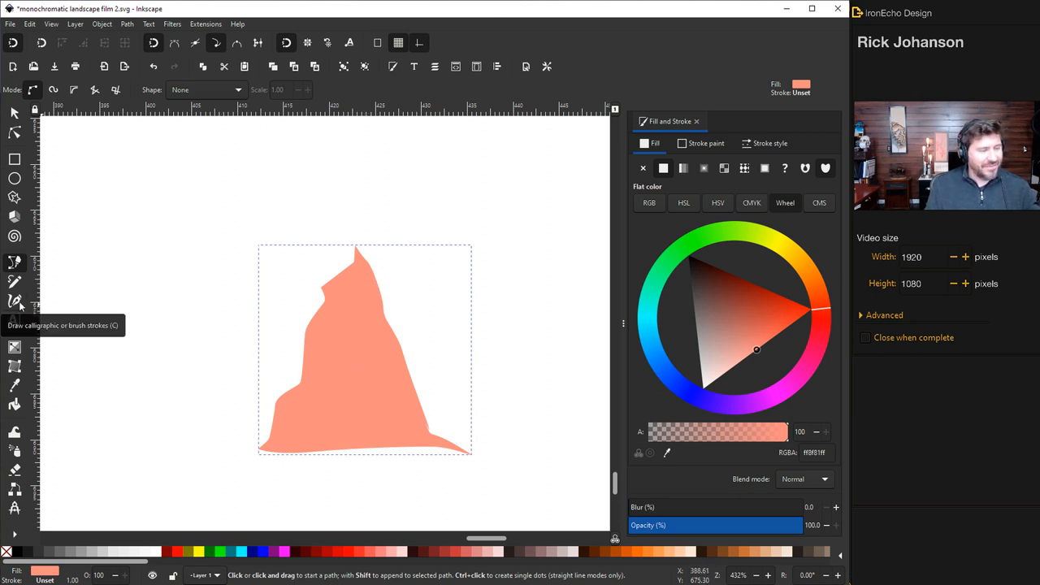
Choose the Calligraphy tool and try a couple of test strokes in empty space.
click(14, 301)
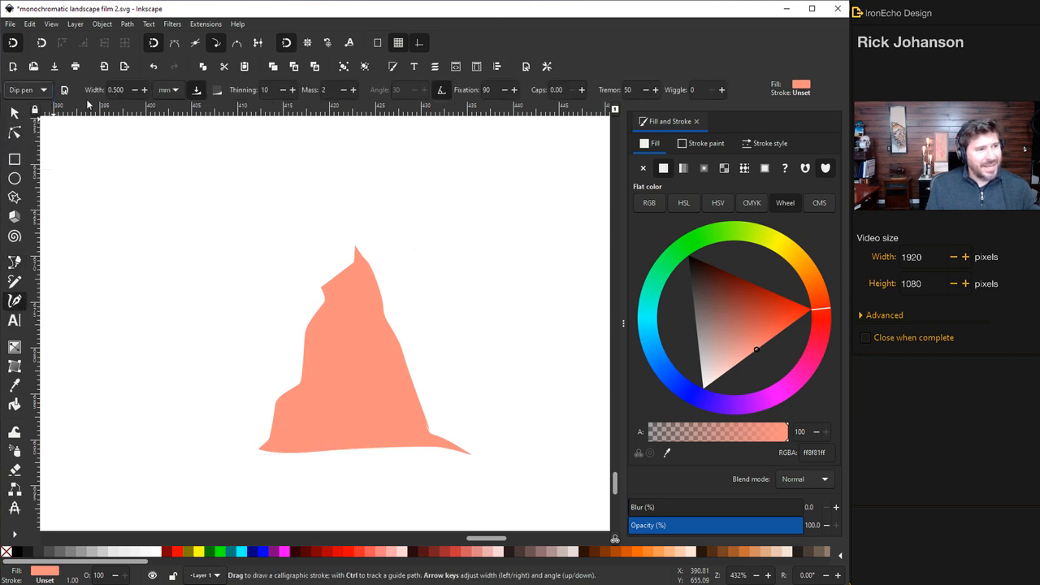
mouse_move(478, 451)
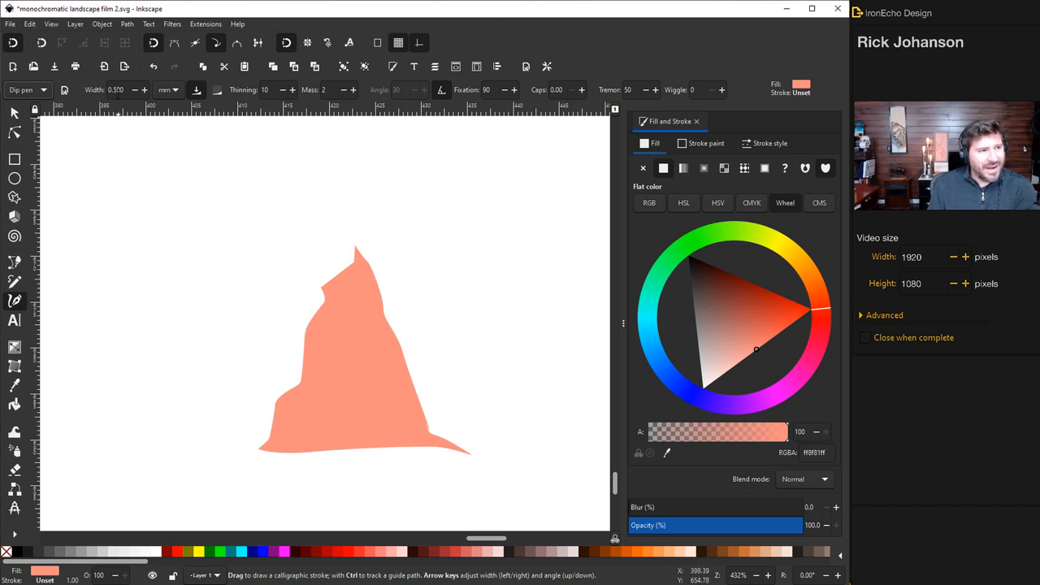
mouse_move(177, 207)
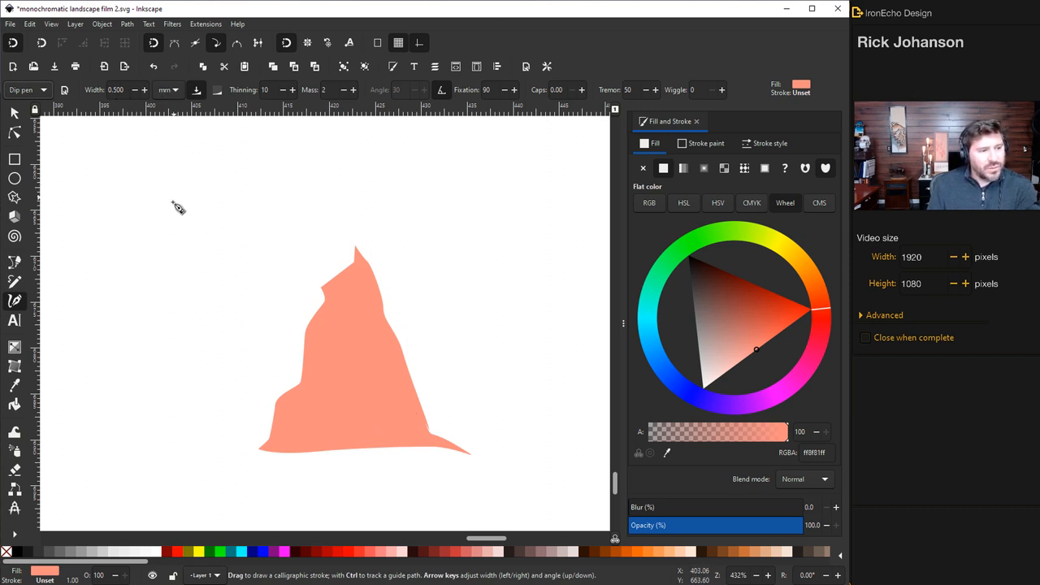
drag(124, 195, 191, 199)
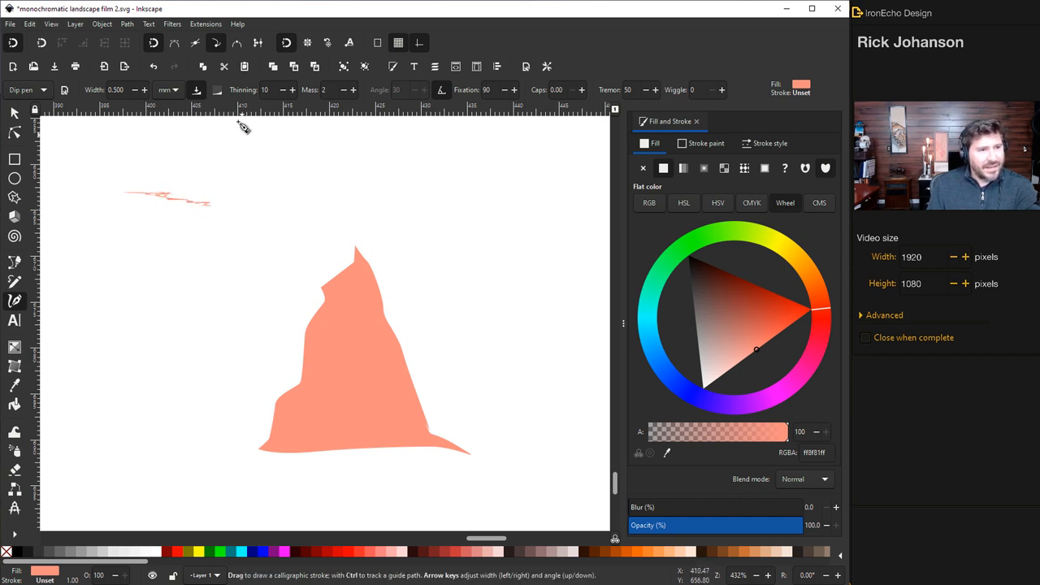
mouse_move(352, 106)
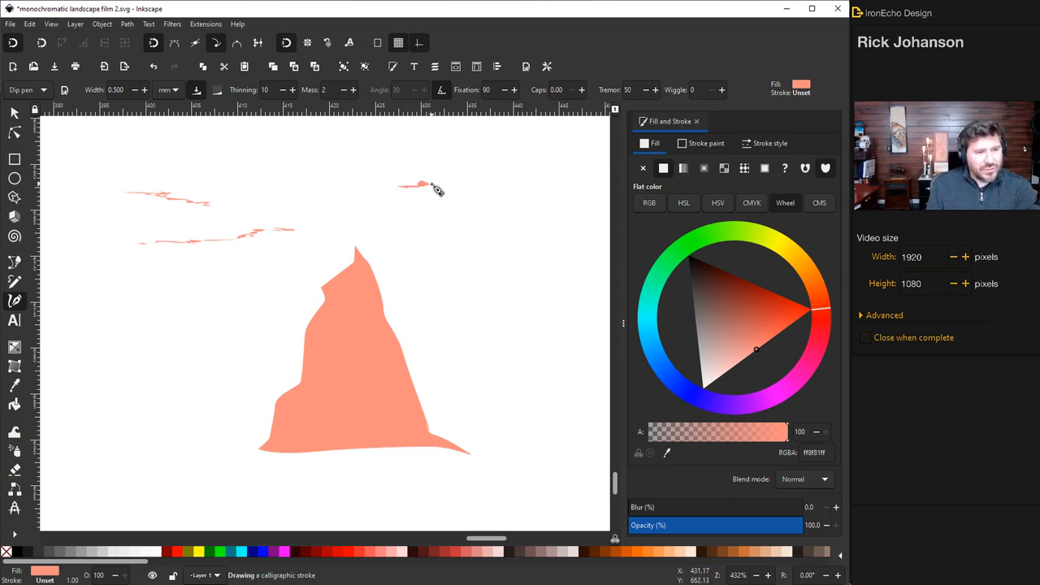
drag(426, 185, 499, 243)
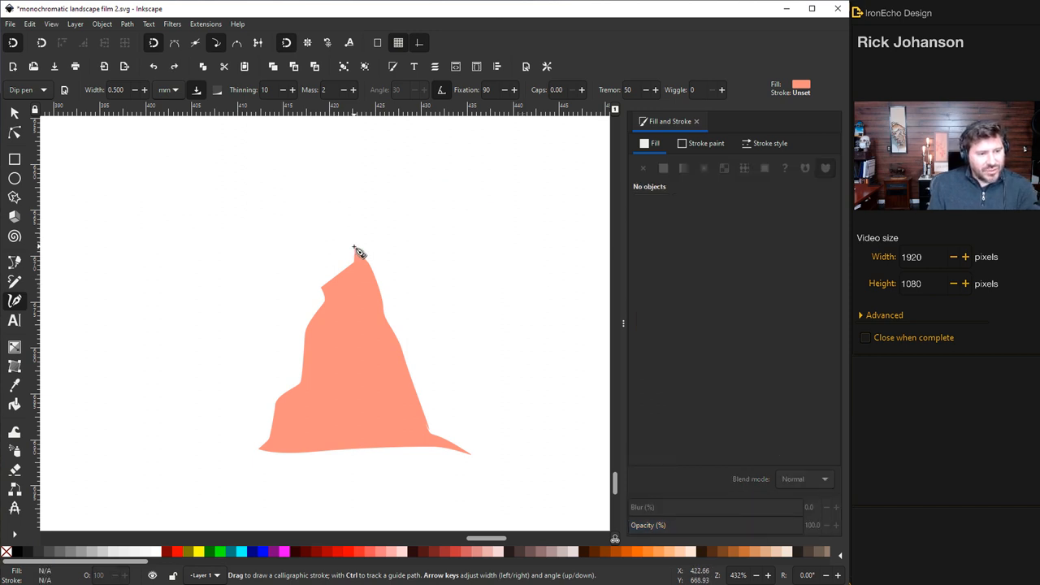
Paint ragged strokes over the tree's peak, left edge and lower edges.
drag(357, 256, 325, 297)
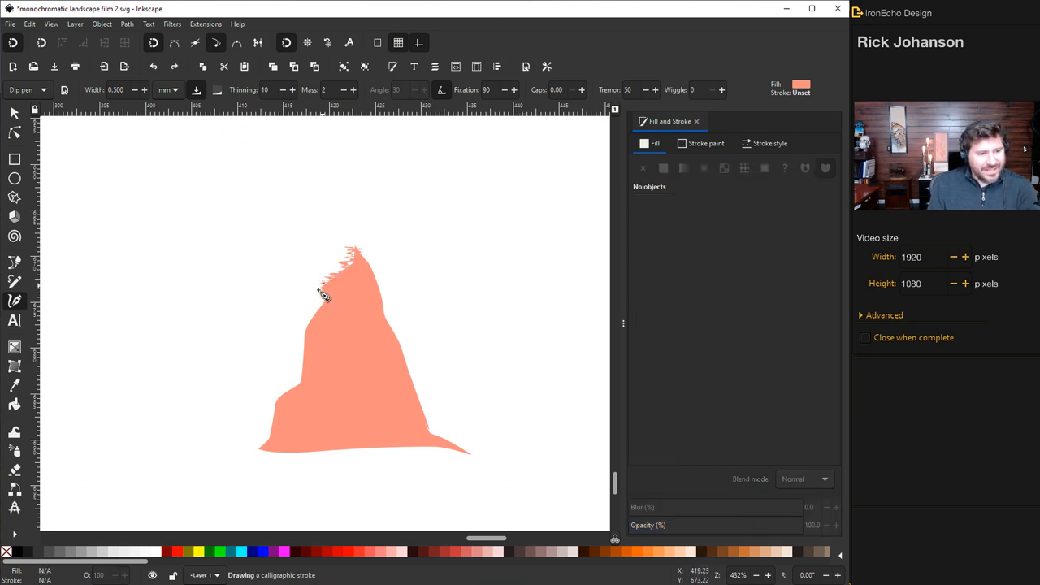
drag(323, 295, 291, 404)
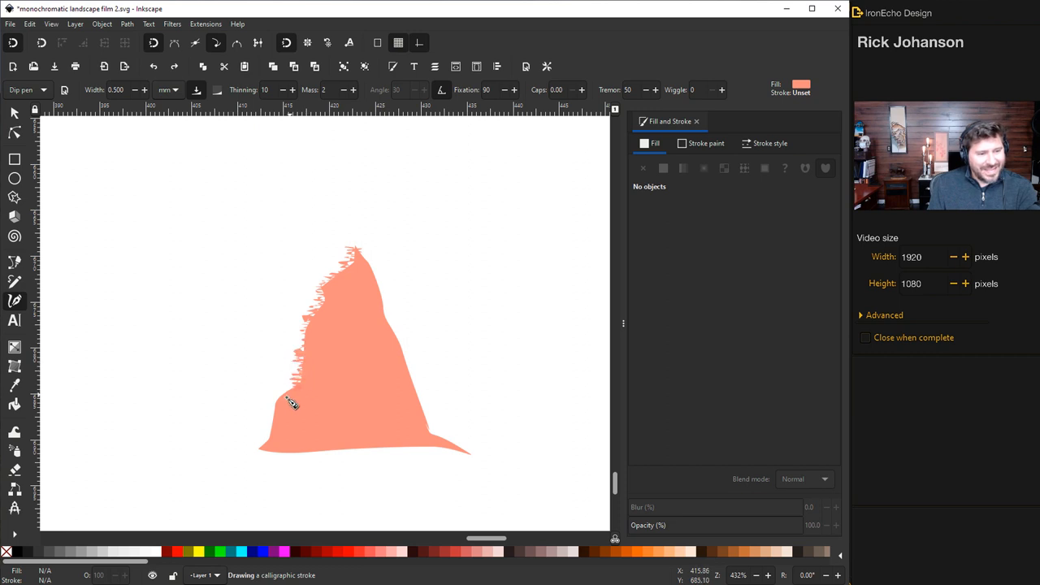
drag(290, 403, 441, 449)
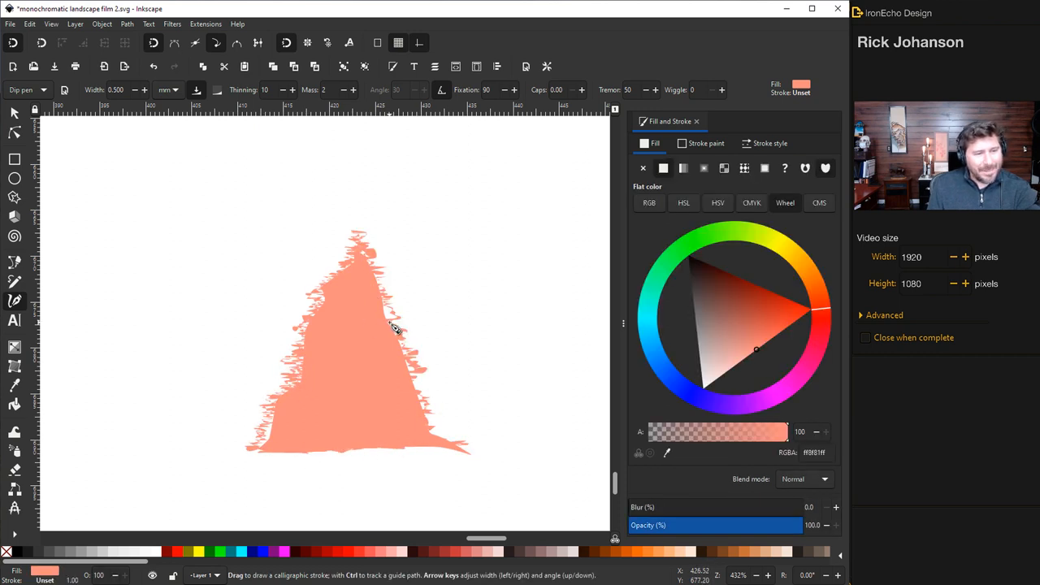
mouse_move(312, 367)
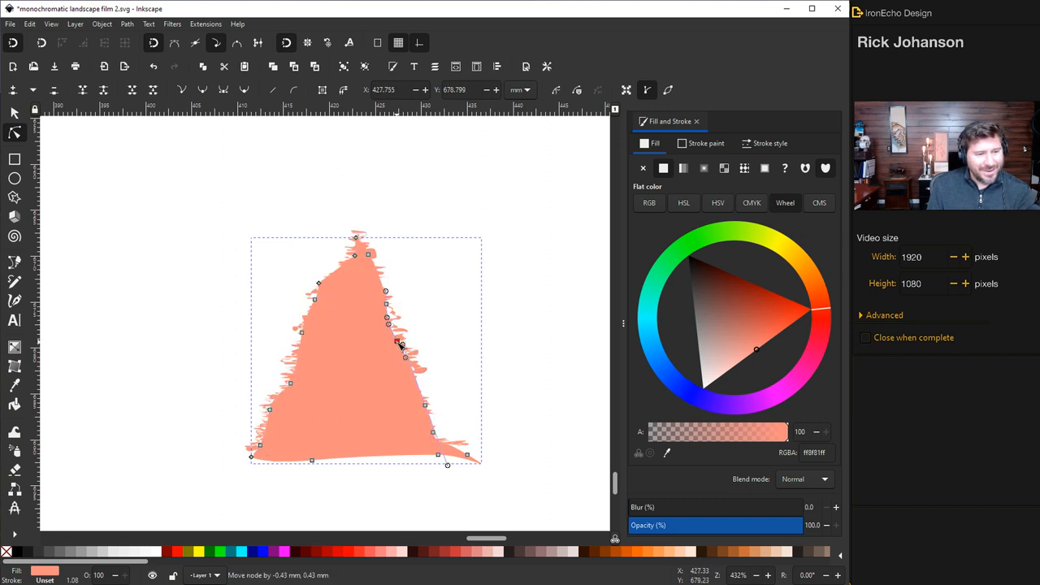
mouse_move(367, 255)
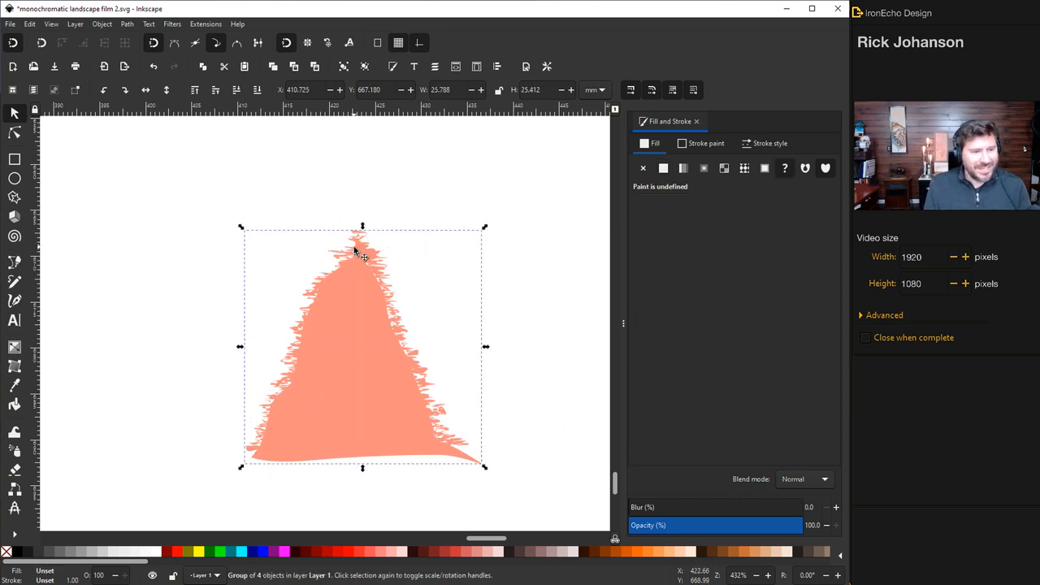
mouse_move(366, 345)
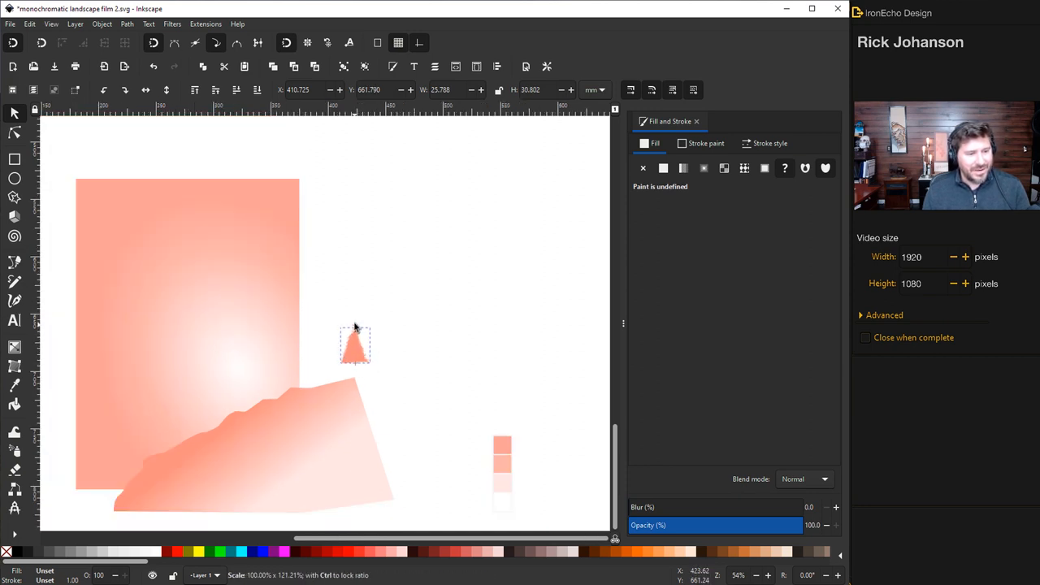
Select the grouped tree and shrink it to a tiny speck right of the sky.
click(354, 345)
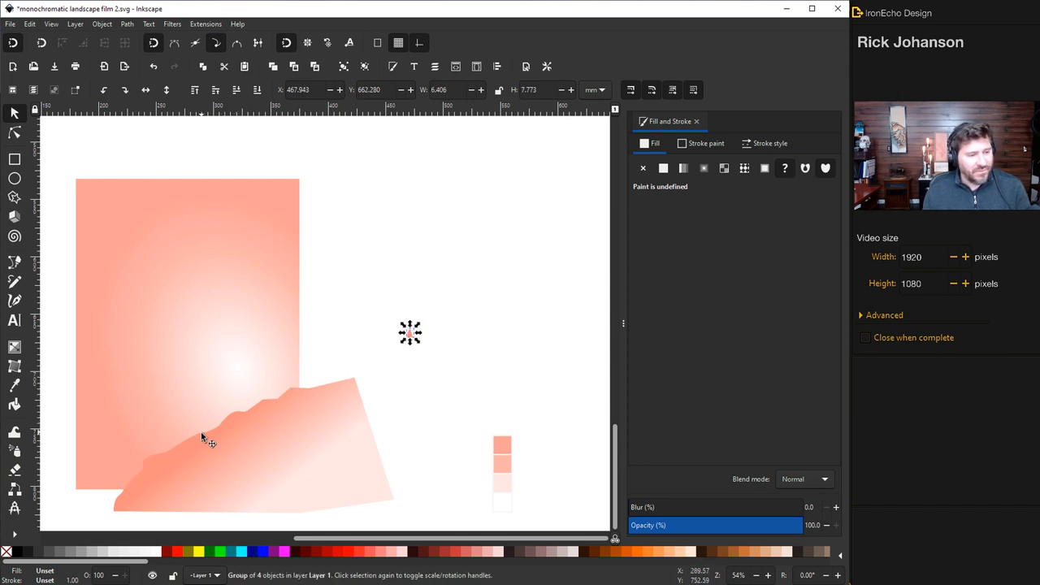
mouse_move(335, 411)
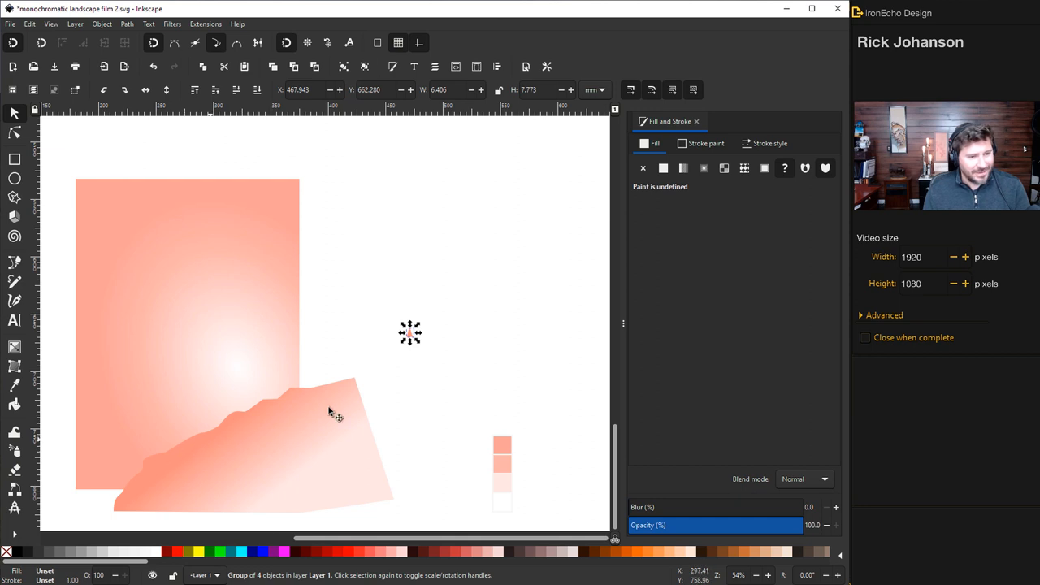
click(293, 411)
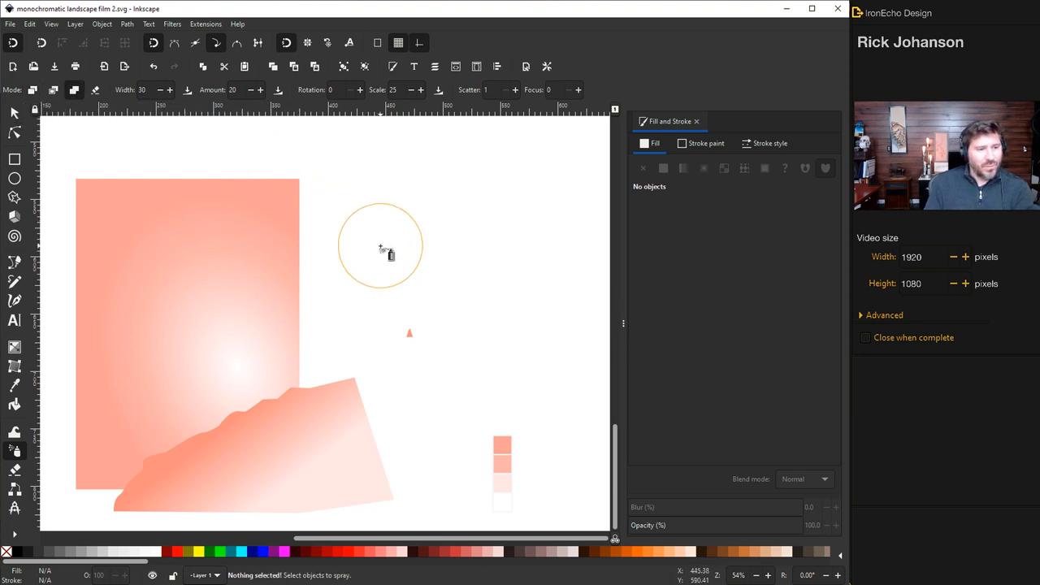
mouse_move(270, 155)
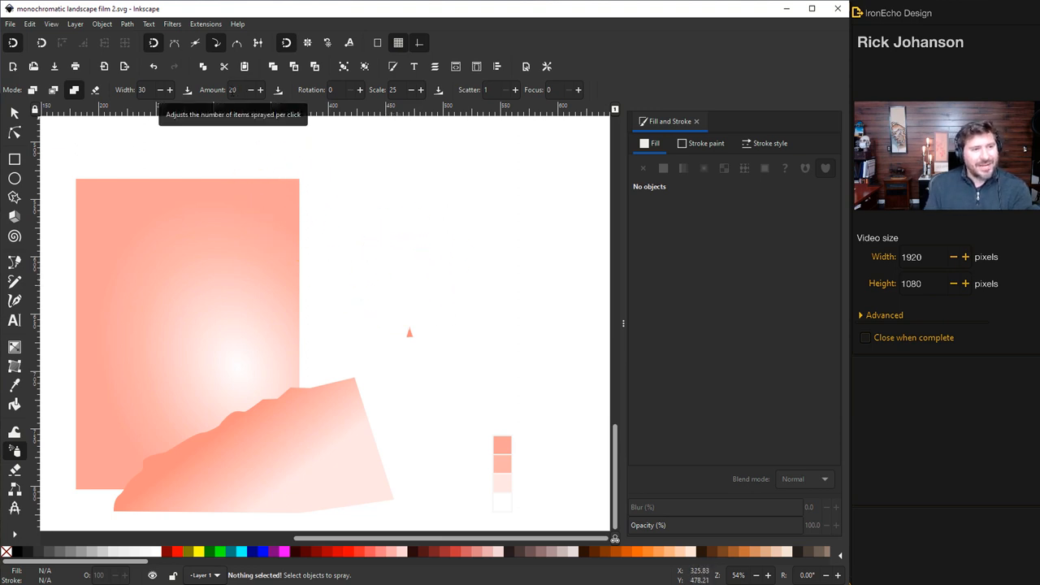
mouse_move(392, 89)
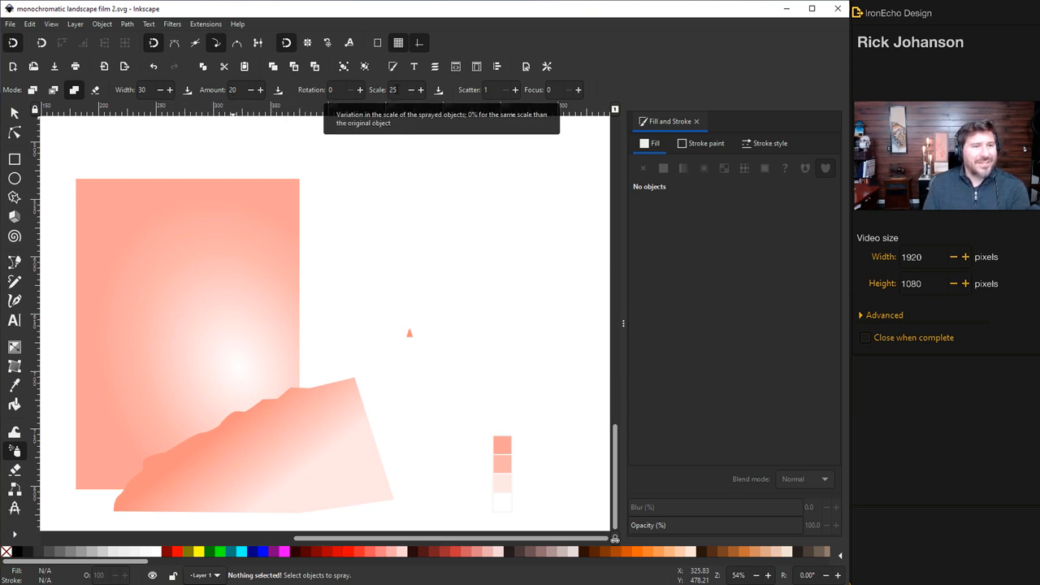
mouse_move(413, 331)
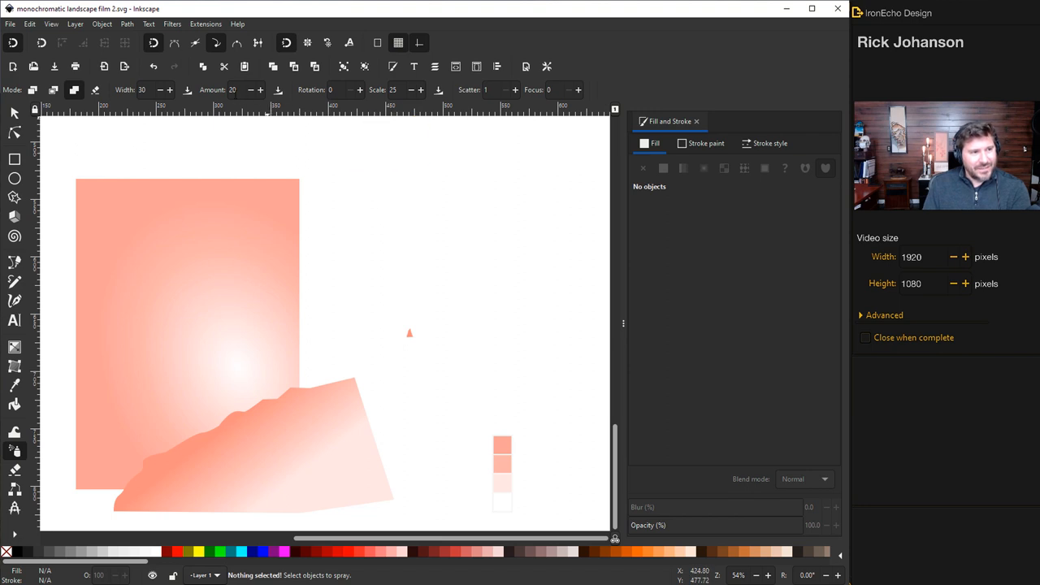
mouse_move(218, 100)
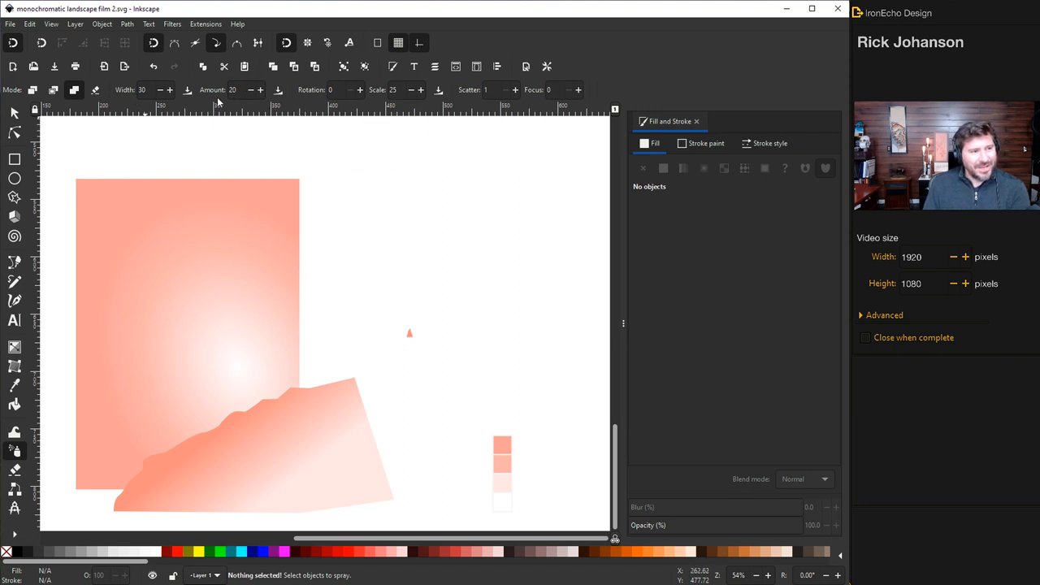
mouse_move(384, 102)
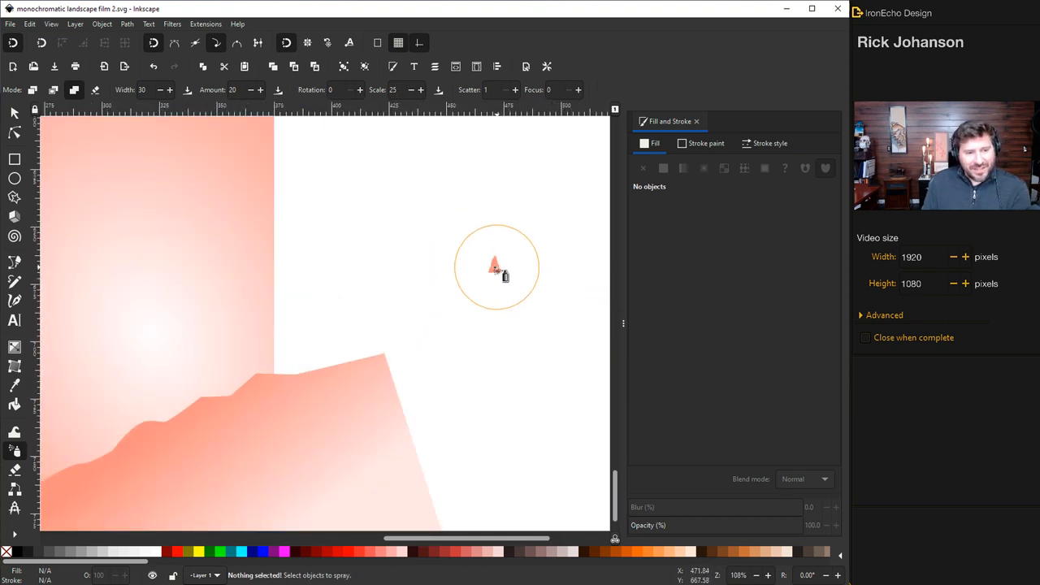
Use the small tree as spray source and spray copies along the hill's ridge.
click(14, 112)
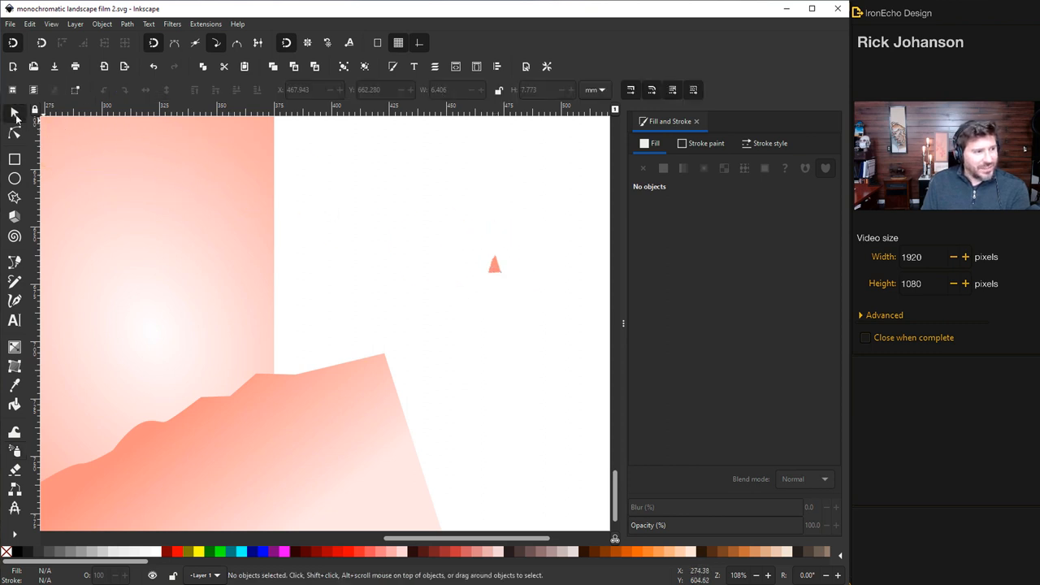
click(494, 264)
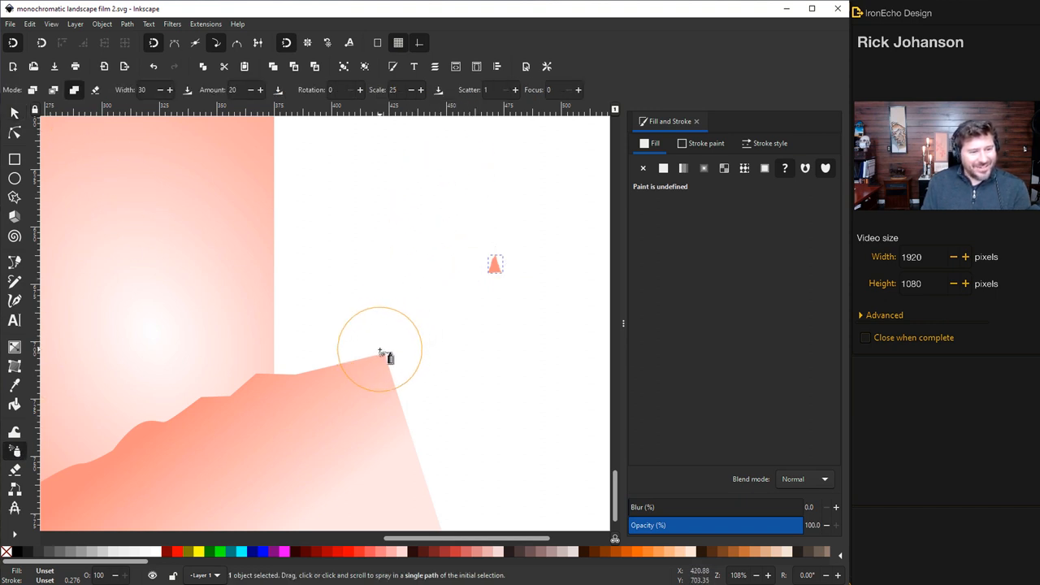
drag(379, 355, 260, 385)
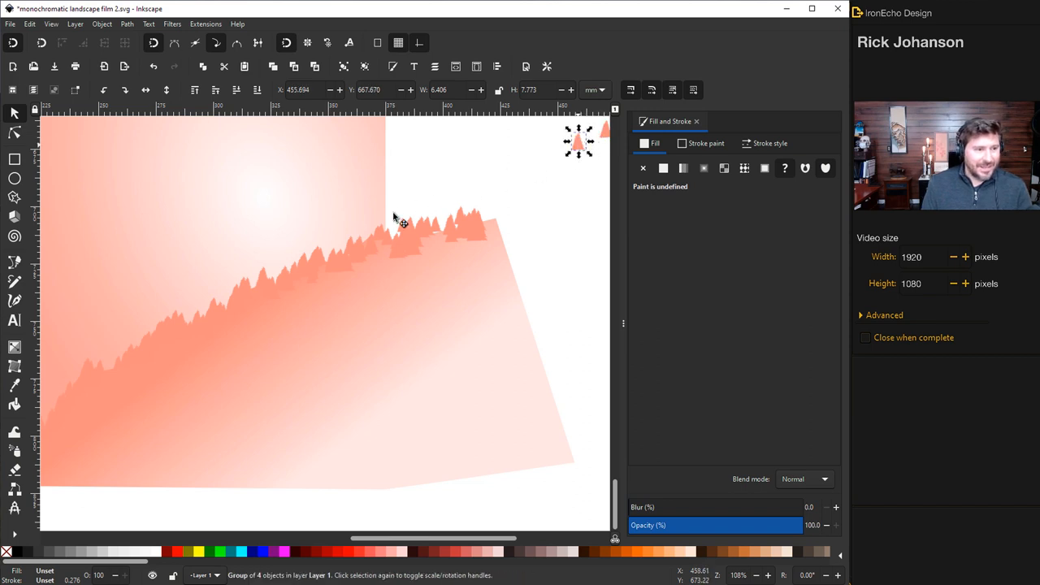
drag(403, 219, 246, 308)
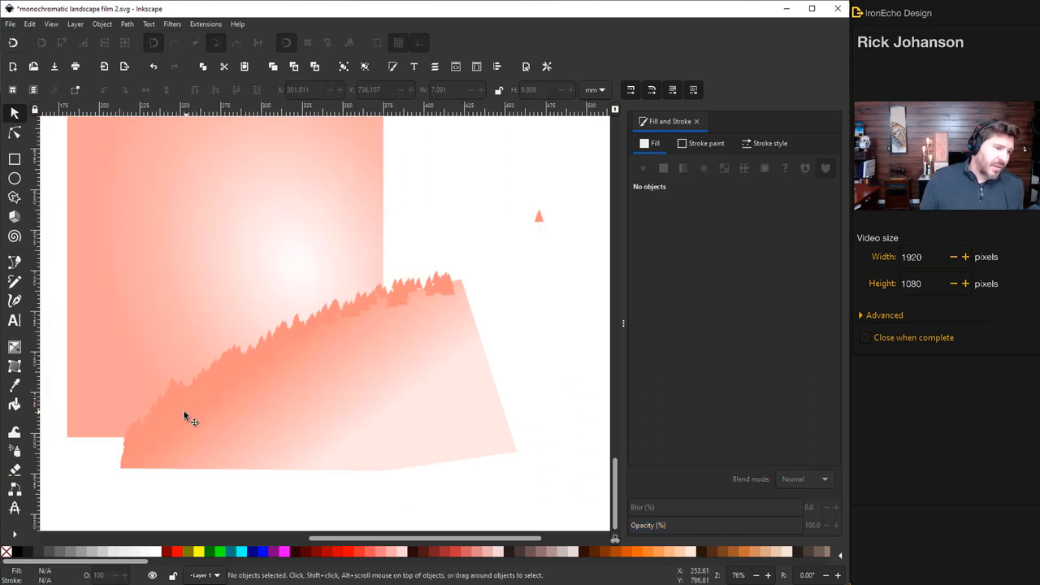
mouse_move(345, 321)
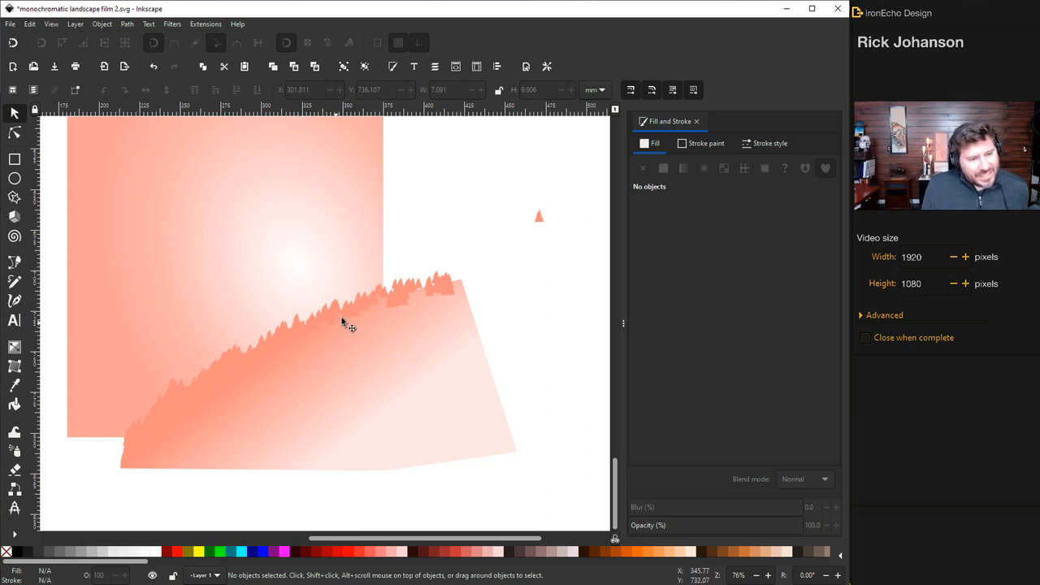
mouse_move(361, 314)
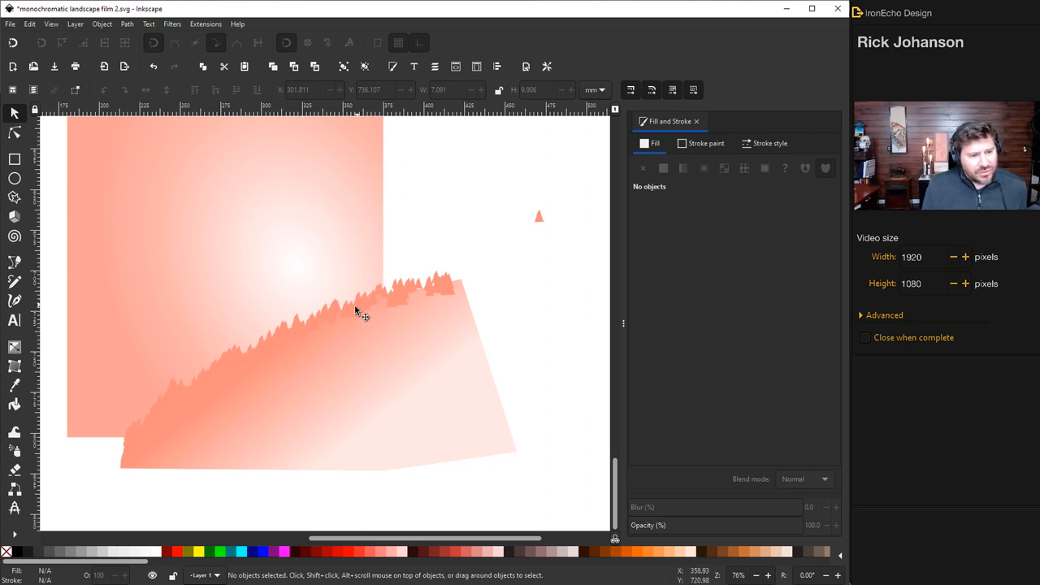
mouse_move(231, 374)
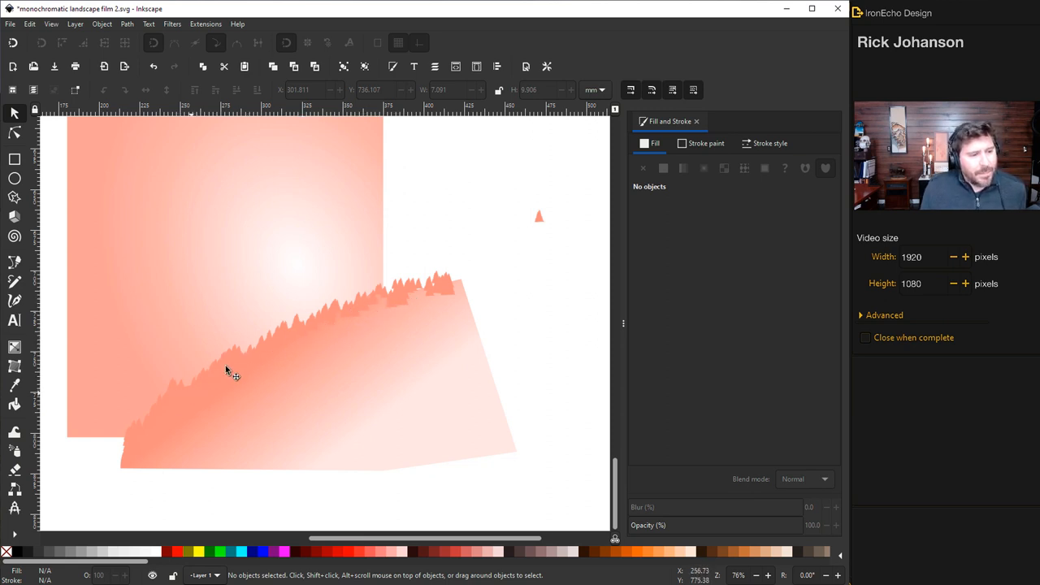
mouse_move(372, 378)
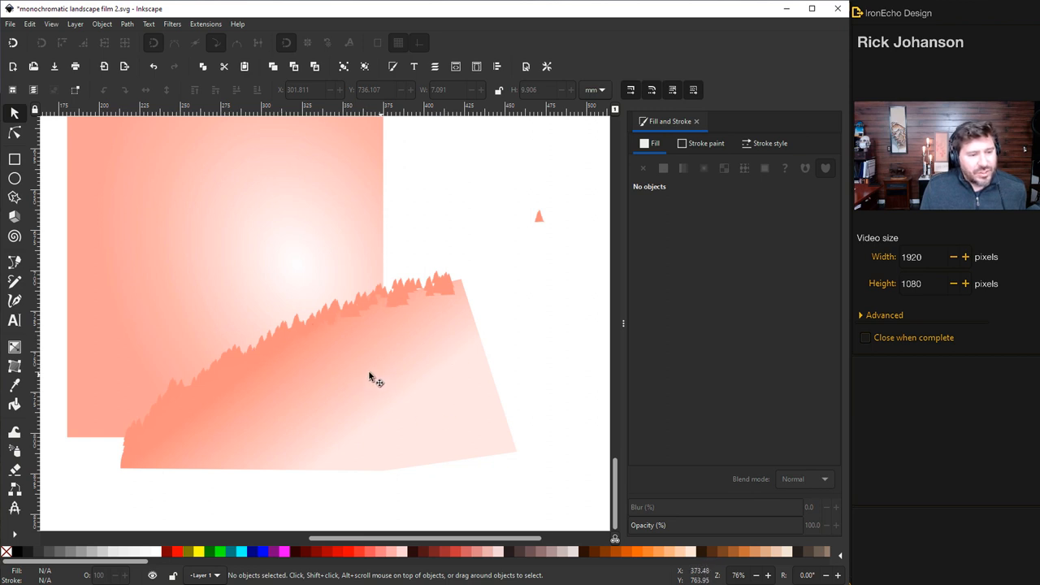
Re-angle the hill's gradient to shade from deep salmon under the ridge to pale pink.
click(374, 382)
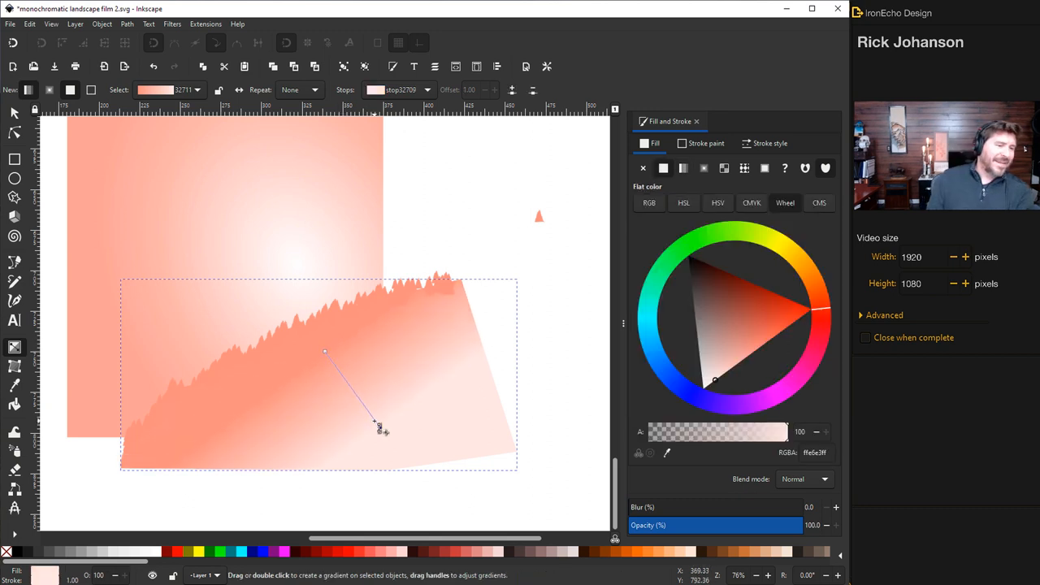
drag(384, 431, 378, 426)
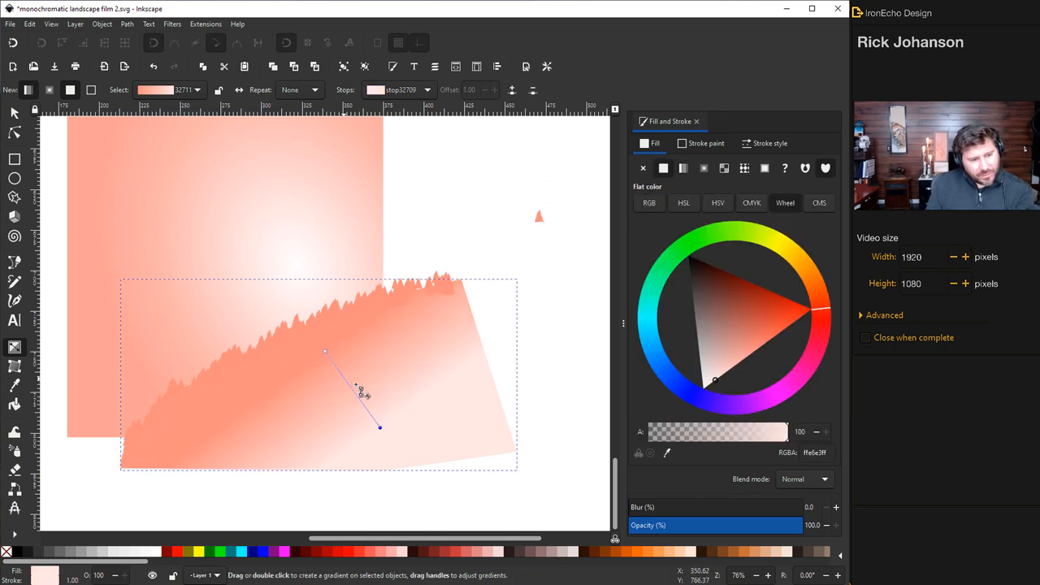
click(14, 385)
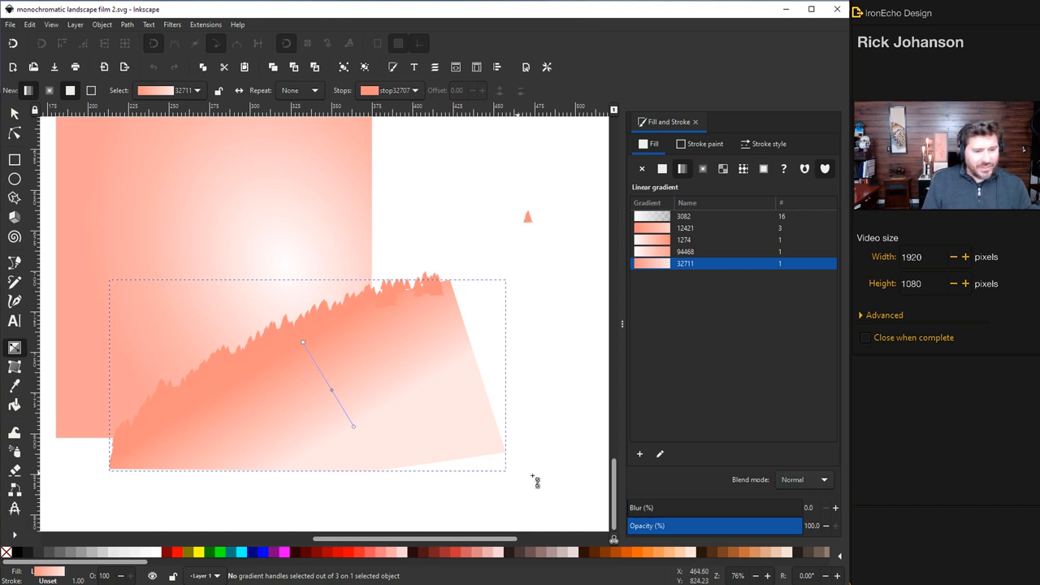
Position the mirrored hill copy to the left and slightly higher, forming a V-shaped valley.
click(14, 113)
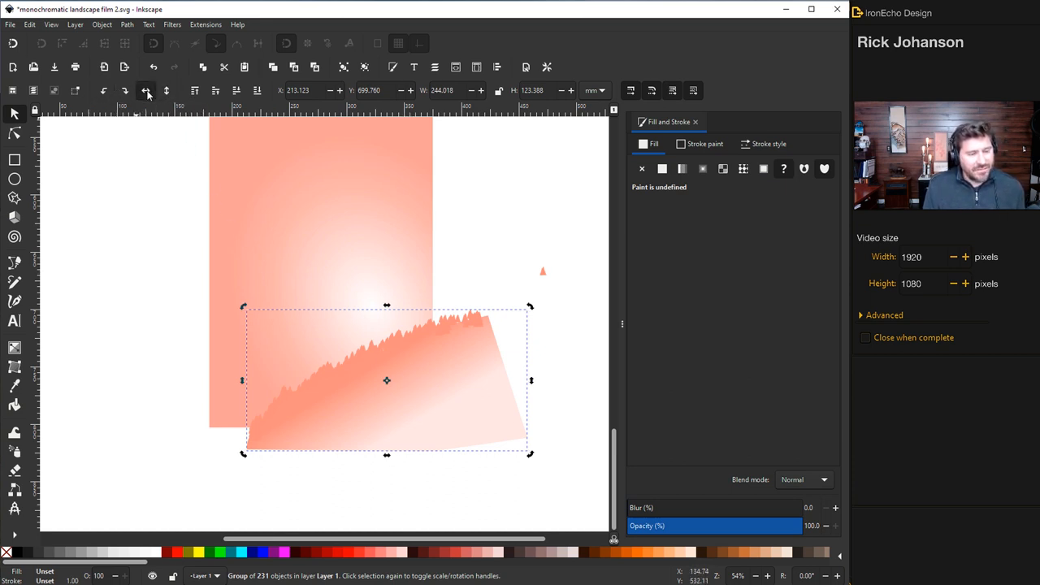
mouse_move(422, 369)
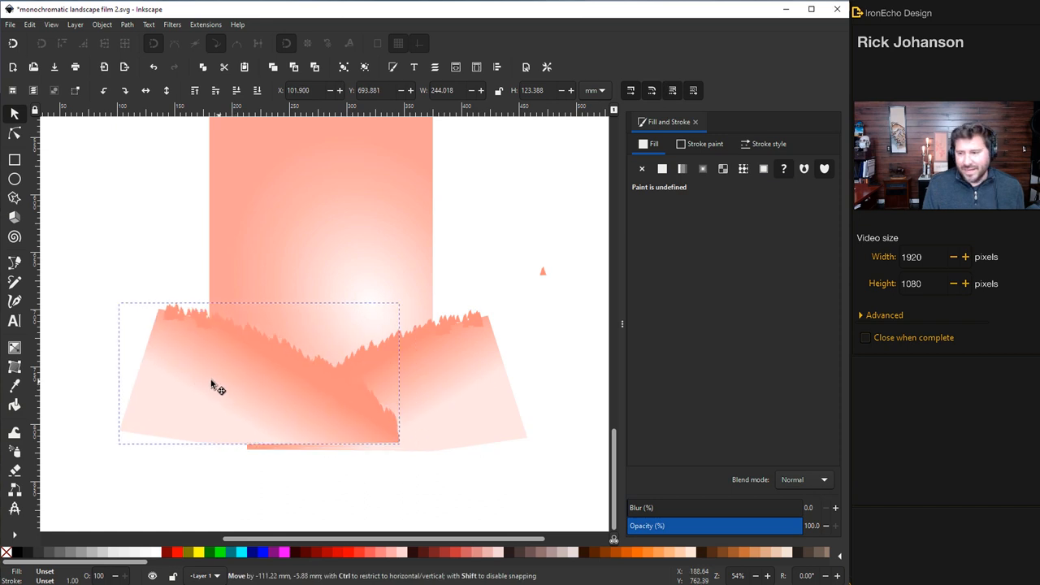
drag(219, 388, 173, 397)
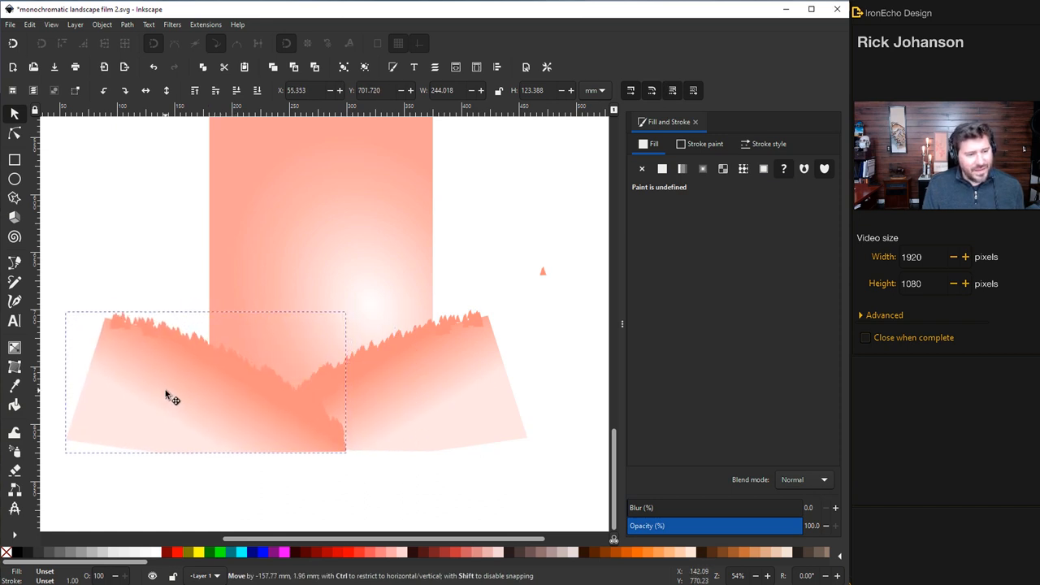
mouse_move(411, 380)
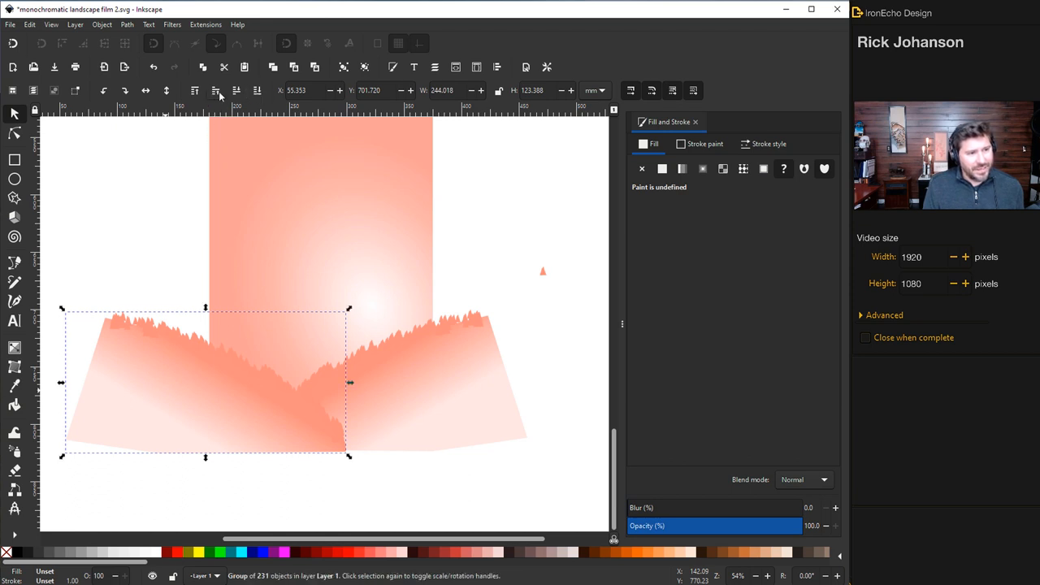
mouse_move(237, 90)
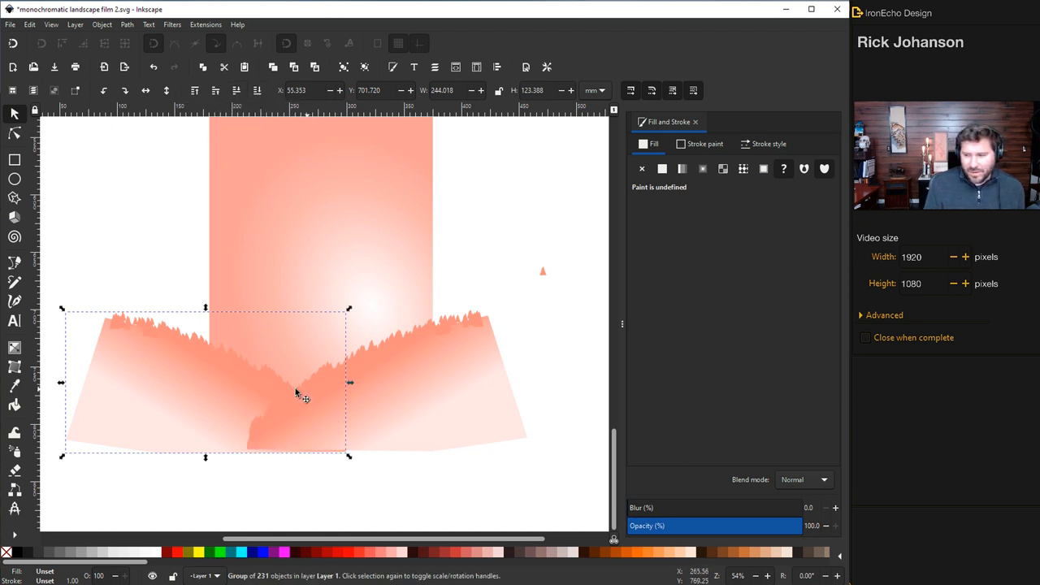
drag(304, 394, 341, 235)
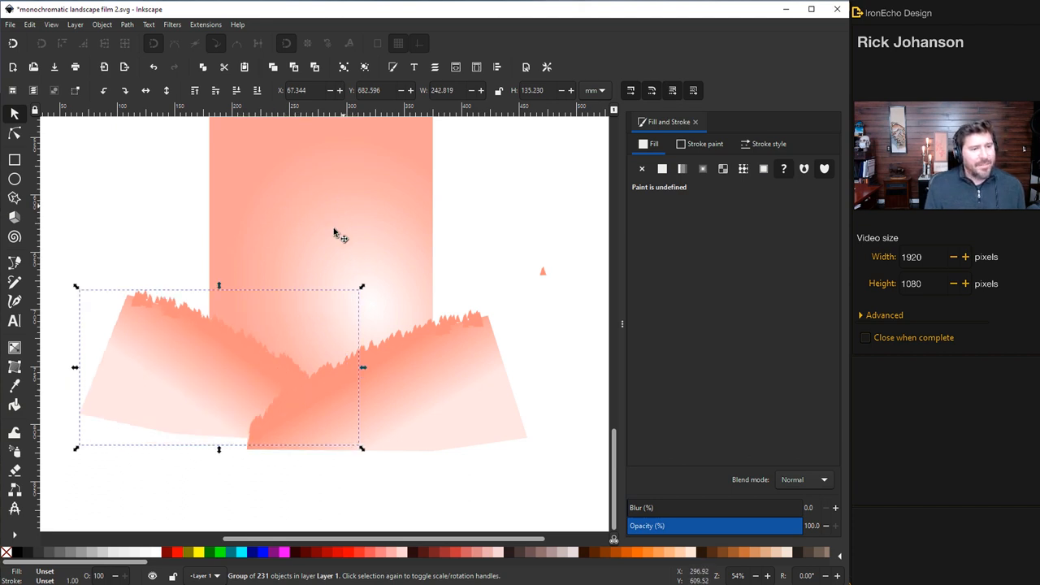
mouse_move(329, 253)
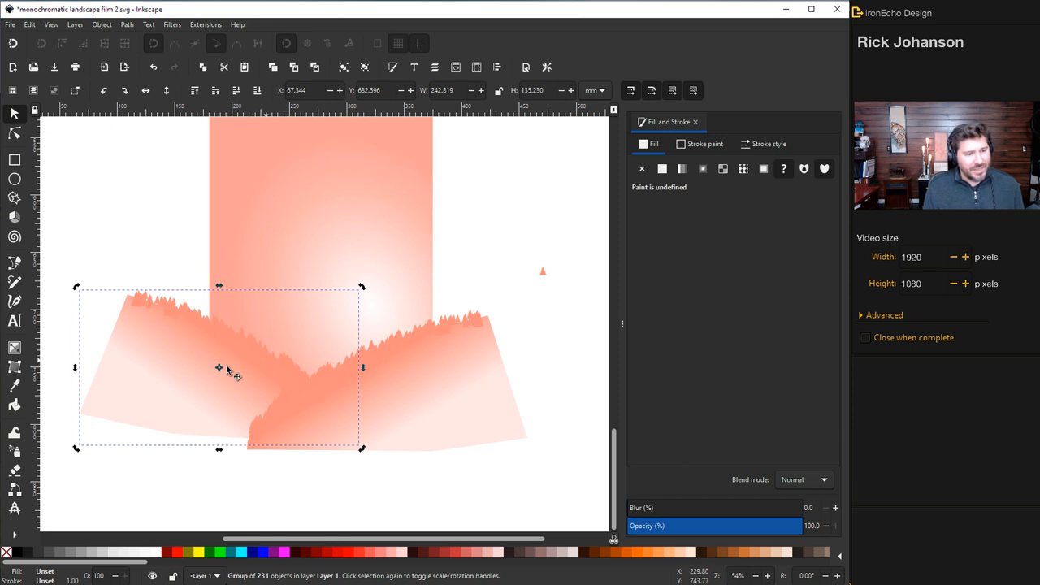
mouse_move(259, 371)
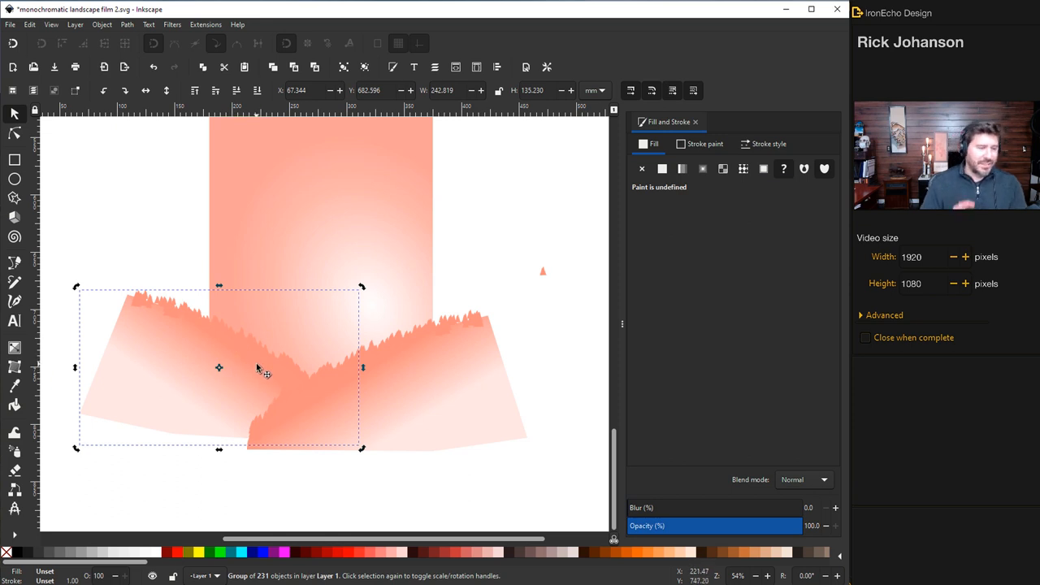
mouse_move(785, 546)
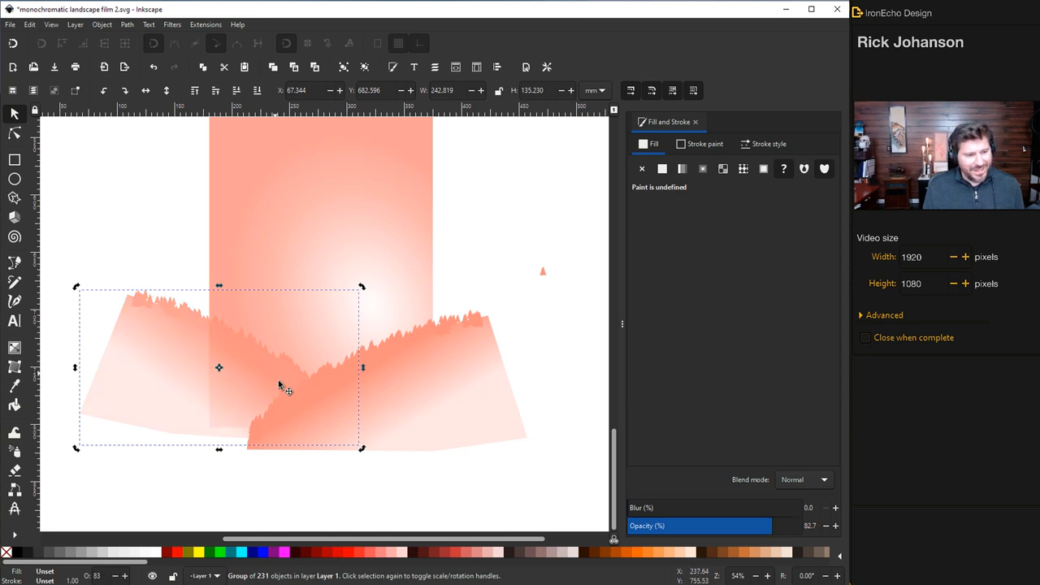
mouse_move(276, 376)
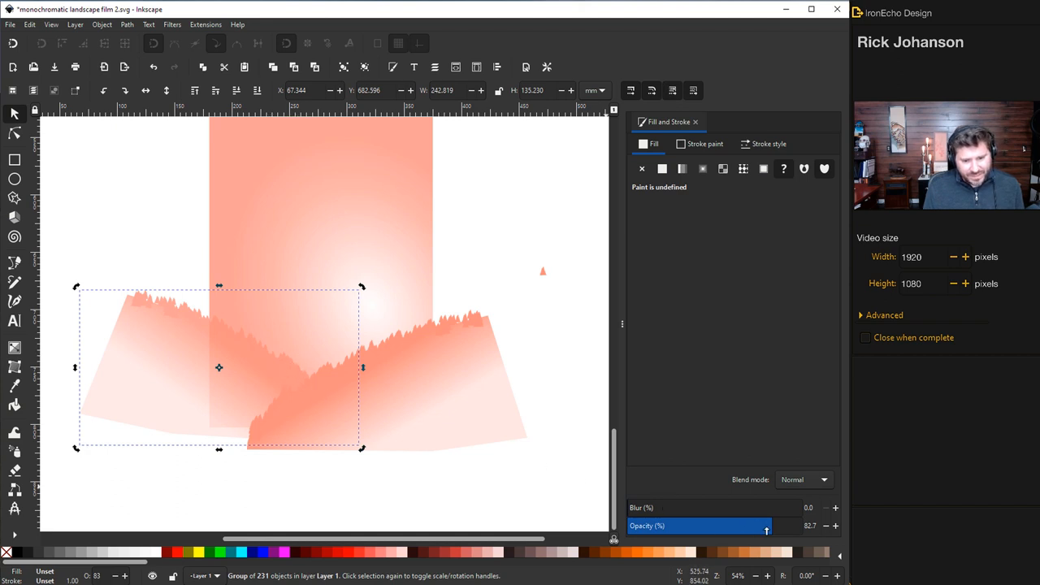
drag(219, 367, 263, 397)
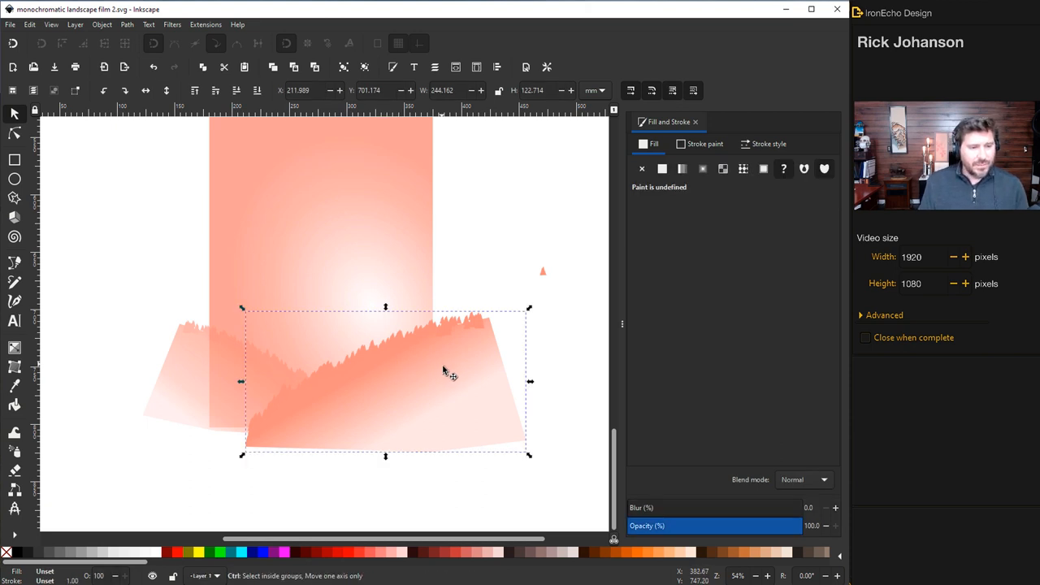
drag(443, 372, 485, 405)
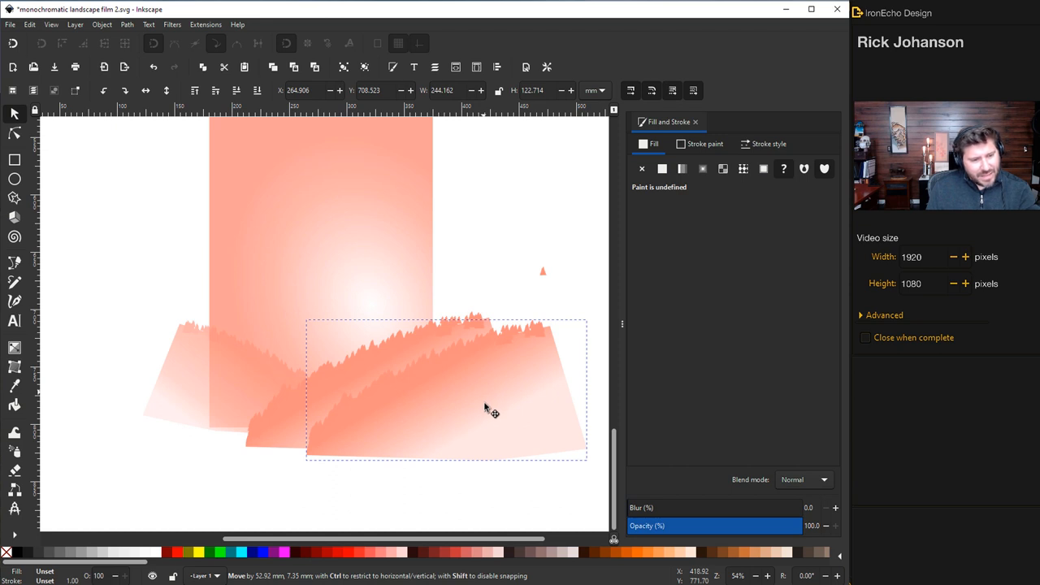
drag(491, 410, 566, 365)
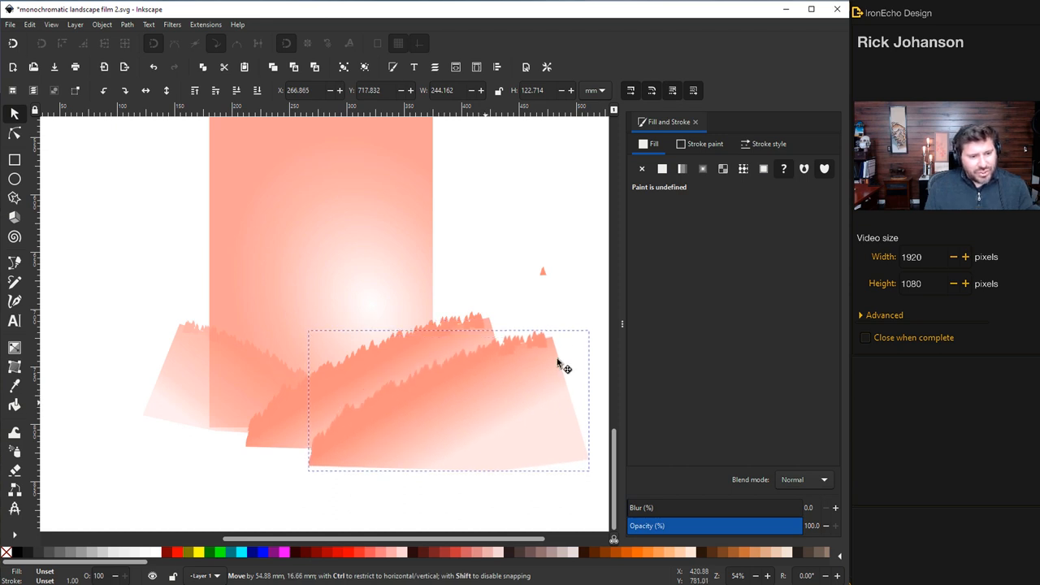
drag(556, 366, 394, 409)
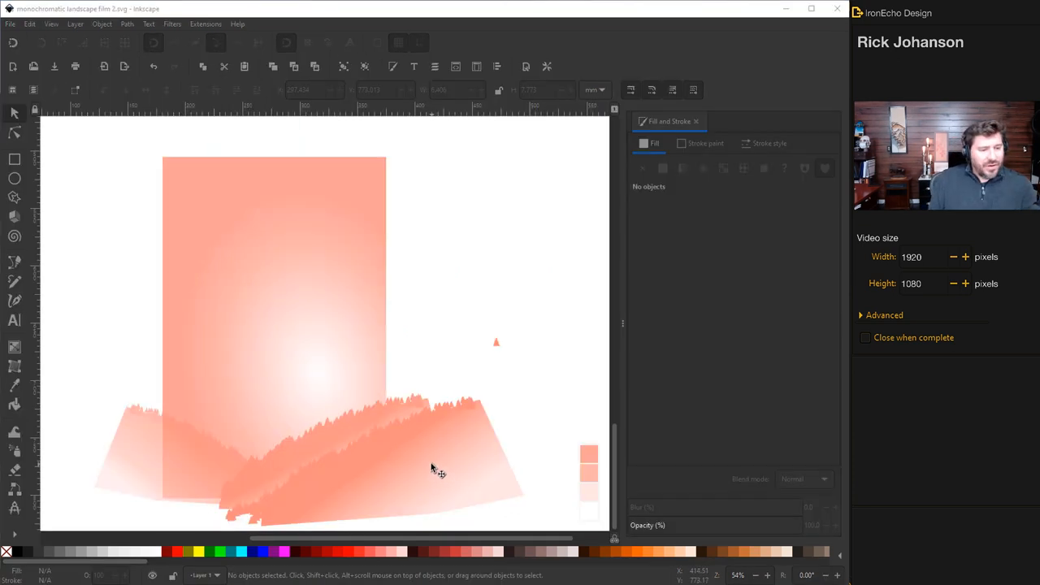
mouse_move(333, 463)
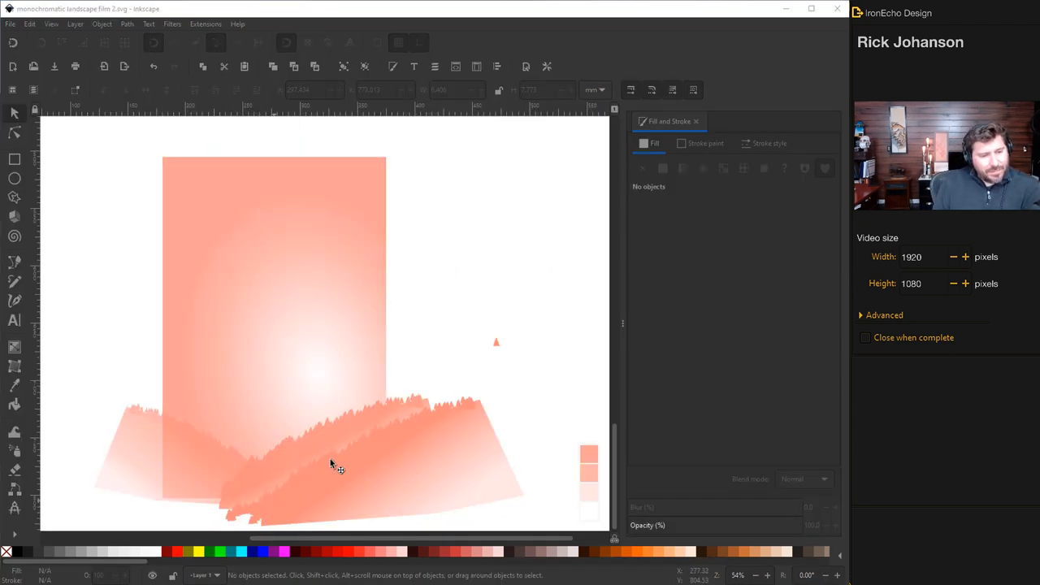
mouse_move(418, 487)
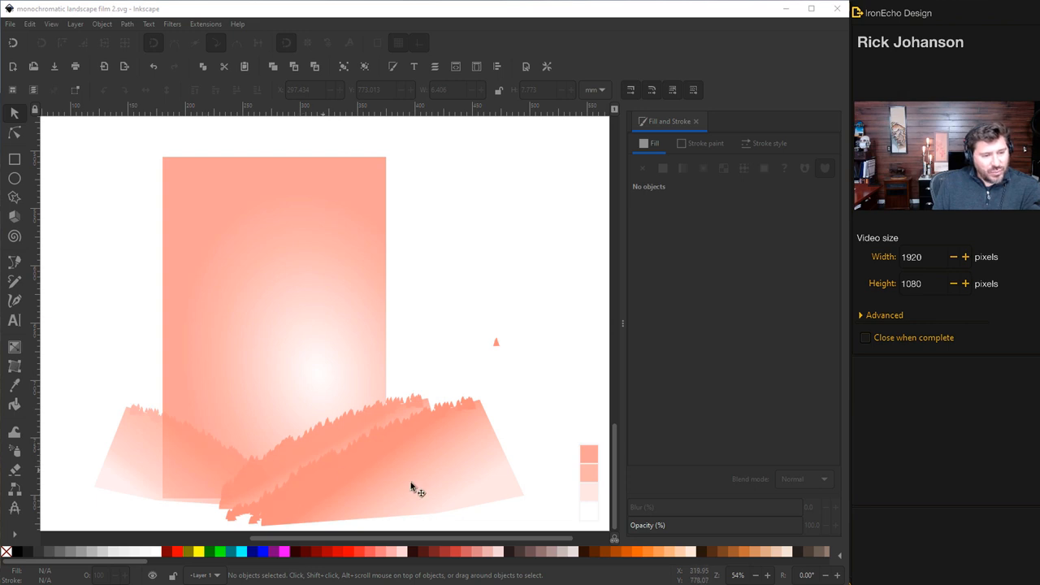
mouse_move(256, 418)
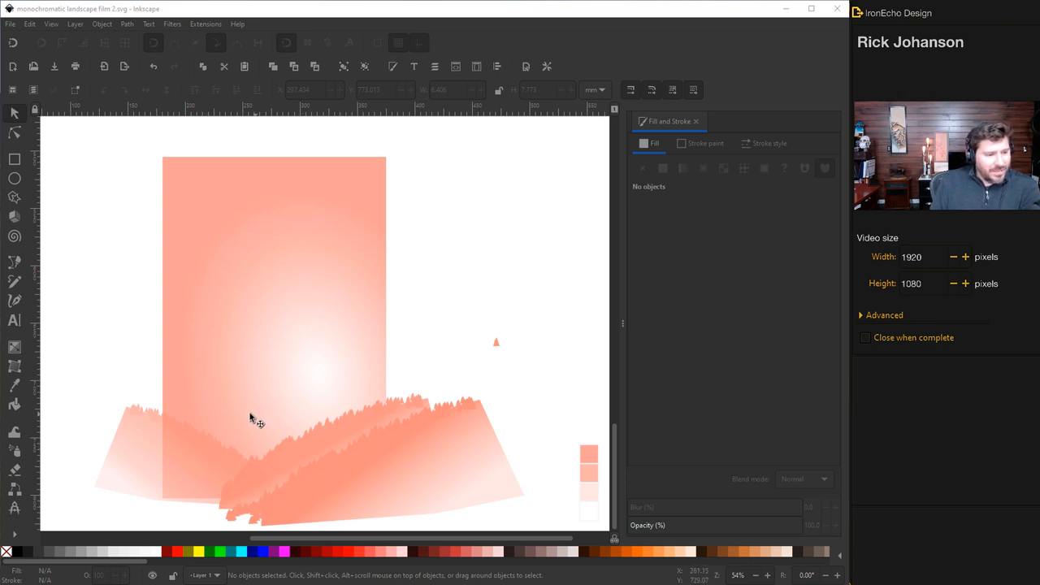
mouse_move(390, 470)
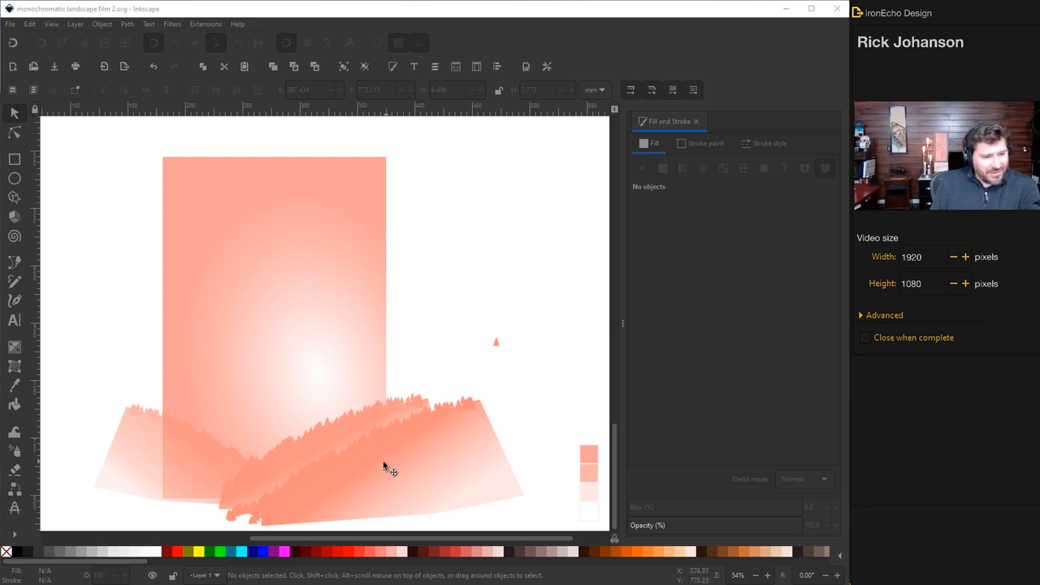
mouse_move(341, 449)
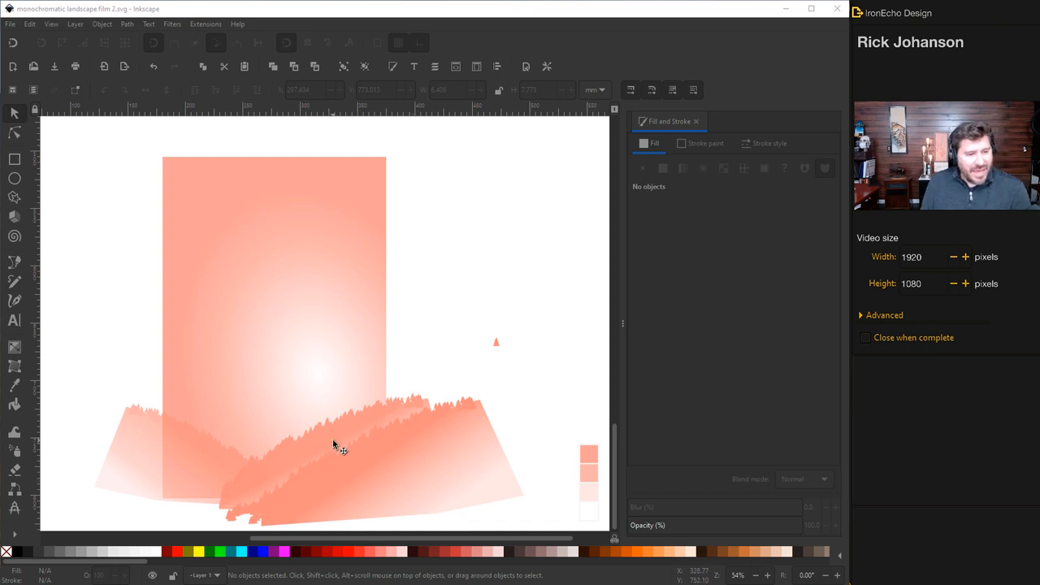
mouse_move(97, 254)
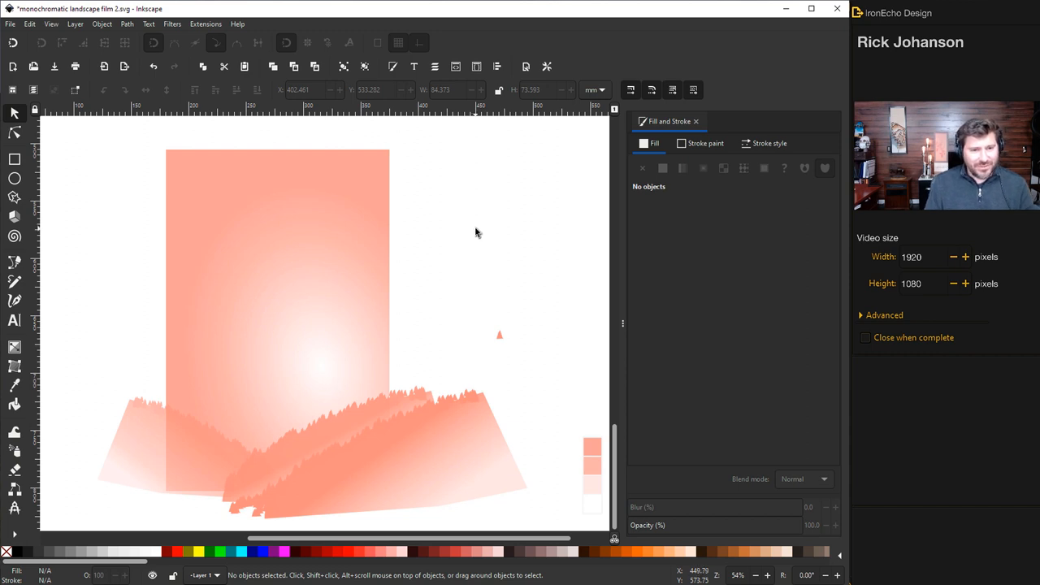
mouse_move(325, 240)
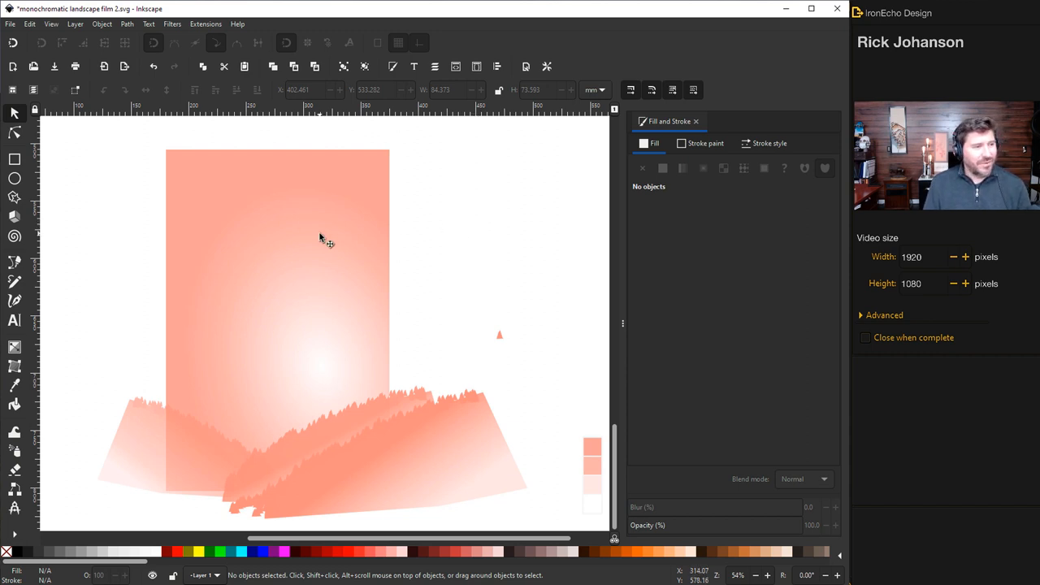
Draw a small pink ellipse right of the sky and apply a watercolor texture filter.
click(13, 178)
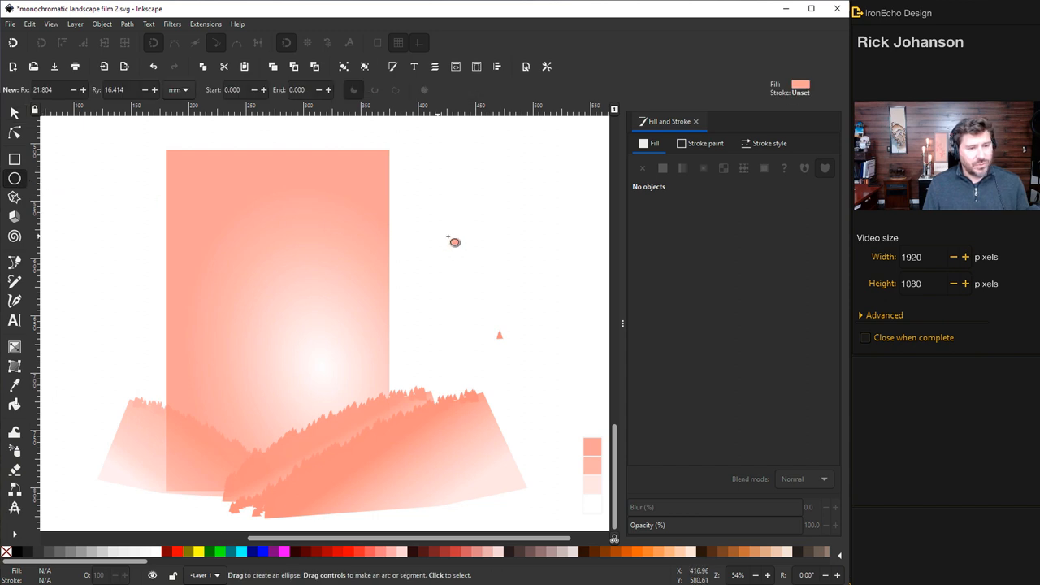
drag(454, 242, 518, 240)
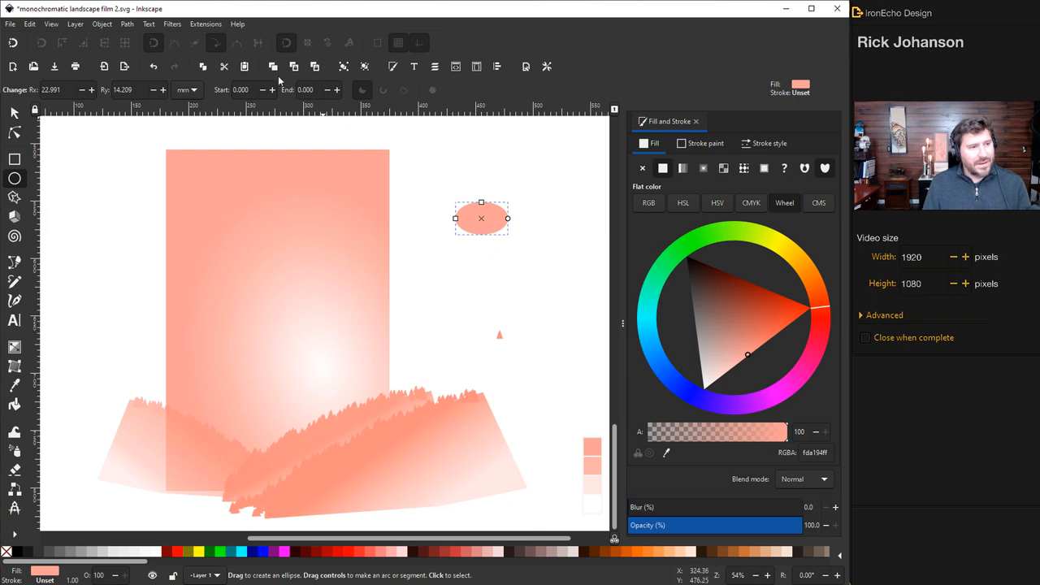
click(172, 24)
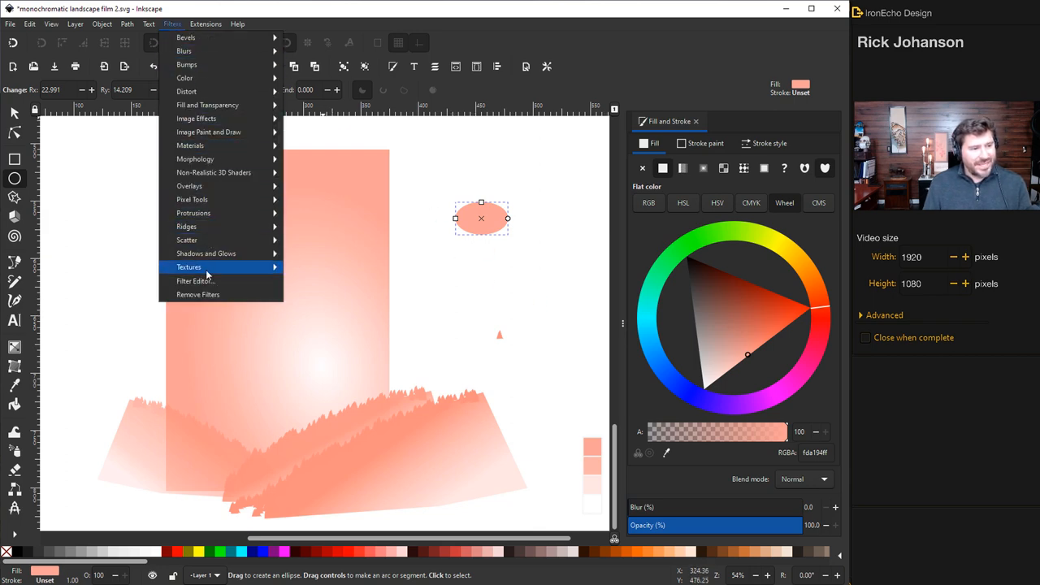
click(188, 267)
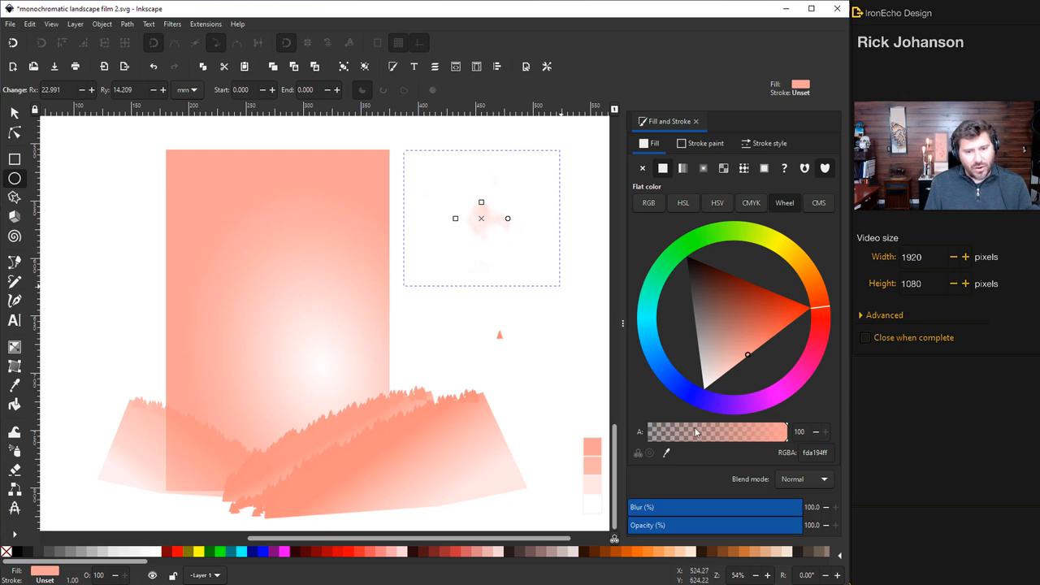
Tune the blob's Blur slider until it settles at a soft, fuzzy level.
drag(828, 507, 767, 507)
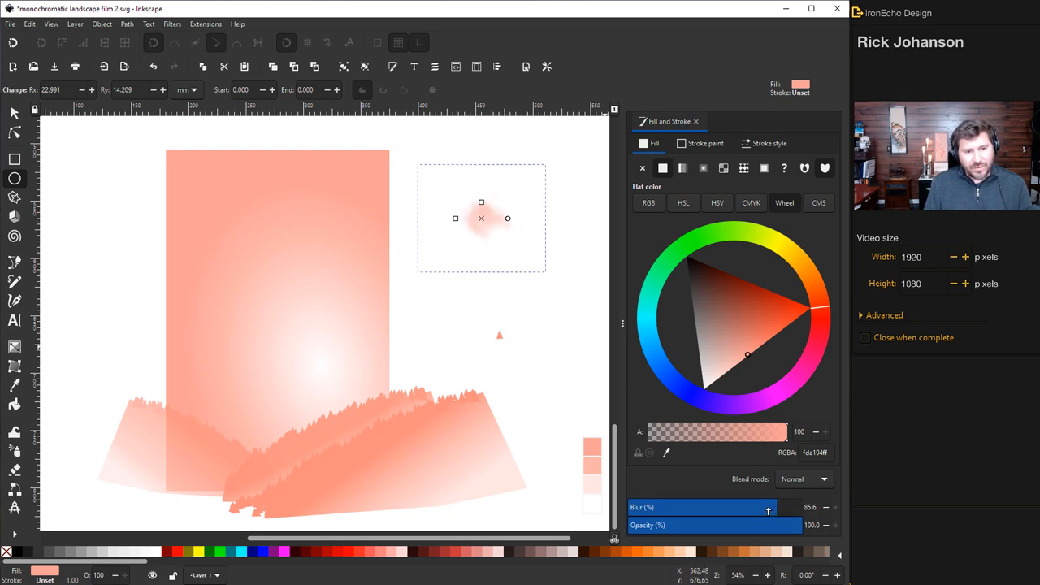
drag(767, 511, 738, 511)
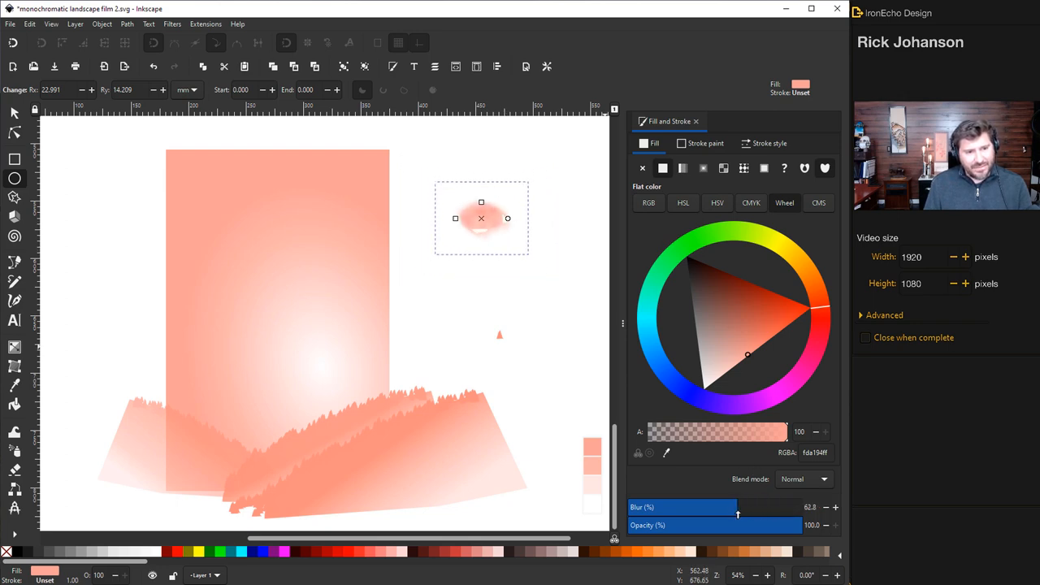
drag(737, 515, 670, 515)
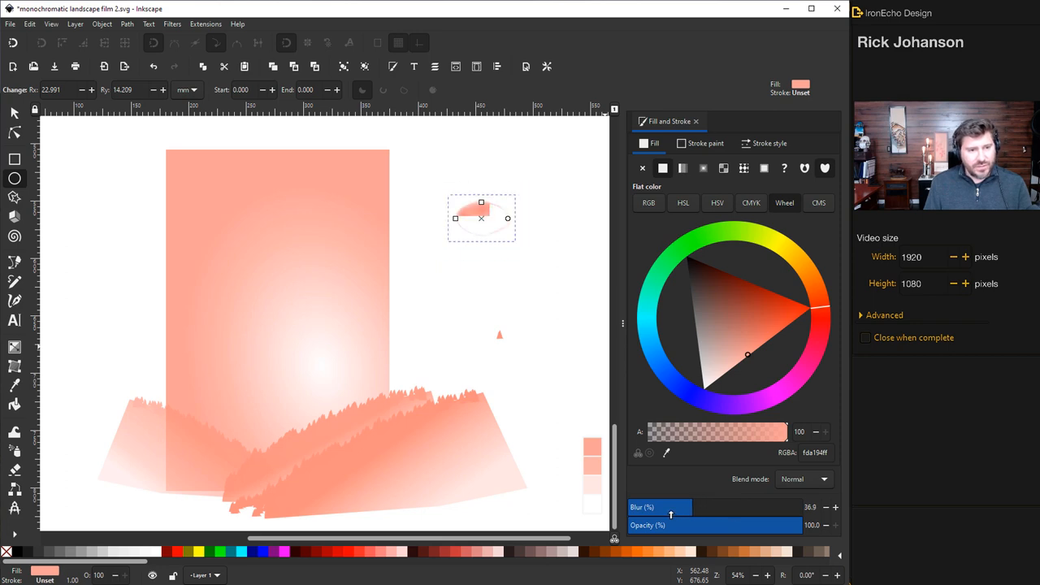
drag(690, 506, 670, 506)
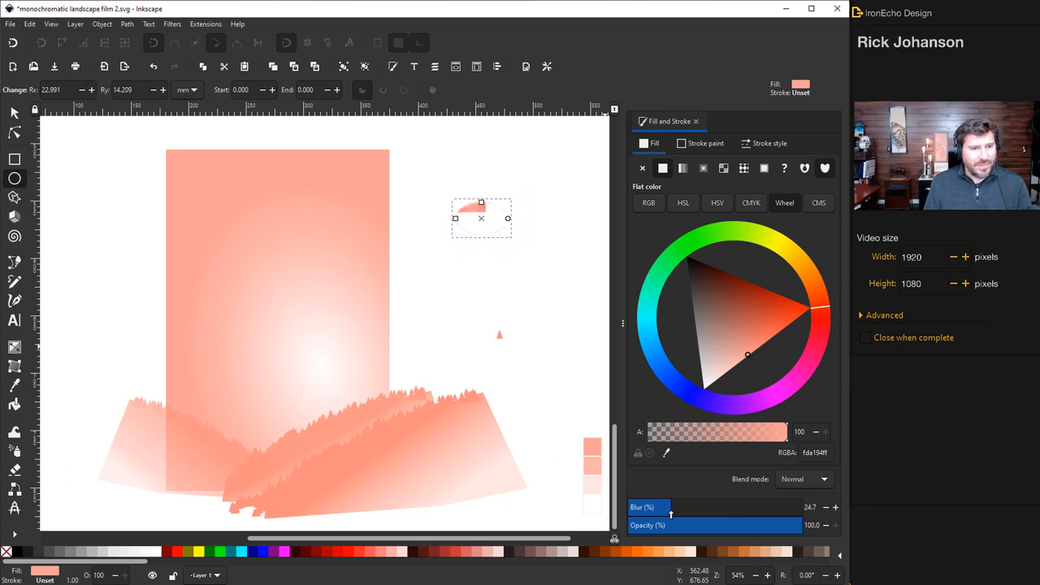
drag(671, 515, 734, 515)
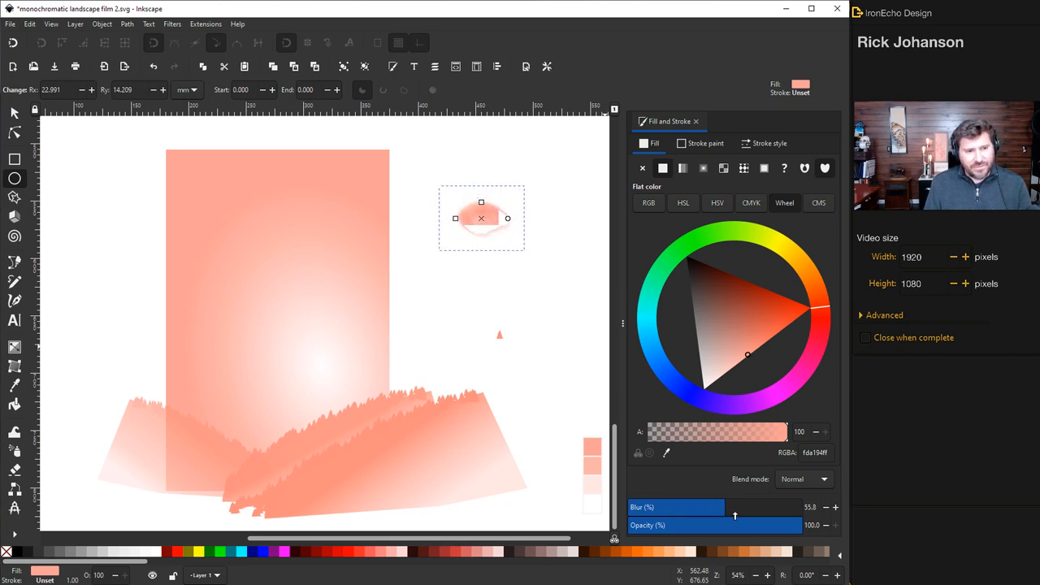
drag(734, 516, 752, 515)
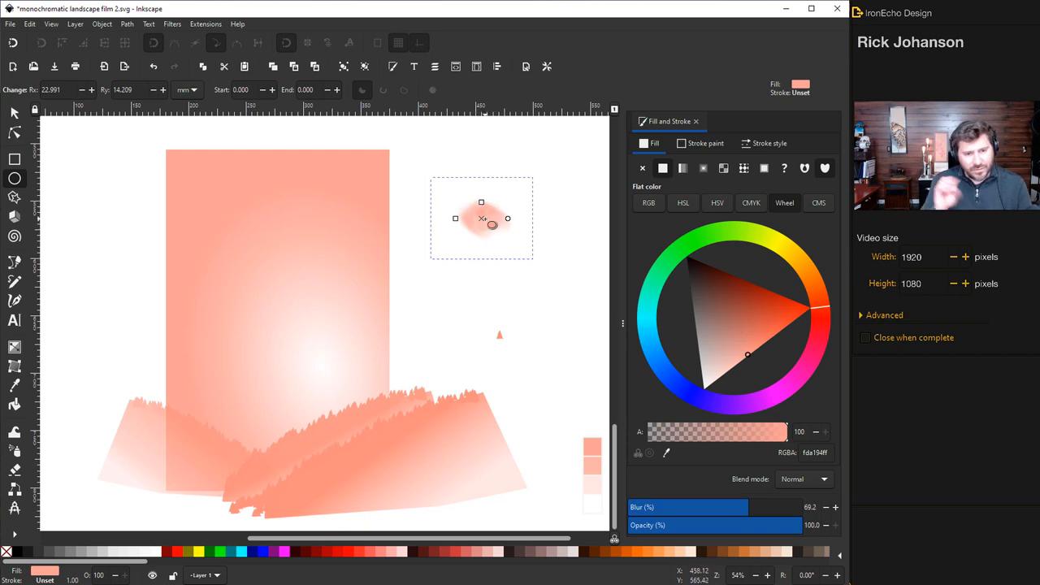
Inspect the watercolor filter's Turbulence, Composite, Displacement Map and Blend primitives in the Filter Editor.
click(172, 23)
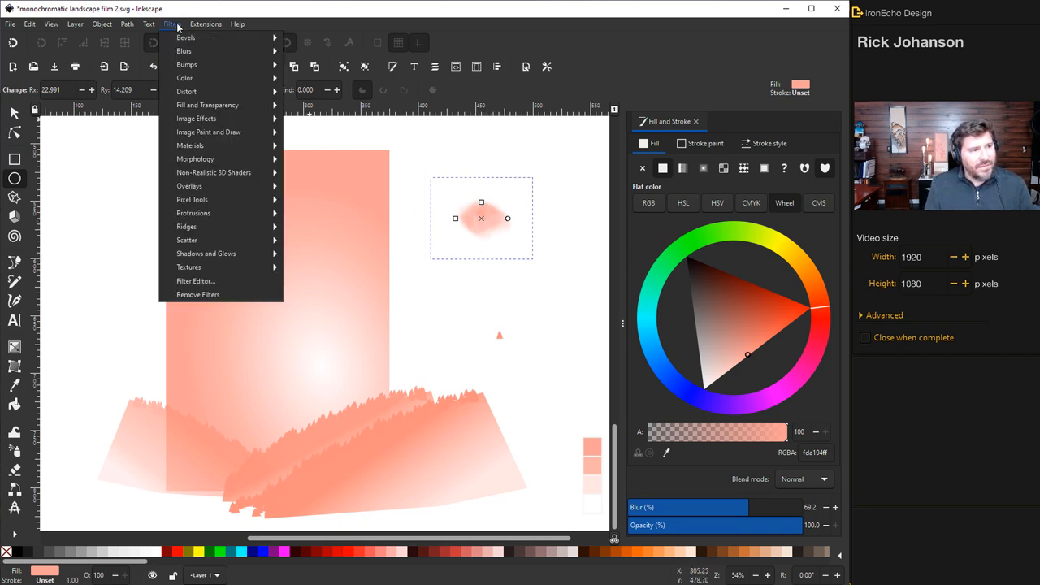
click(196, 281)
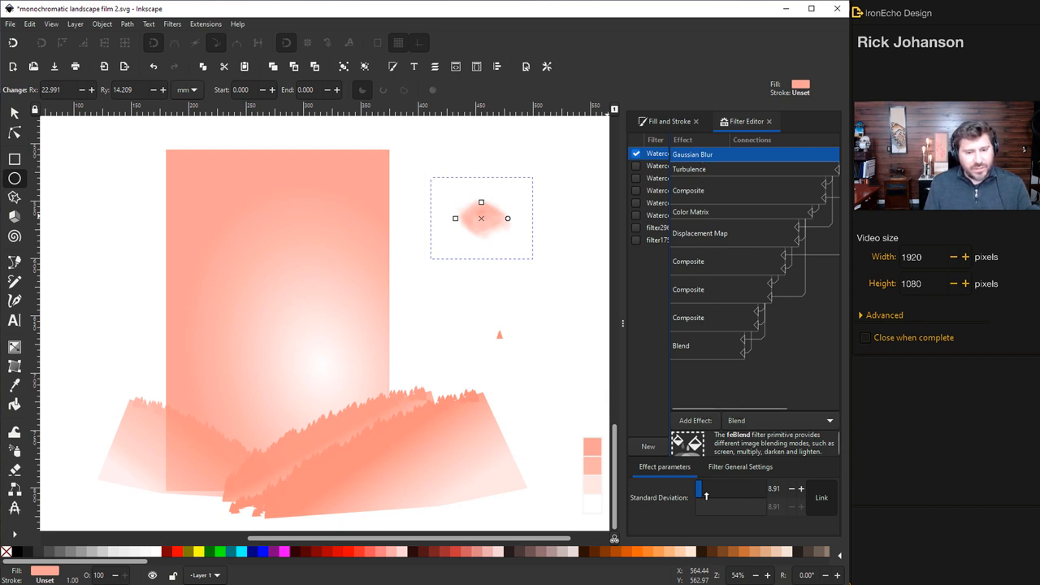
mouse_move(701, 202)
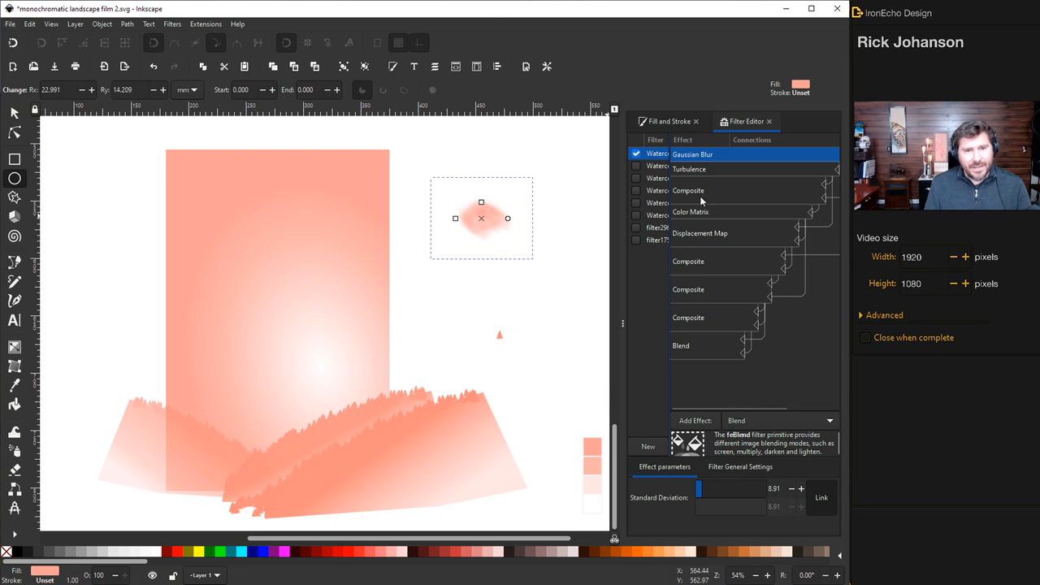
click(689, 168)
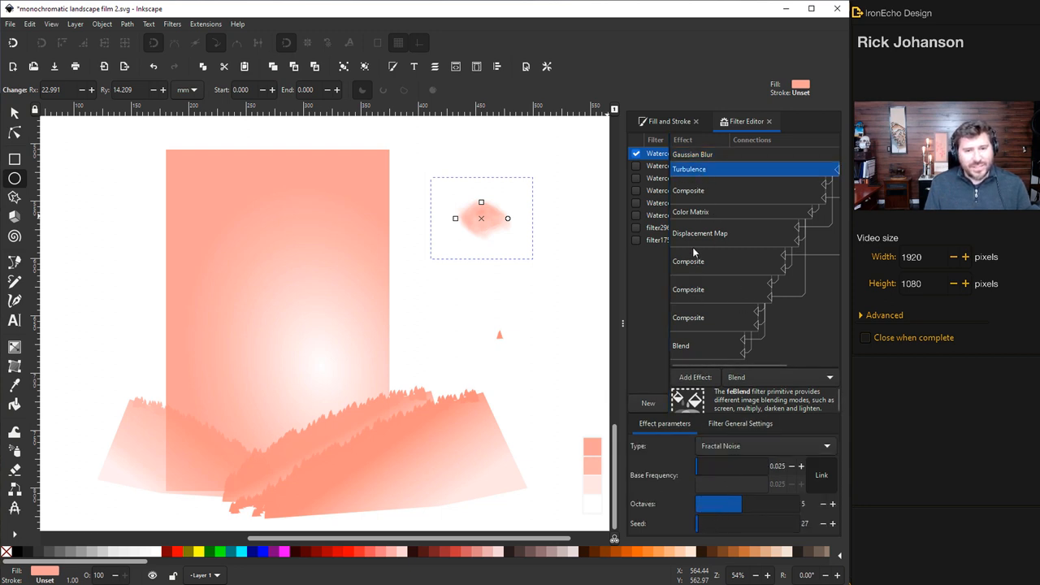
click(688, 190)
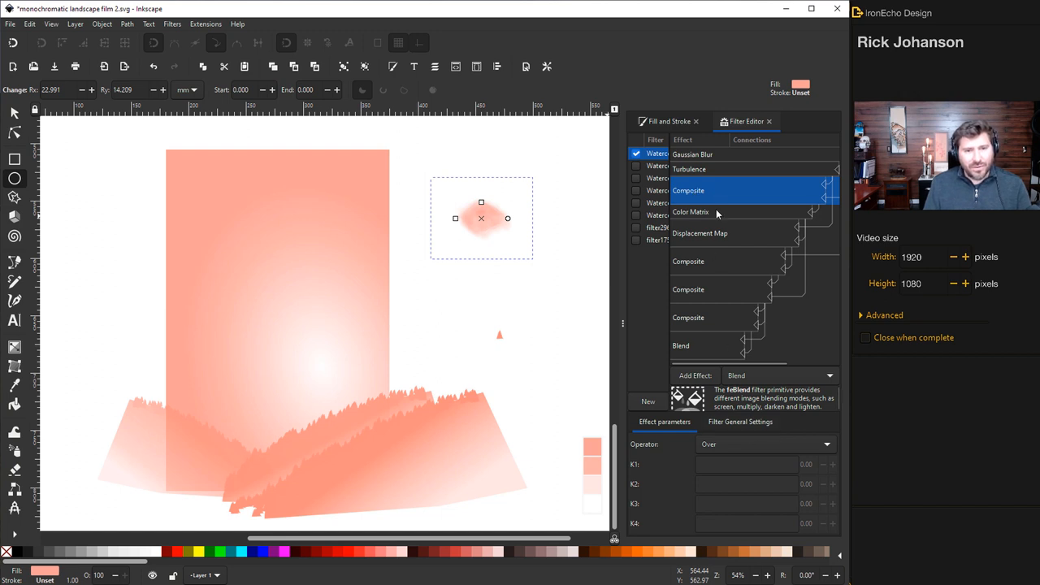
click(699, 233)
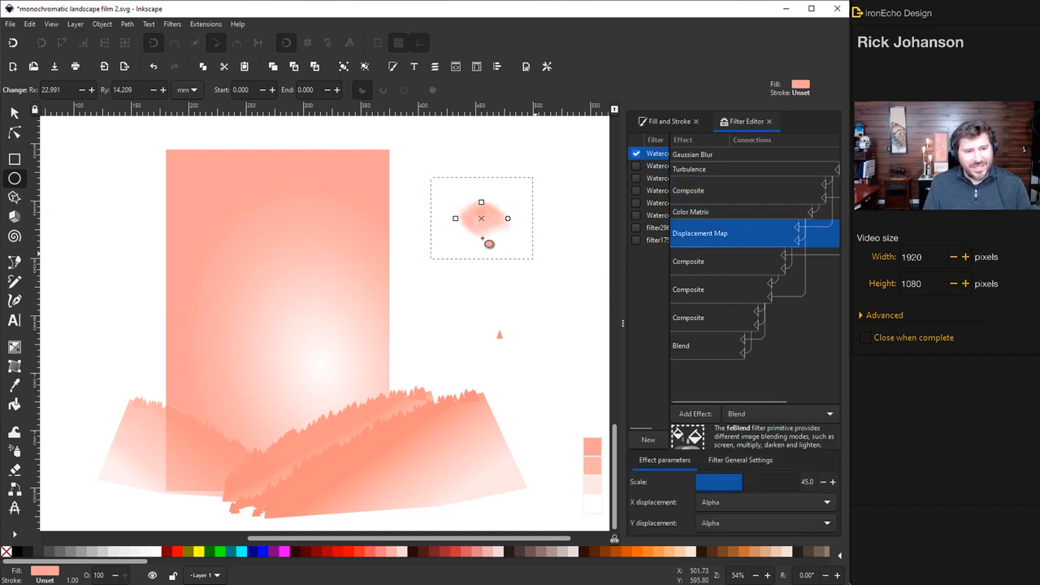
click(688, 261)
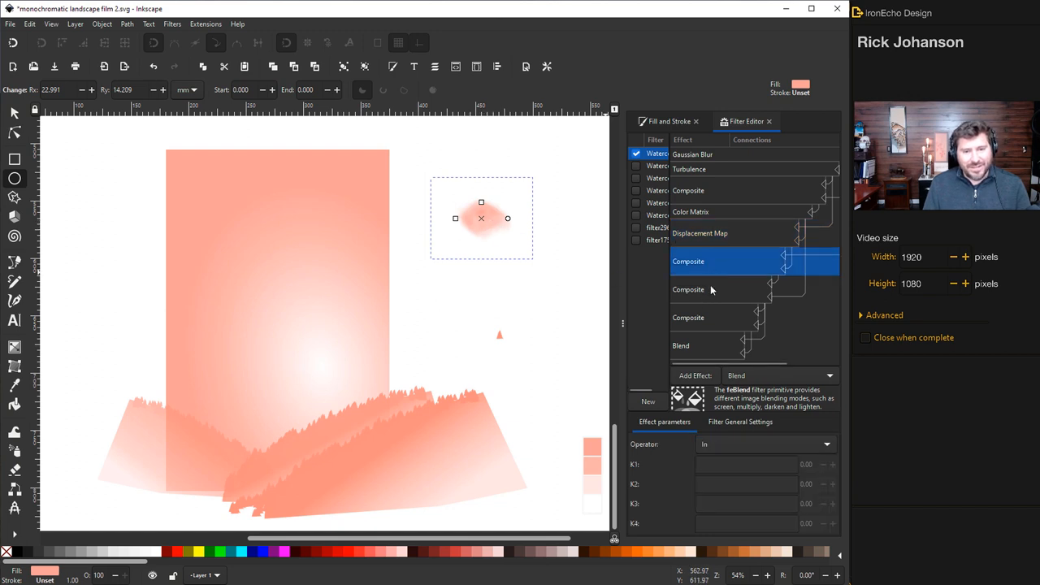
click(688, 317)
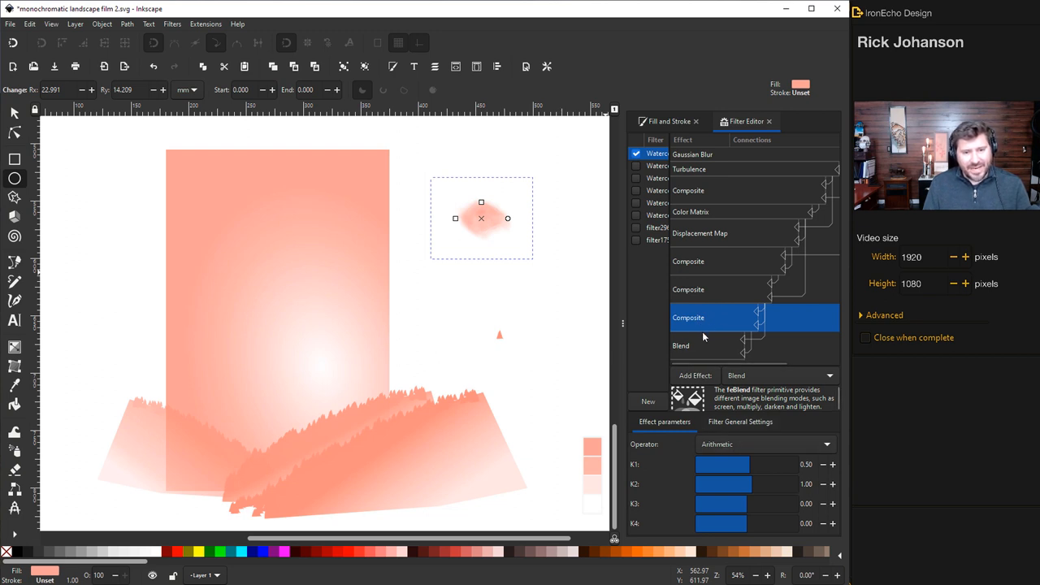
click(680, 345)
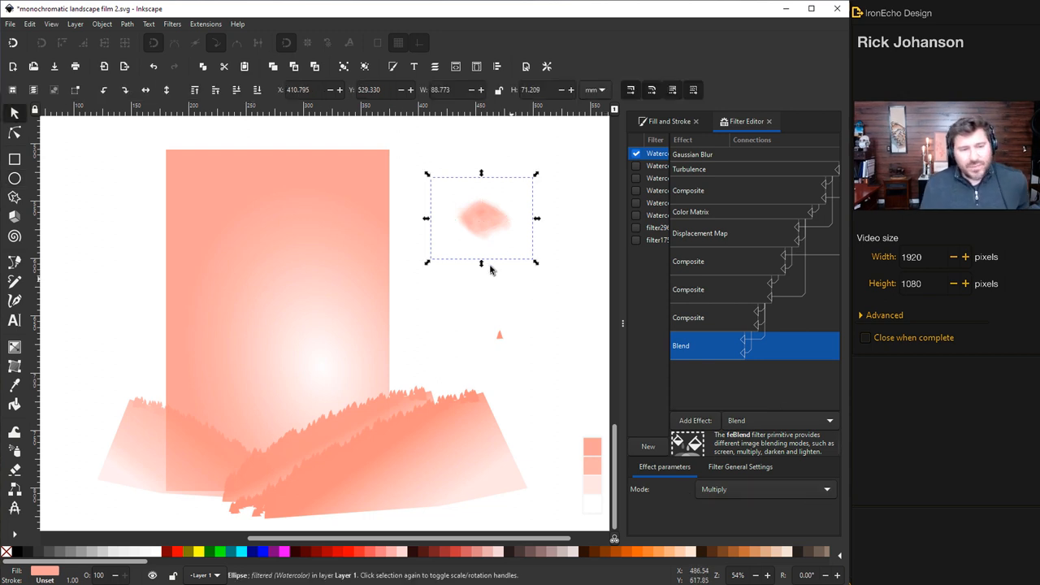
mouse_move(485, 234)
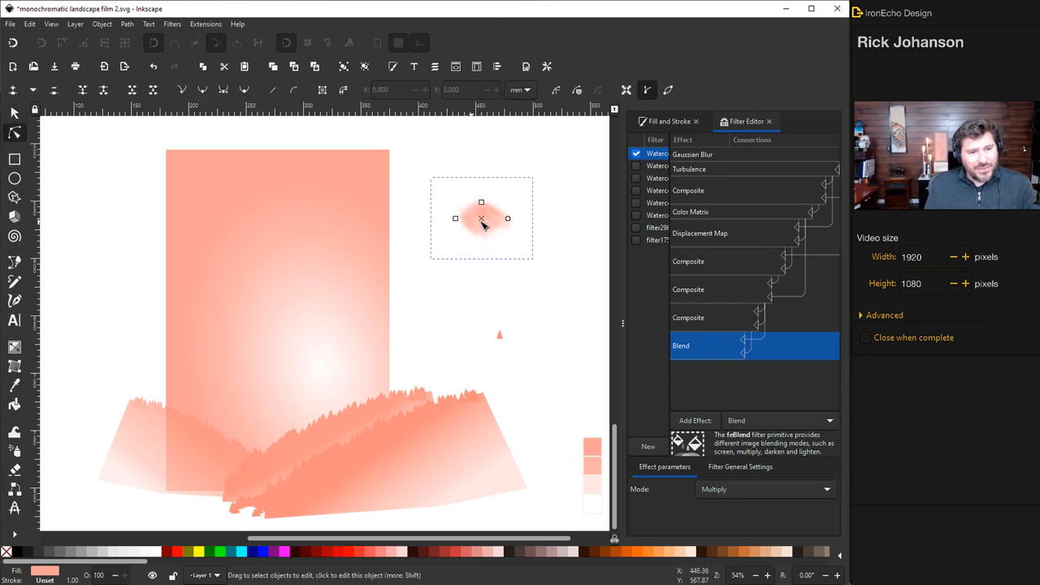
Move the watercolor blob slightly lower and stretch it into a wide cloud shape.
drag(481, 218, 471, 251)
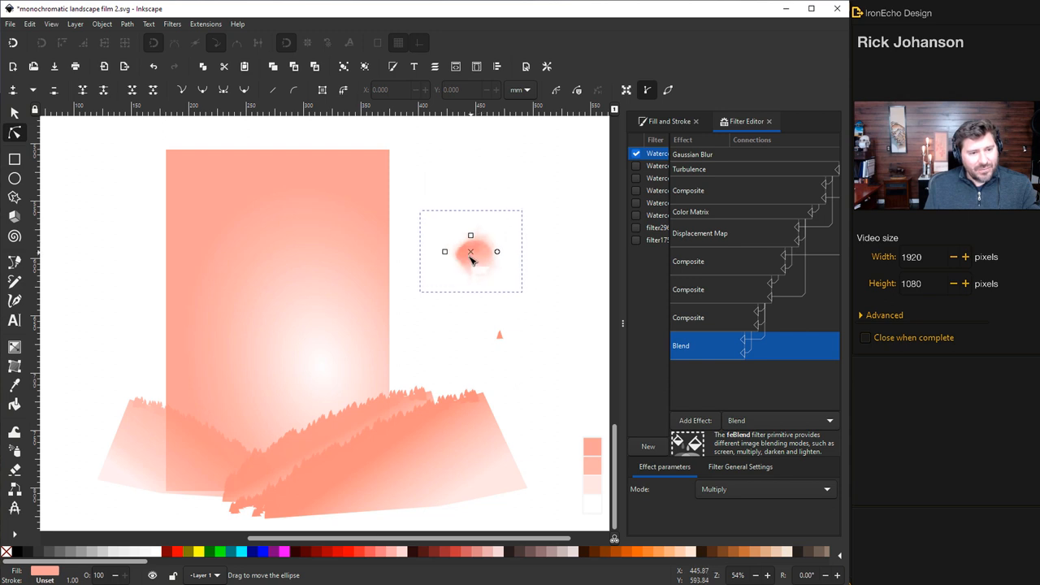
drag(471, 251, 455, 228)
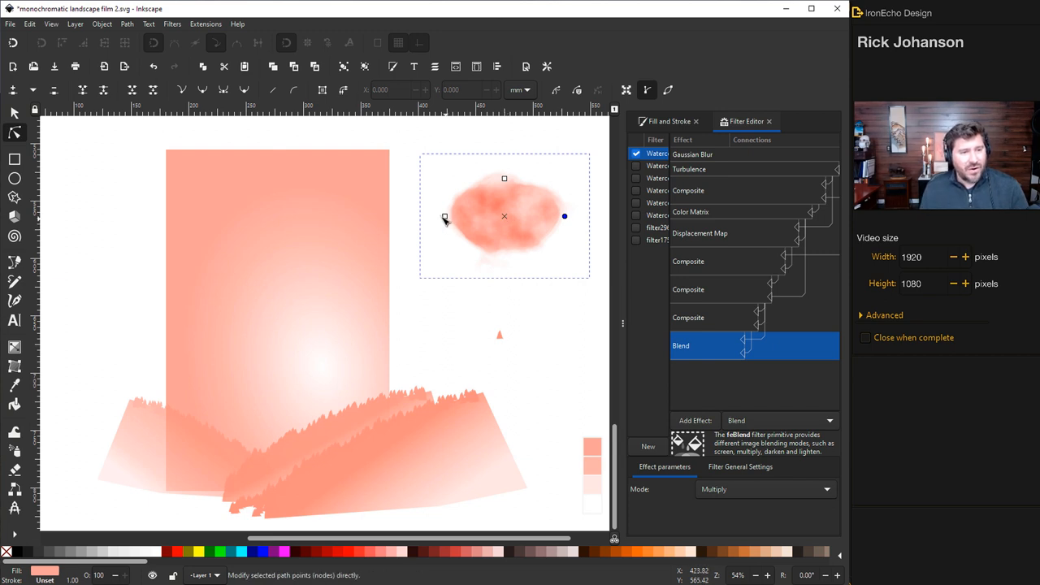
click(692, 154)
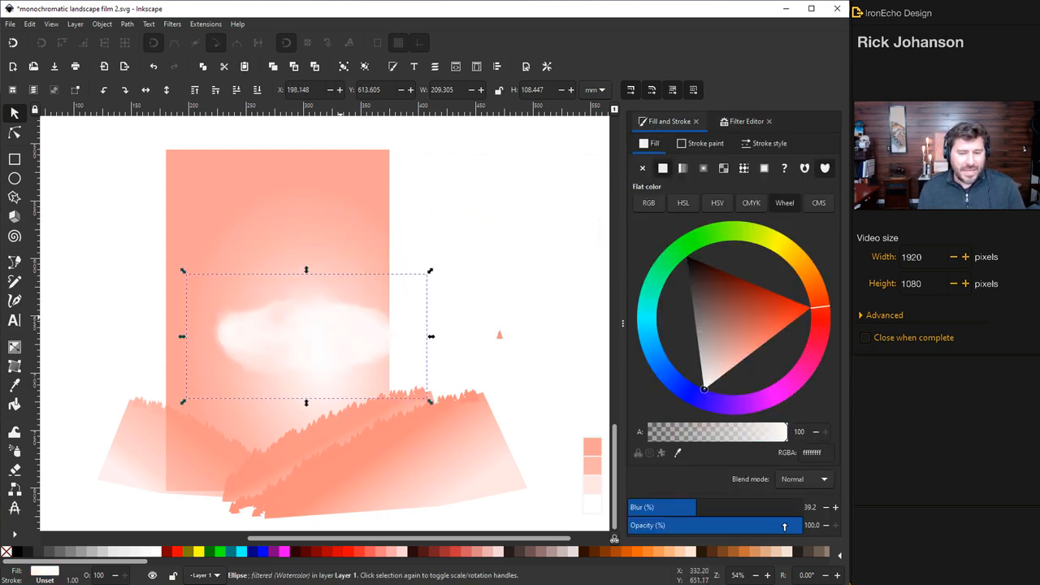
Lower the fog's opacity, soften it, and move it down across the hills.
drag(784, 525, 762, 533)
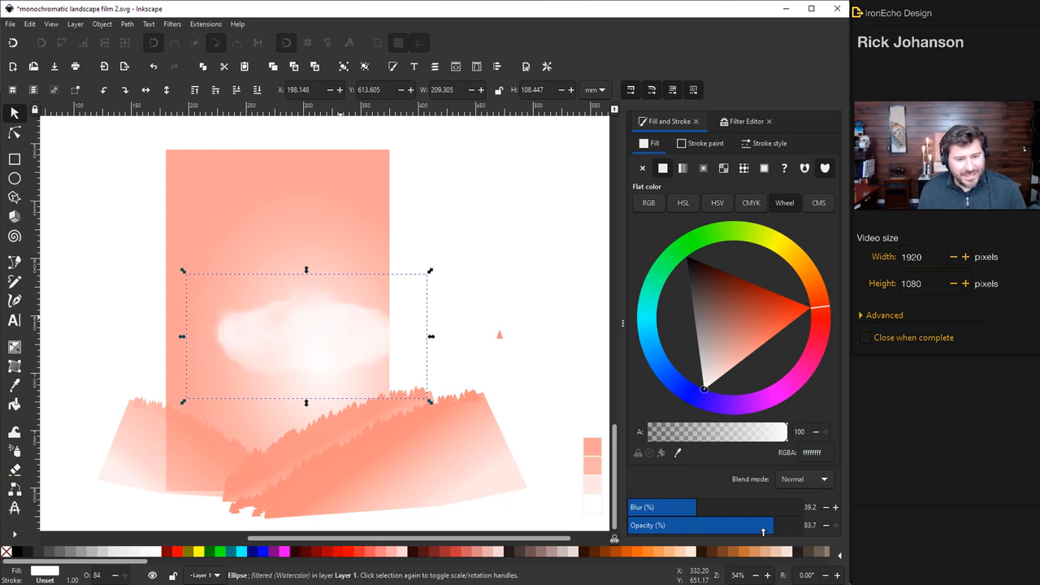
drag(763, 525, 738, 525)
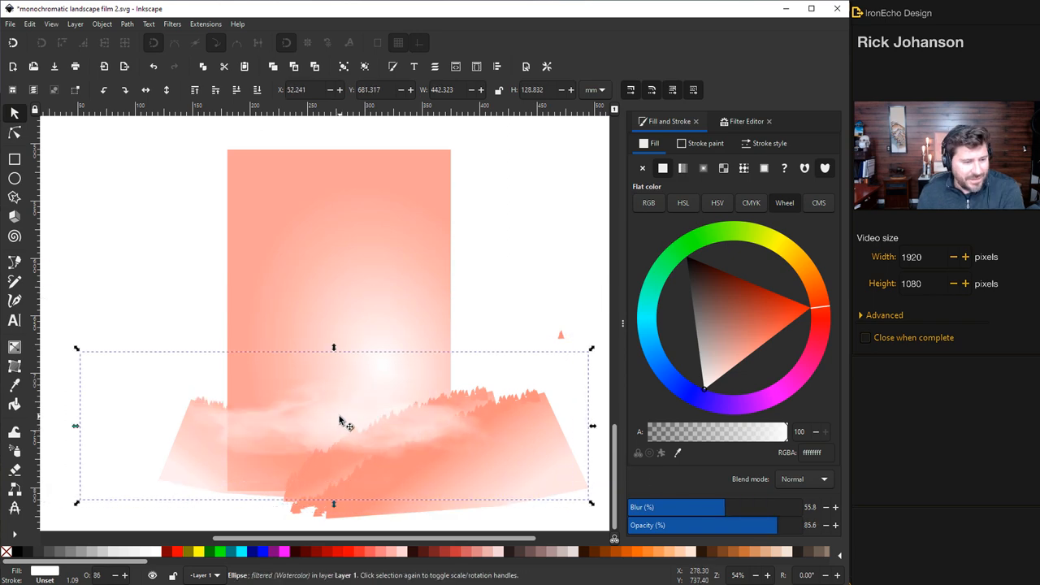
drag(342, 423, 337, 402)
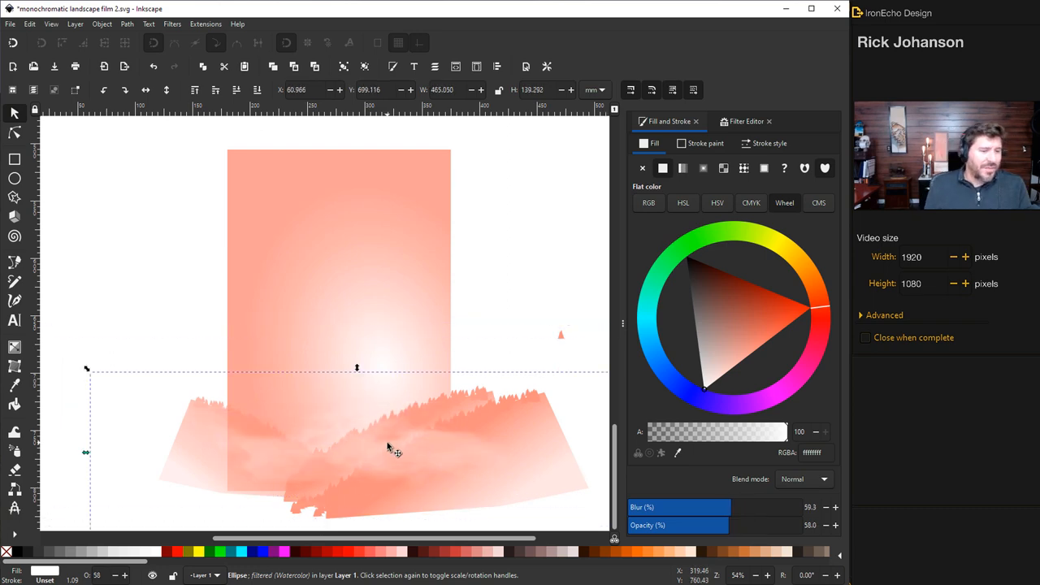
mouse_move(342, 449)
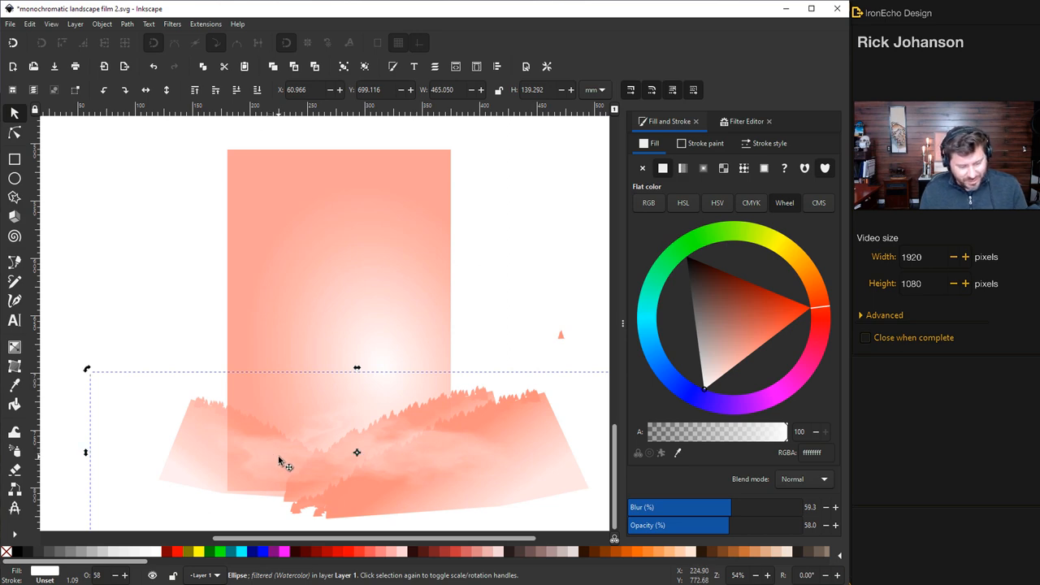
drag(279, 460, 272, 361)
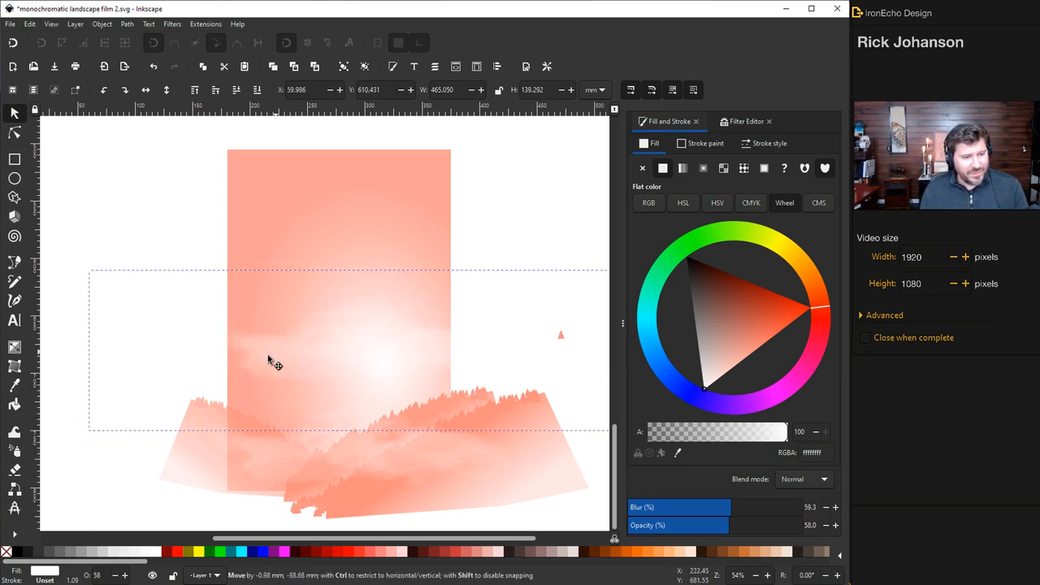
click(272, 362)
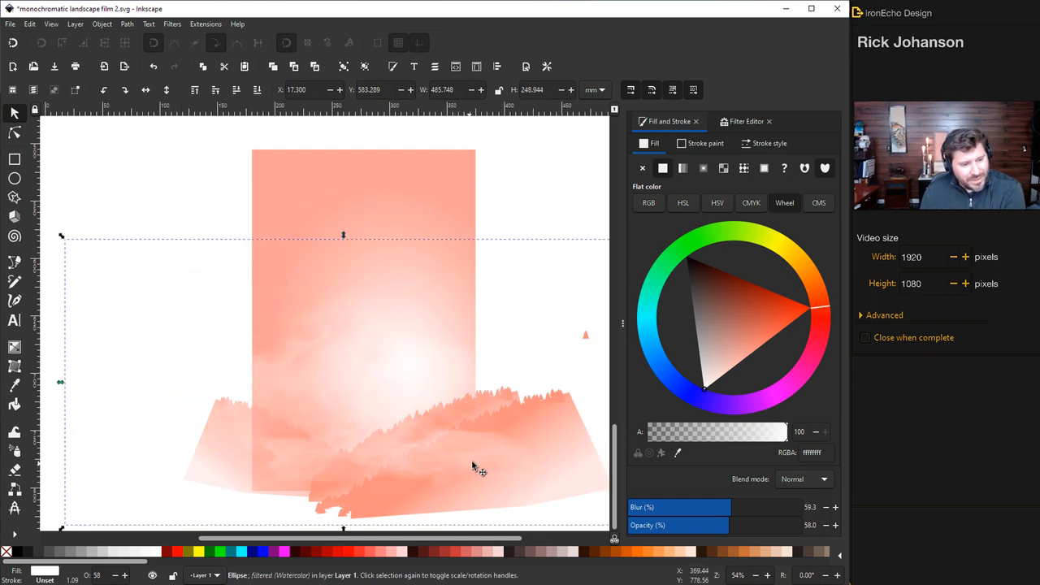
mouse_move(293, 463)
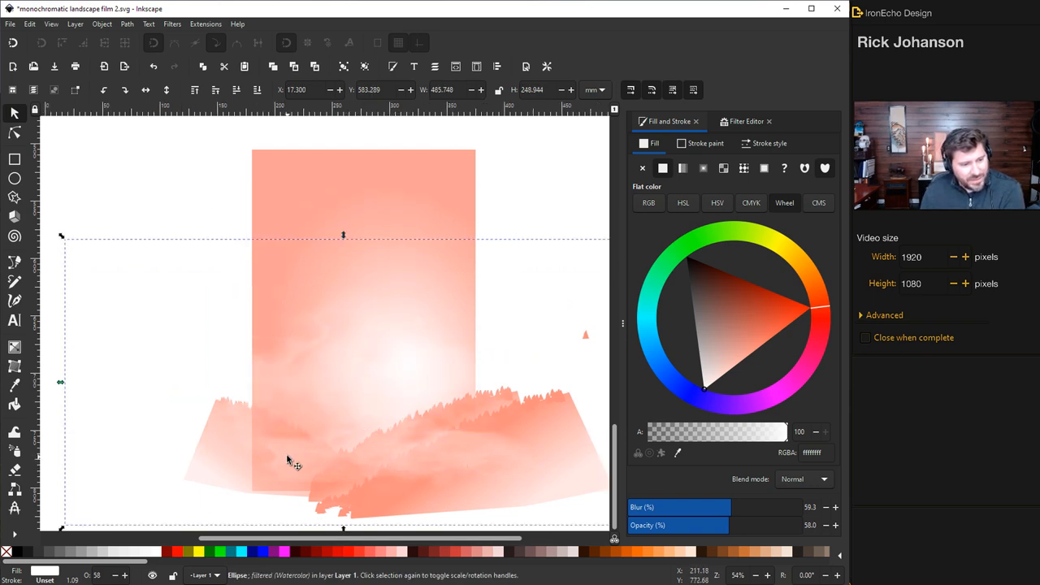
mouse_move(276, 280)
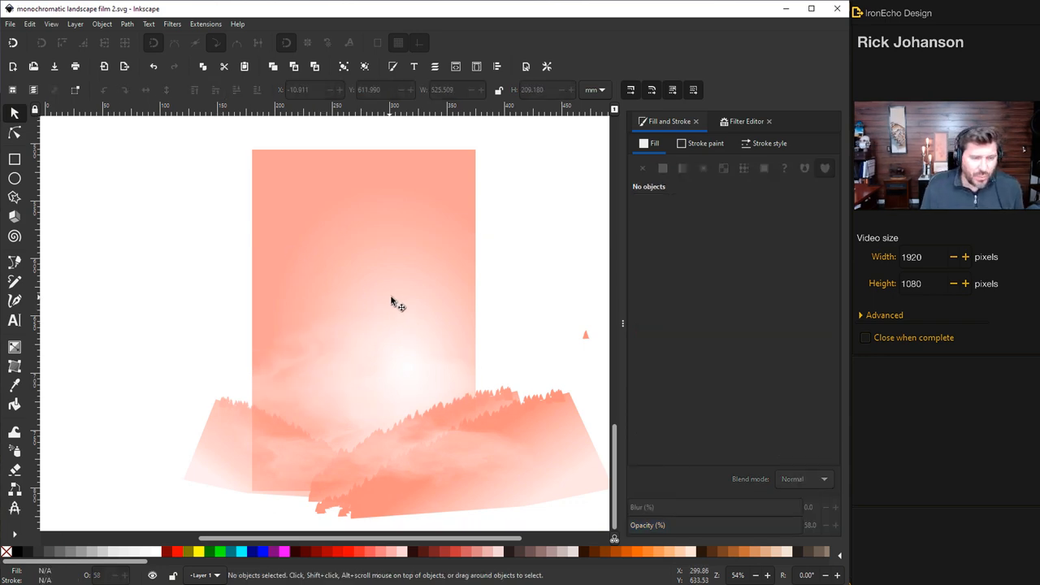
Give the thin fuselage ellipse a gray fill and add a wide wing ellipse across it.
scroll(up, 3)
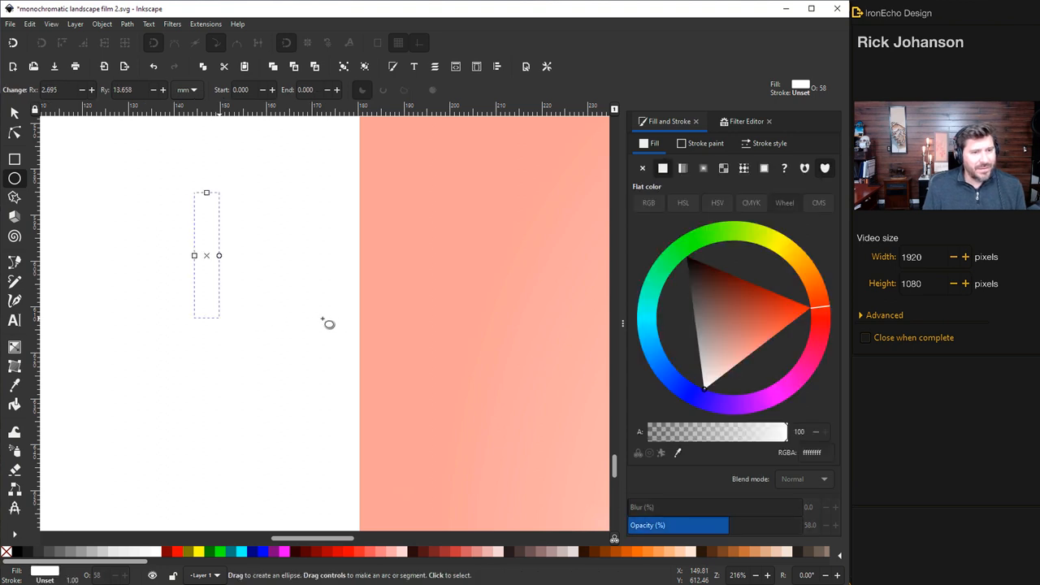
click(701, 371)
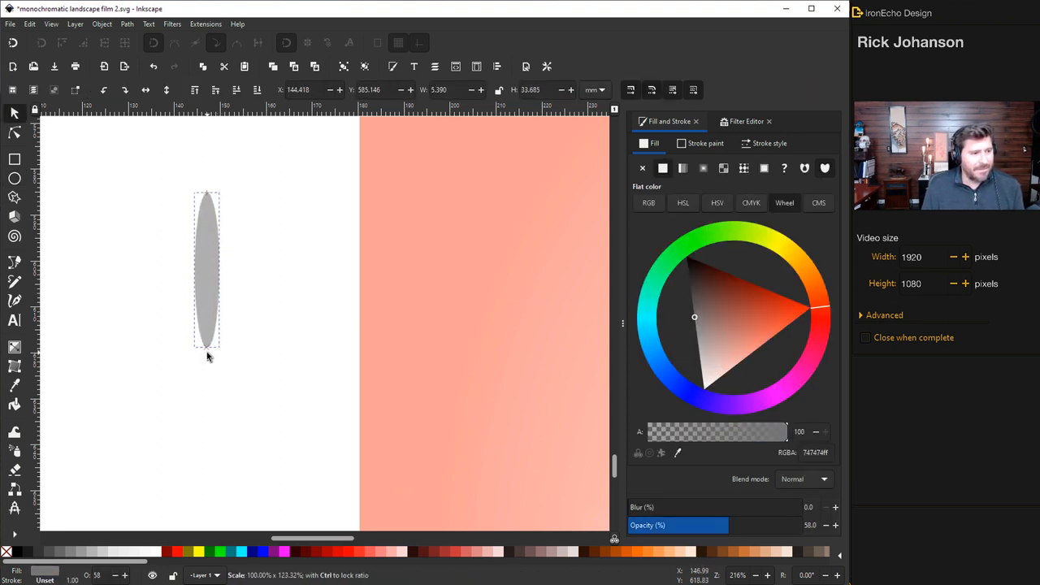
click(14, 280)
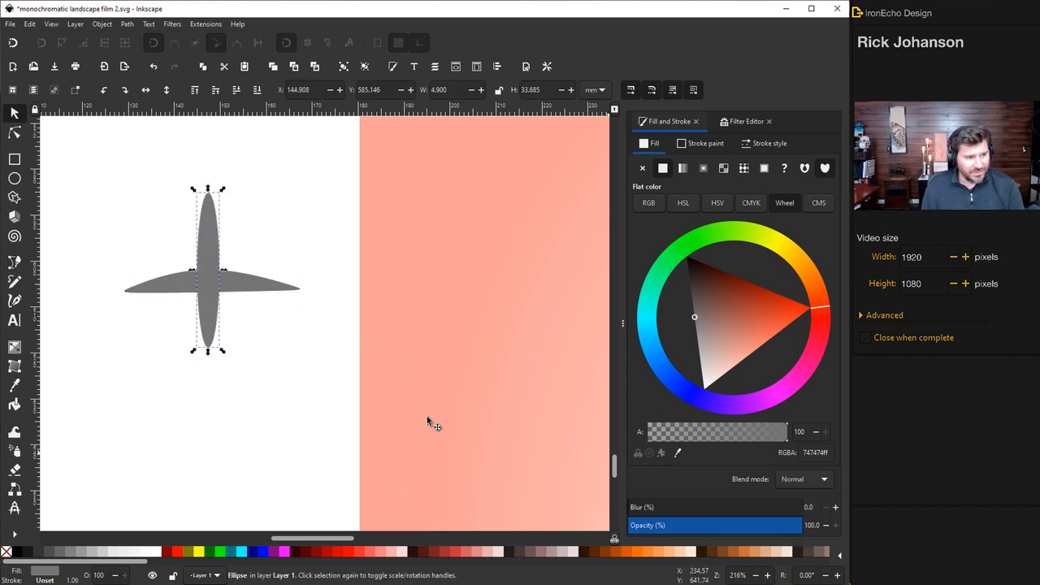
click(171, 290)
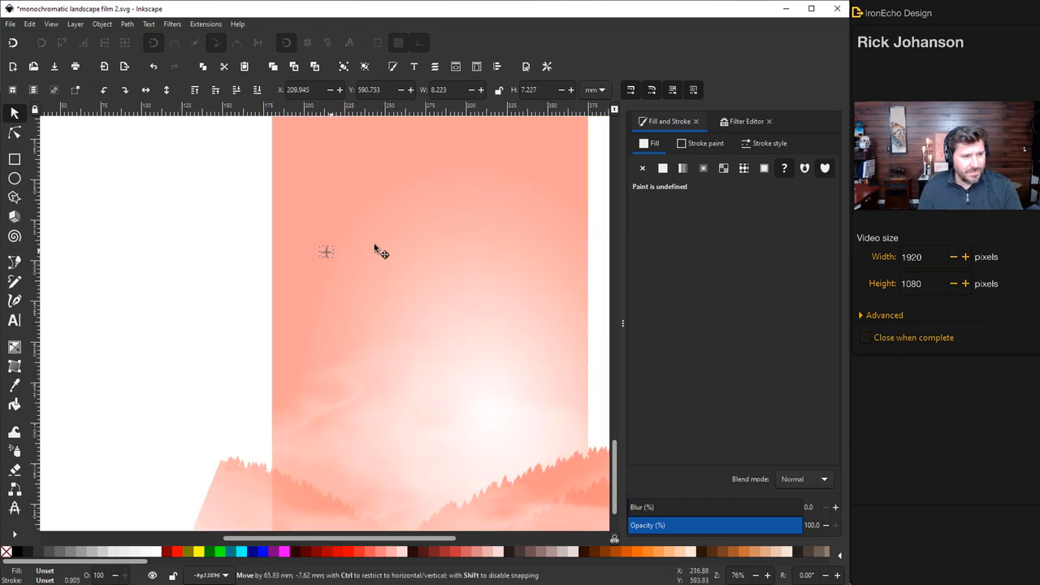
Place the airplane in the sky and draw a vertical Dip pen calligraphic trail beneath it.
click(429, 203)
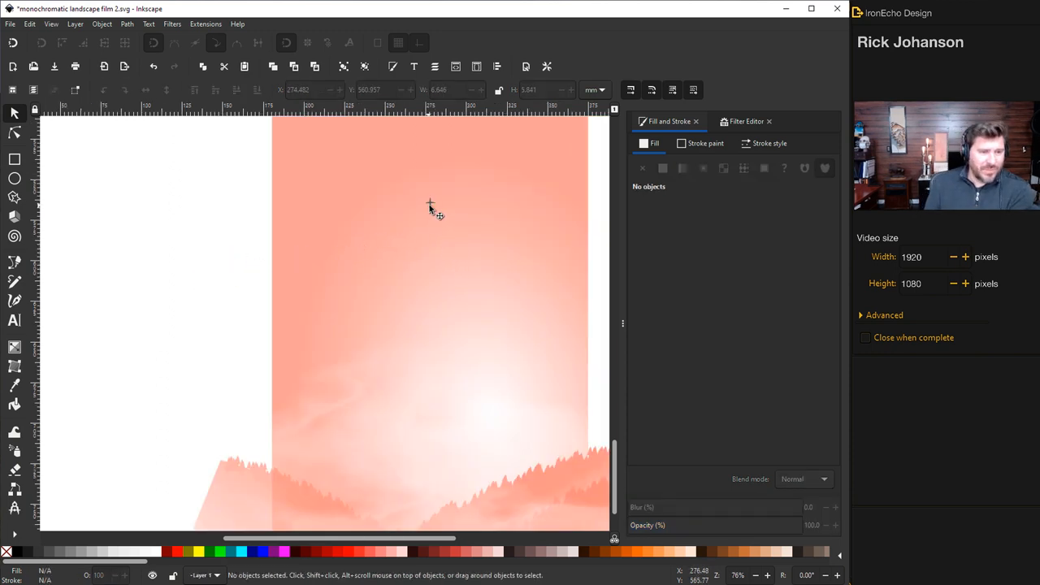
mouse_move(449, 305)
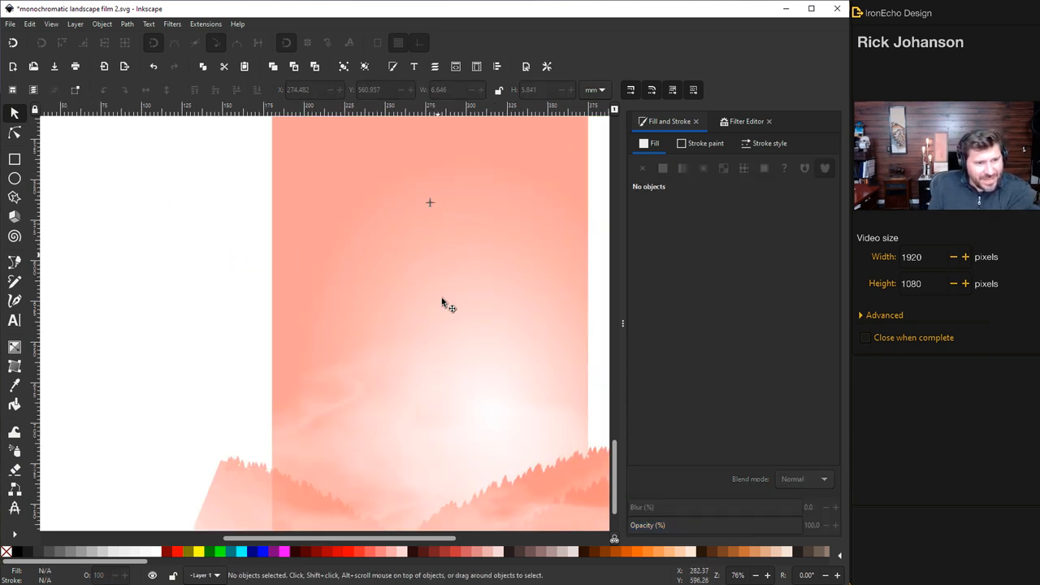
mouse_move(438, 238)
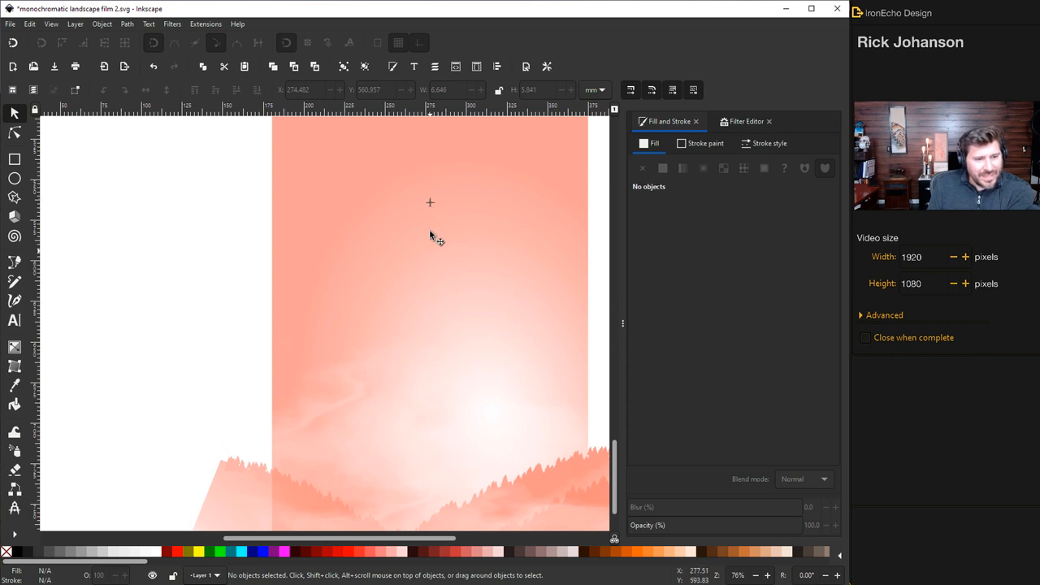
mouse_move(431, 205)
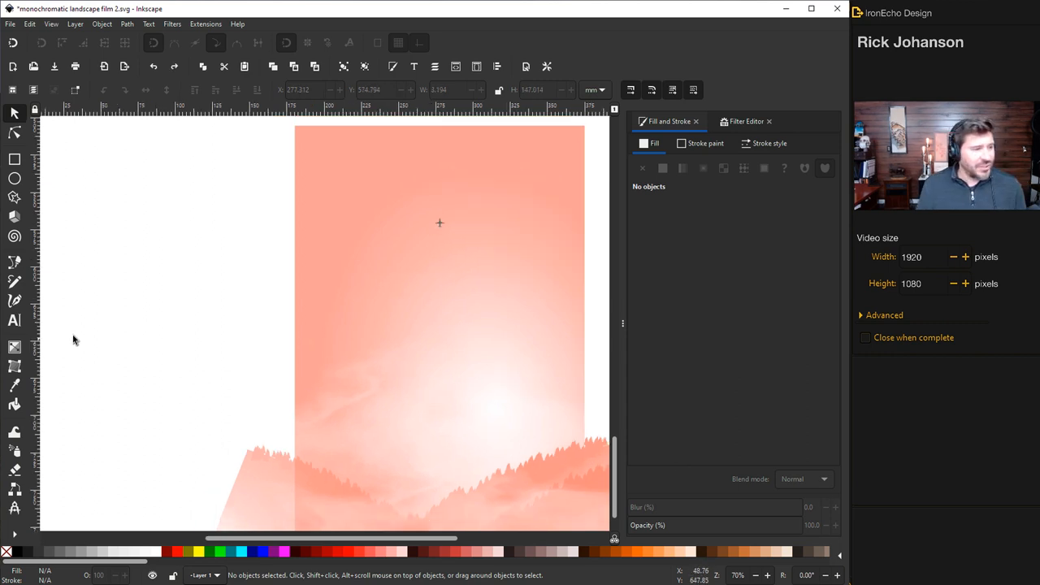
click(14, 299)
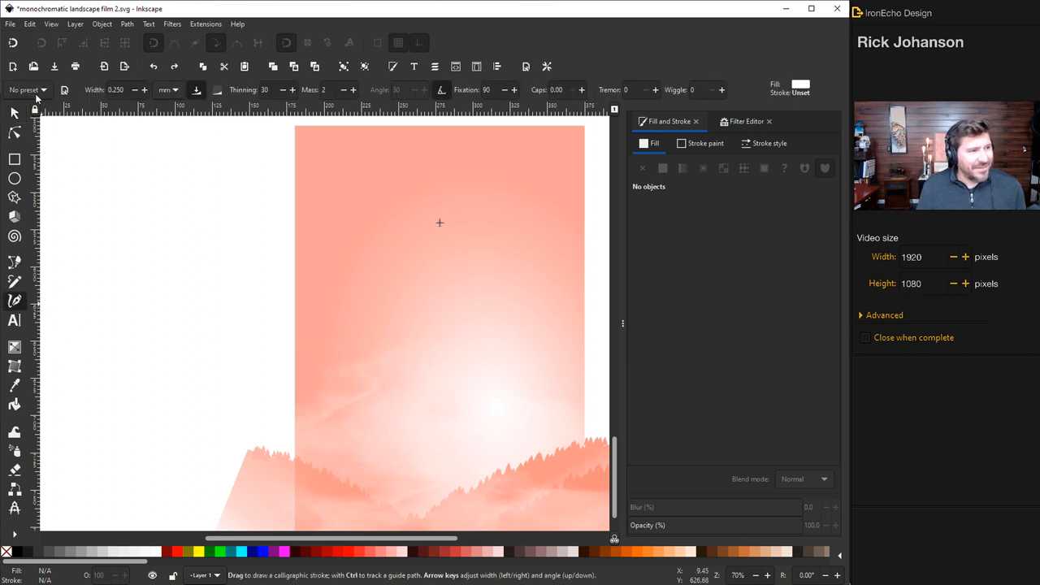
click(24, 89)
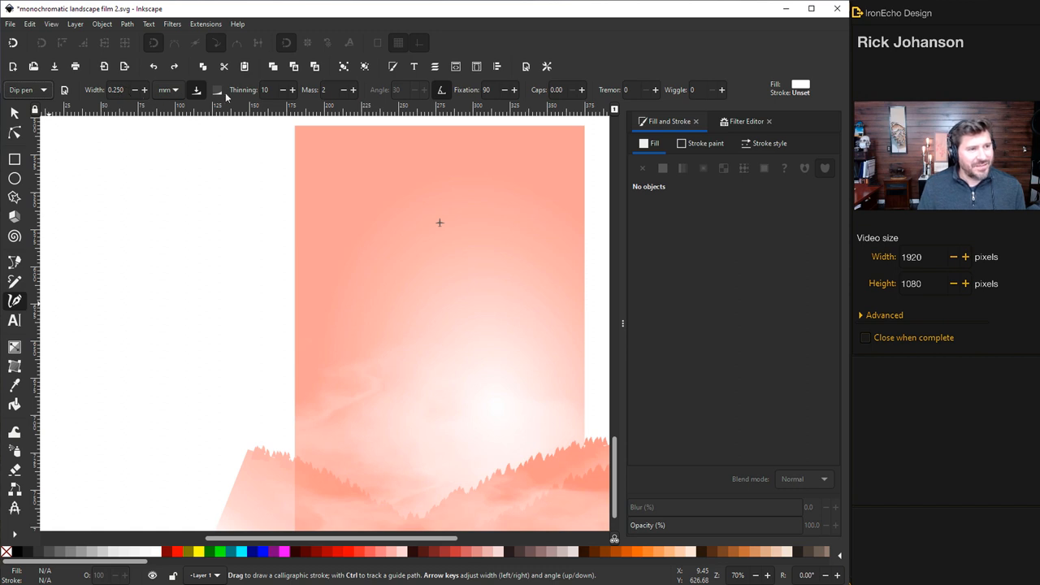
mouse_move(443, 234)
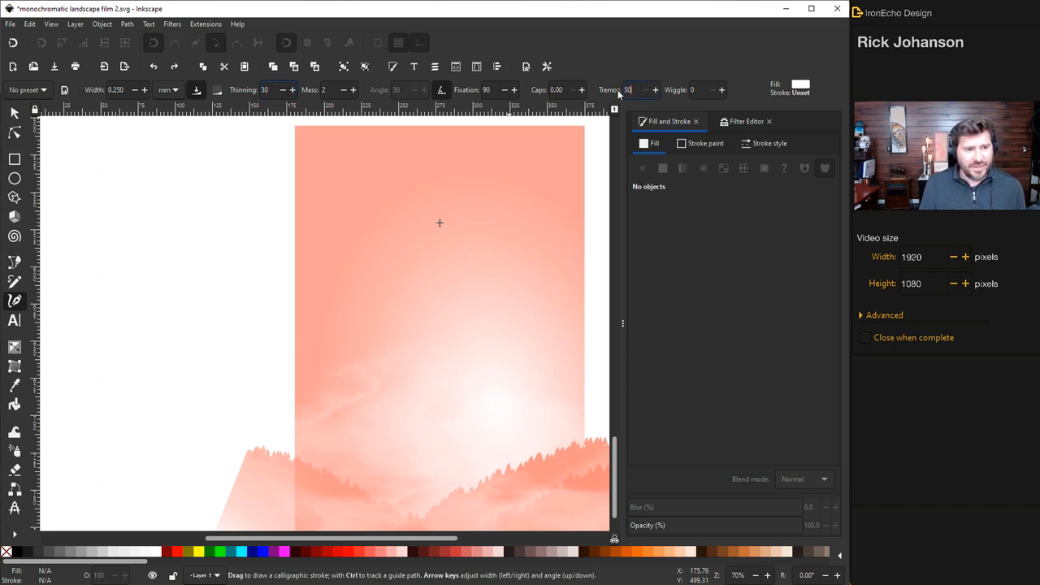
drag(439, 221, 442, 280)
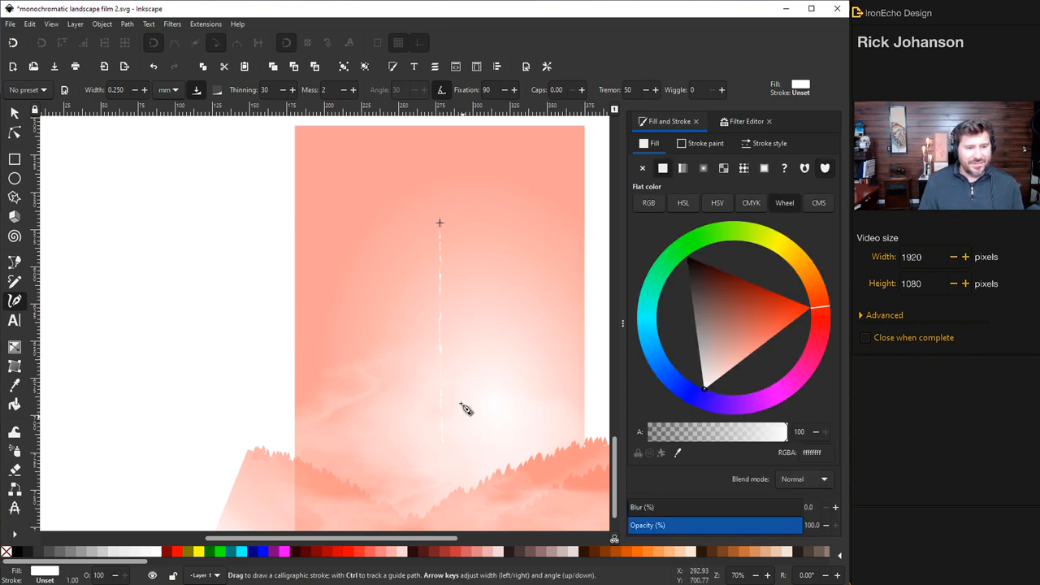
mouse_move(599, 353)
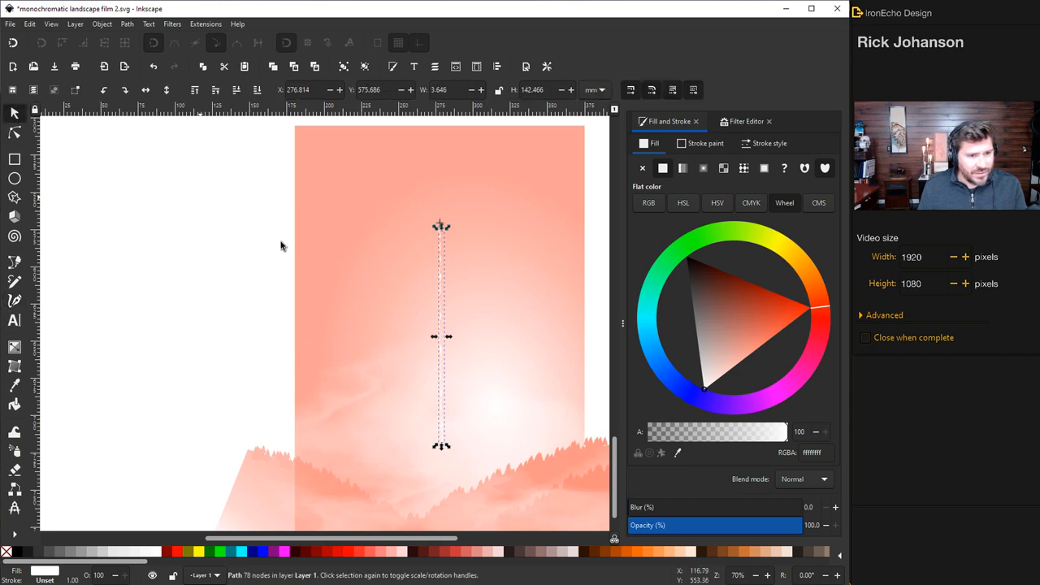
mouse_move(232, 100)
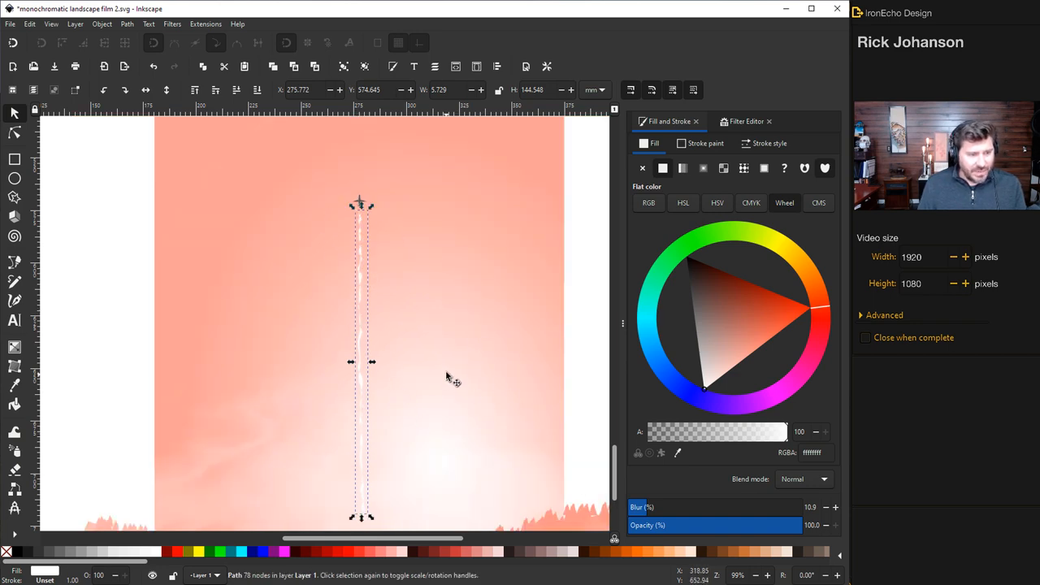
Check the blurred jet trail, then select the trail and airplane together.
click(303, 271)
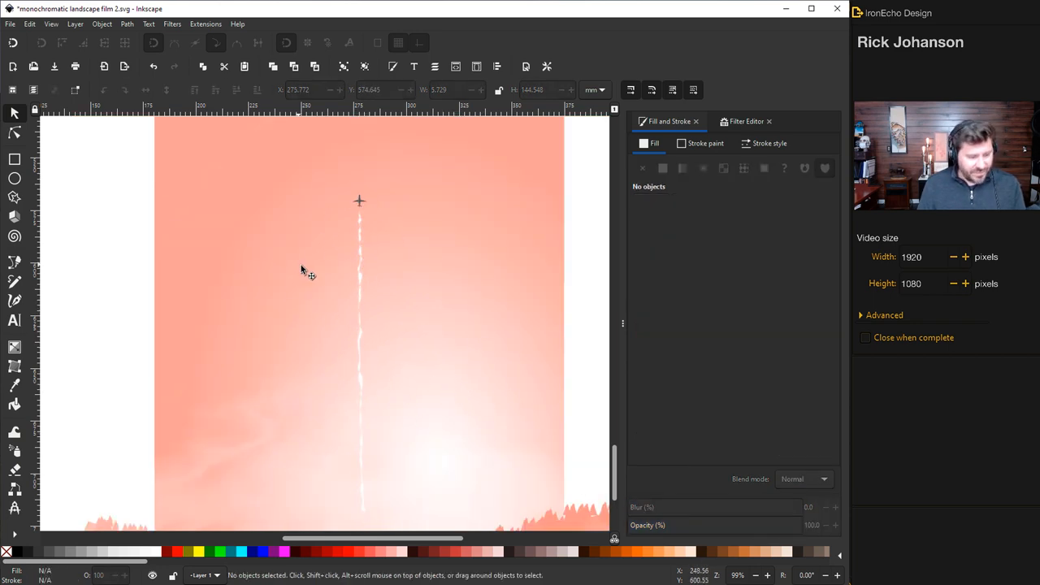
drag(359, 201, 394, 520)
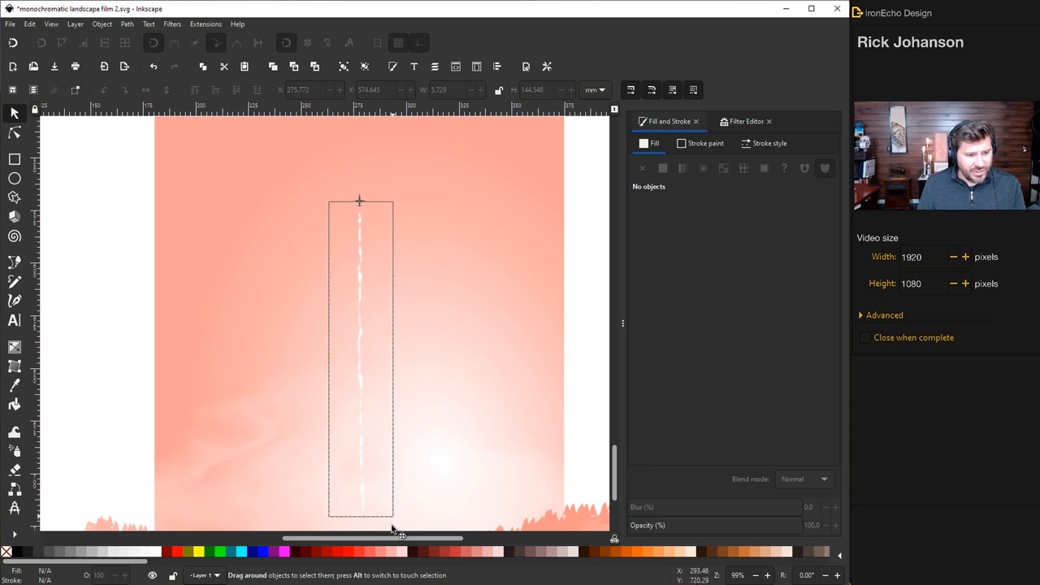
click(359, 361)
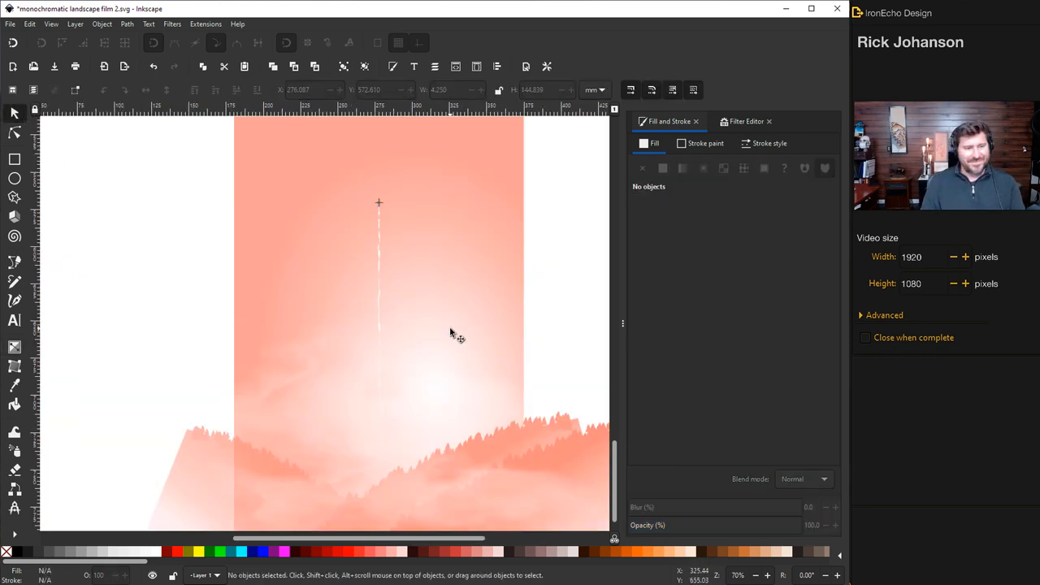
scroll(down, 3)
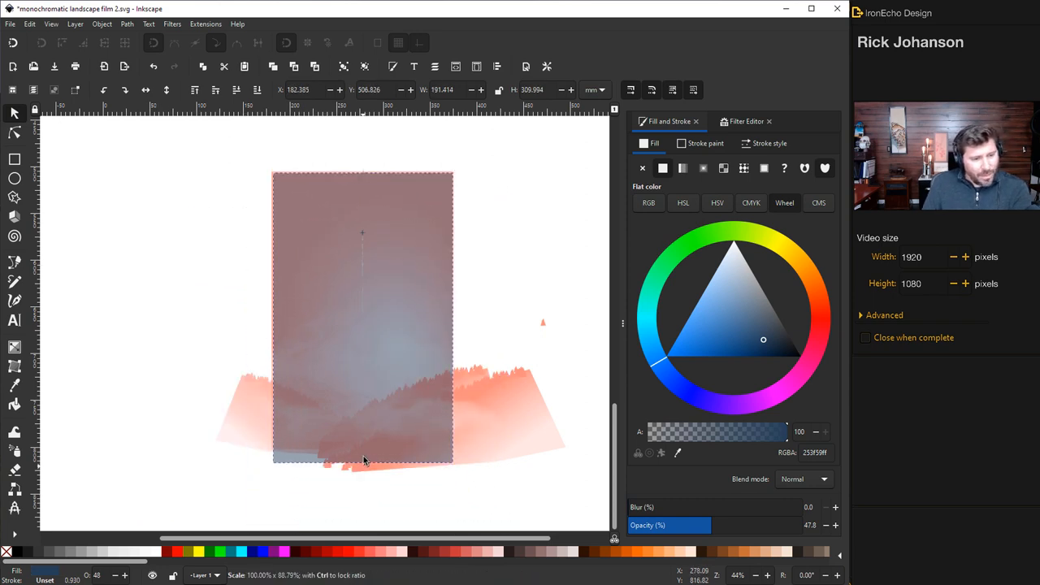
Shorten the frame rectangle to fit the poster and clip the landscape artwork to it.
drag(363, 463, 366, 453)
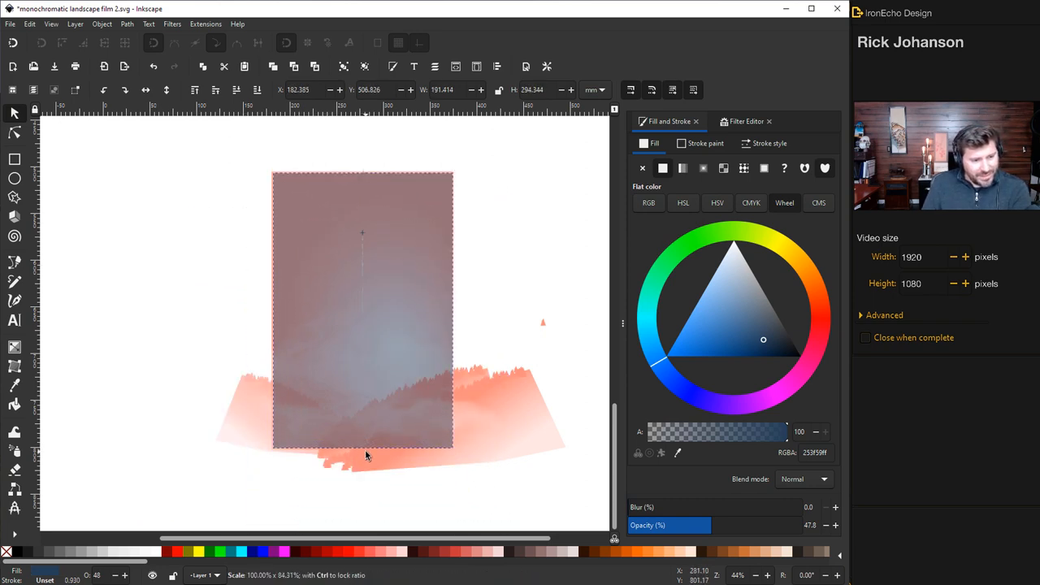
click(363, 349)
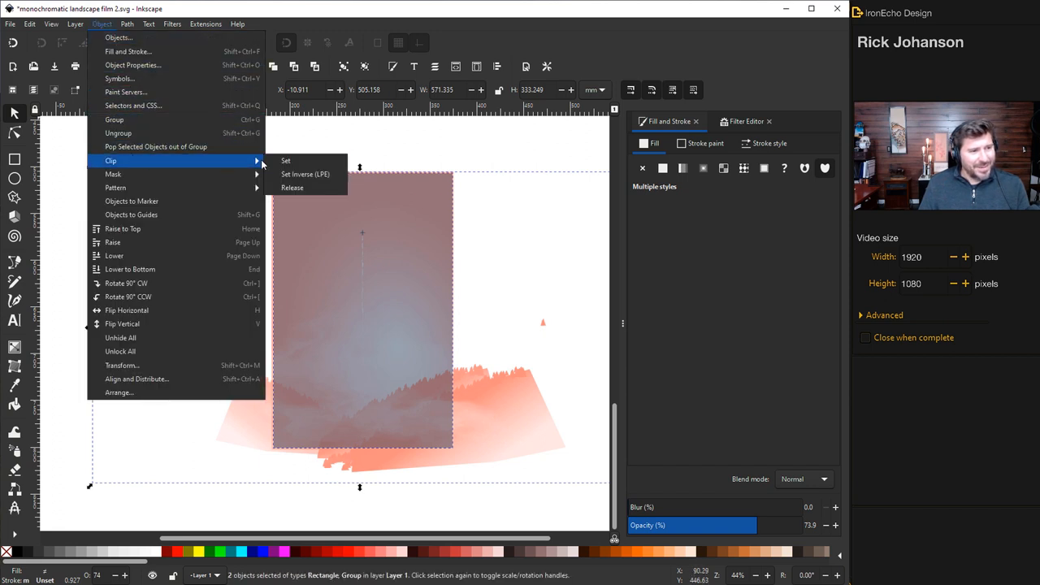
click(285, 160)
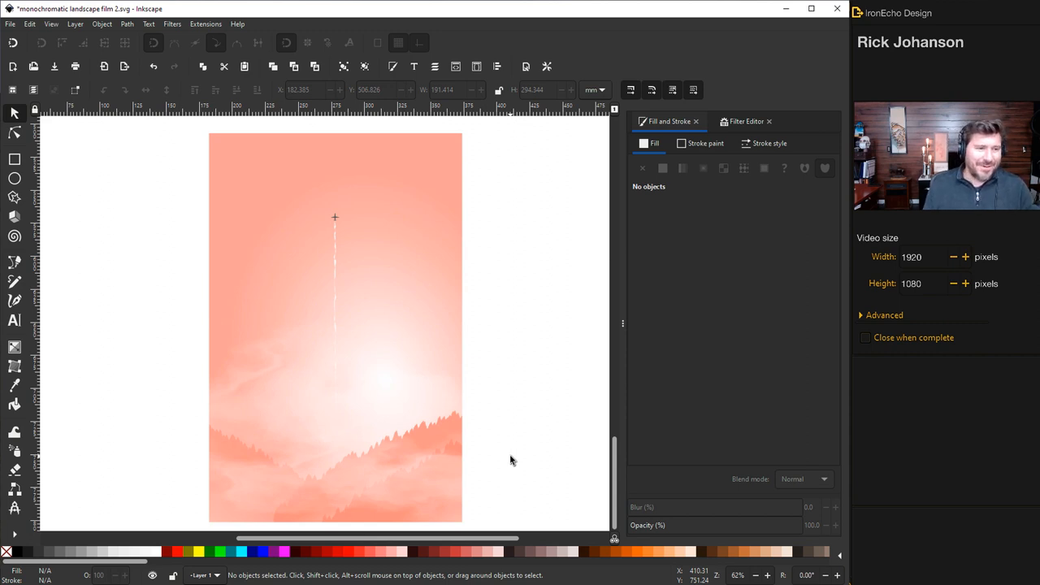
mouse_move(345, 370)
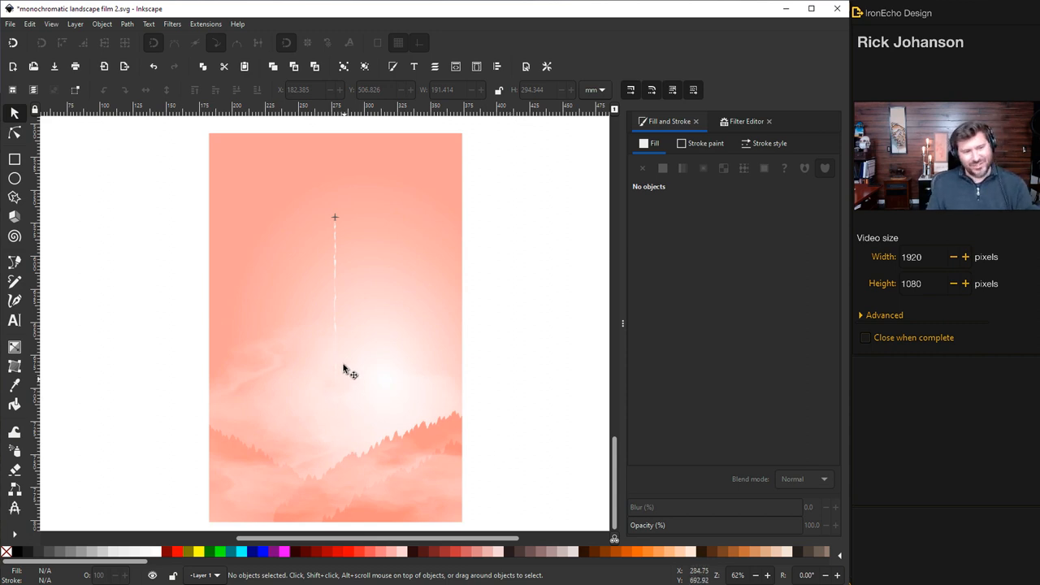
mouse_move(346, 226)
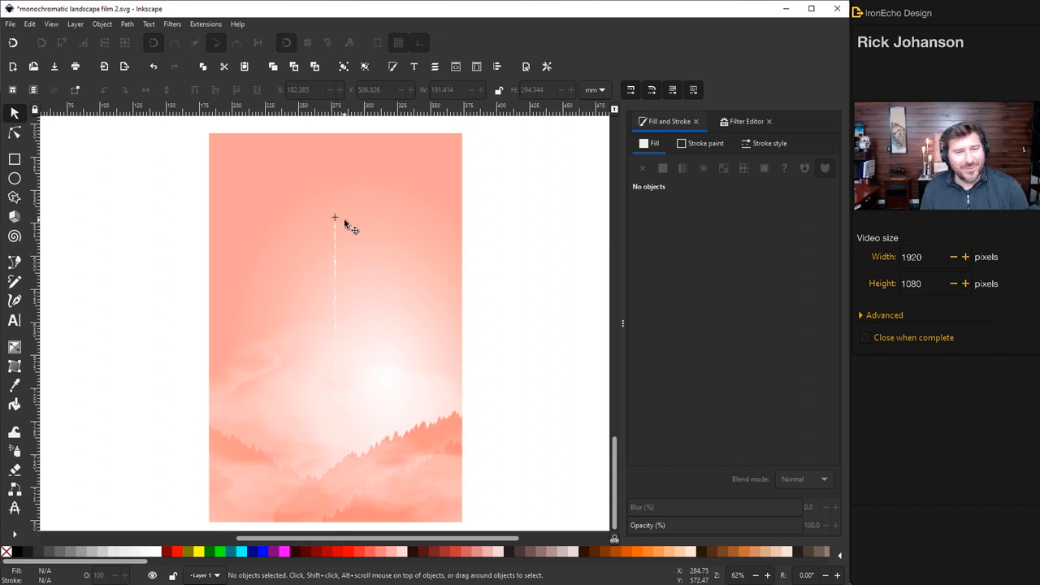